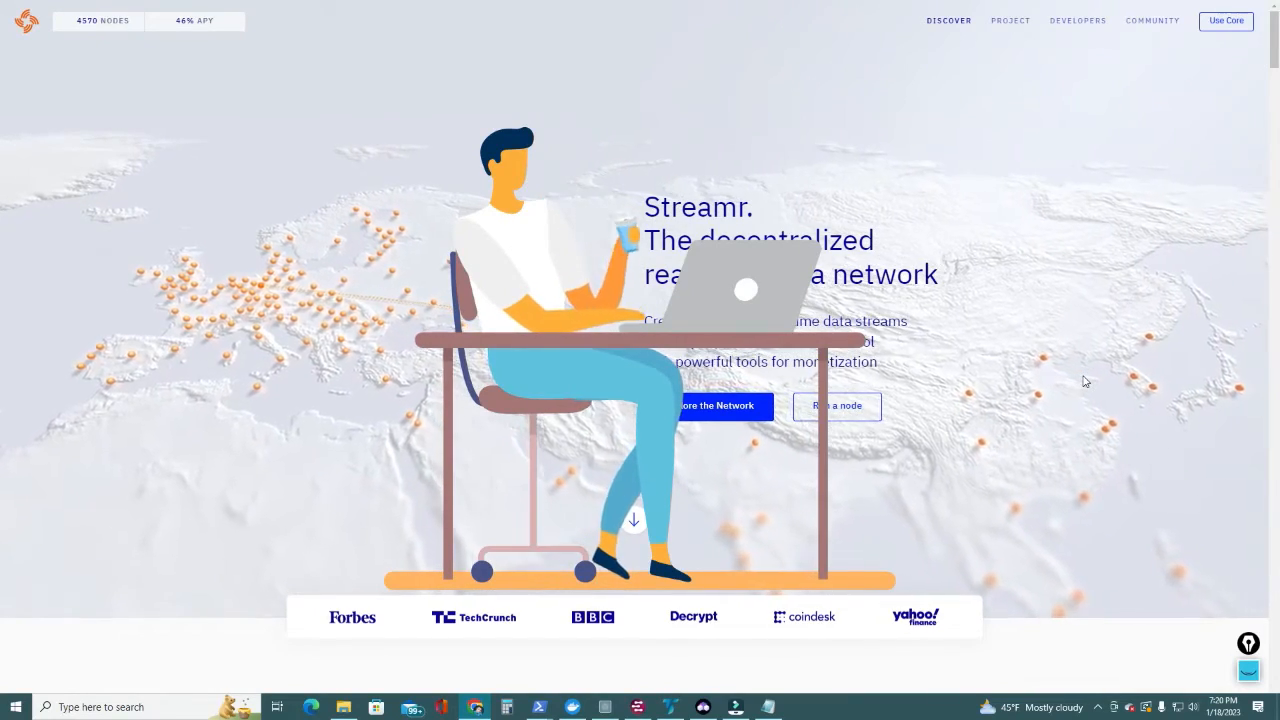
- Reach the Streamr Docs 'Run a node' guide for setting up a Broker node
scroll(down, 3)
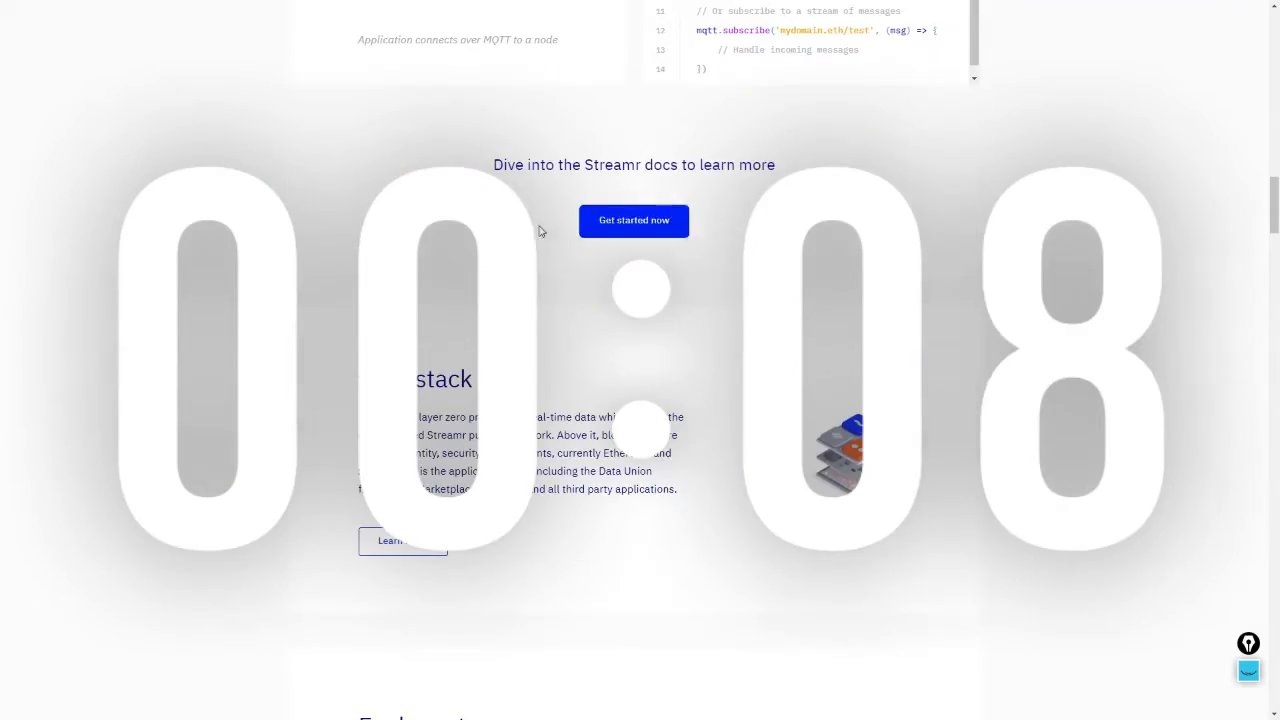
click(632, 220)
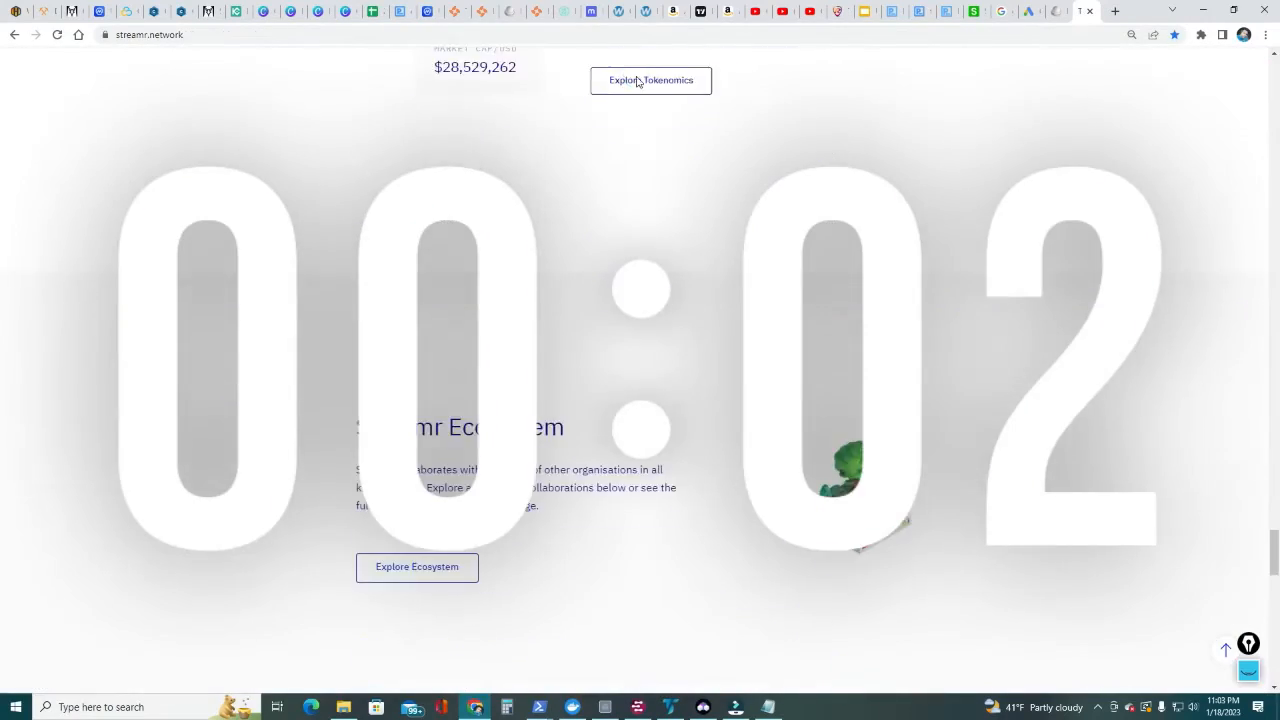
click(650, 80)
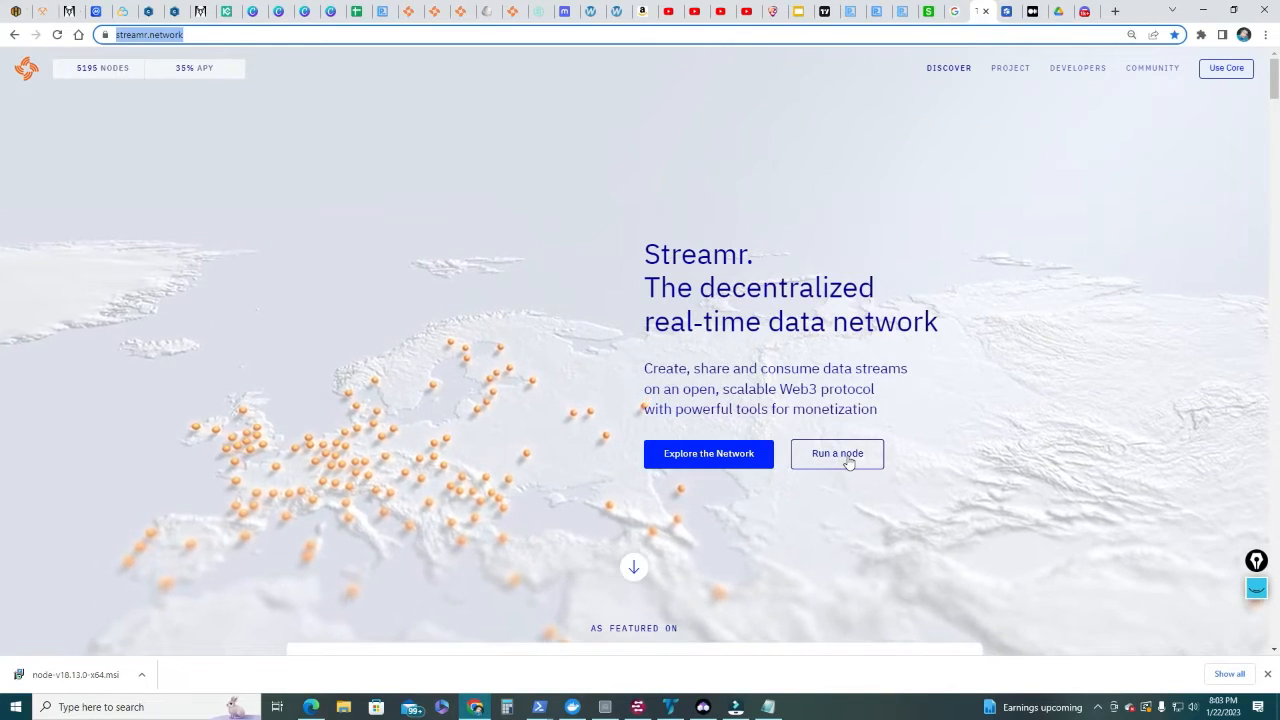
click(836, 452)
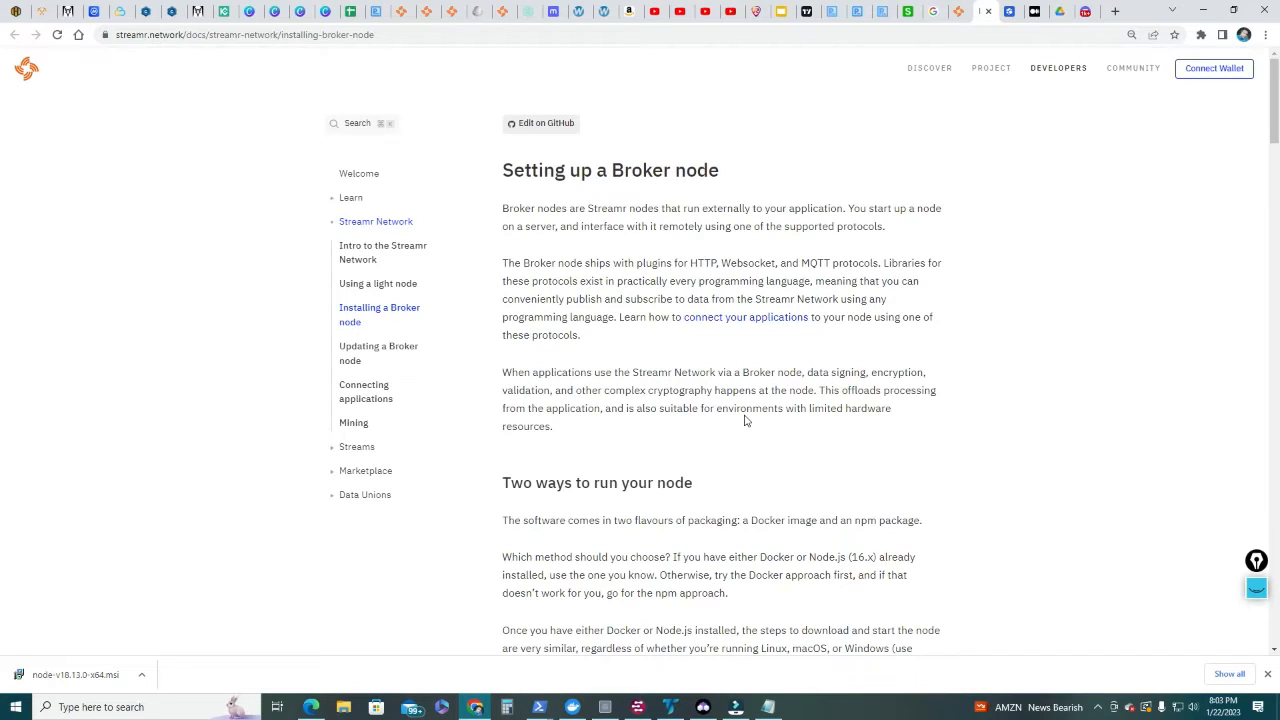
mouse_move(608, 188)
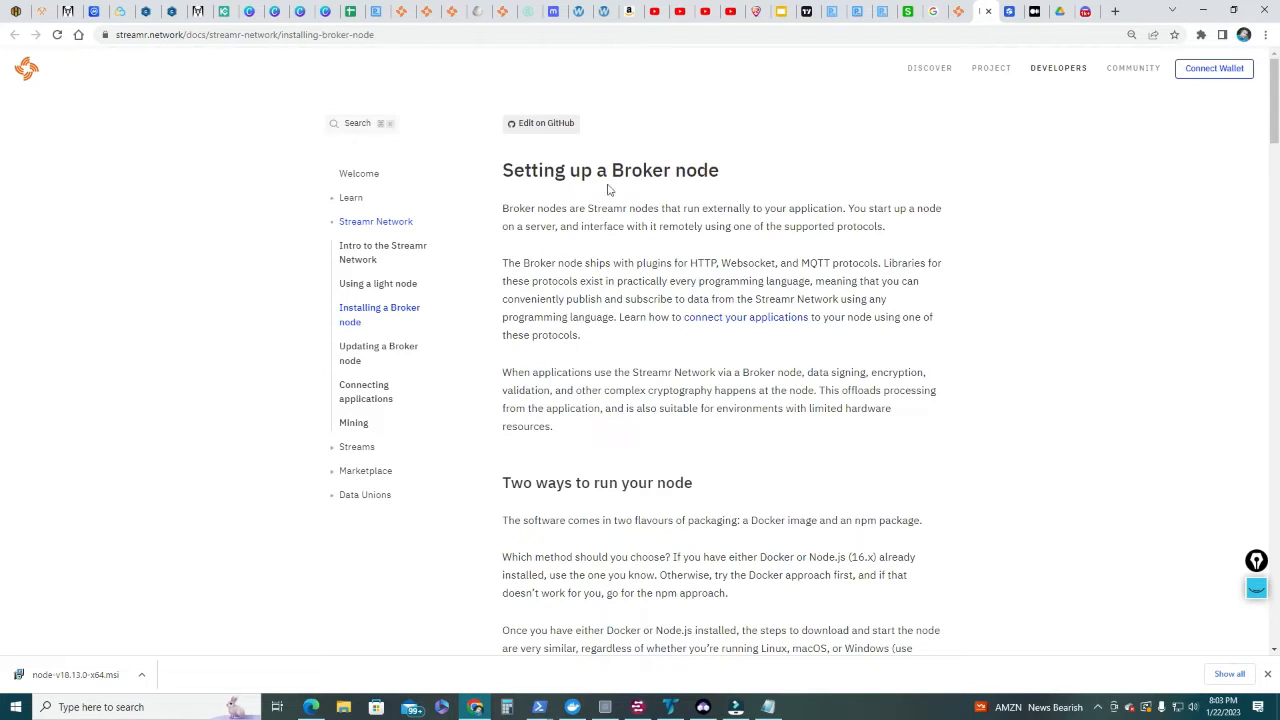
- Move down the Installing a Broker node page past the Docker approach to the npm approach
scroll(down, 3)
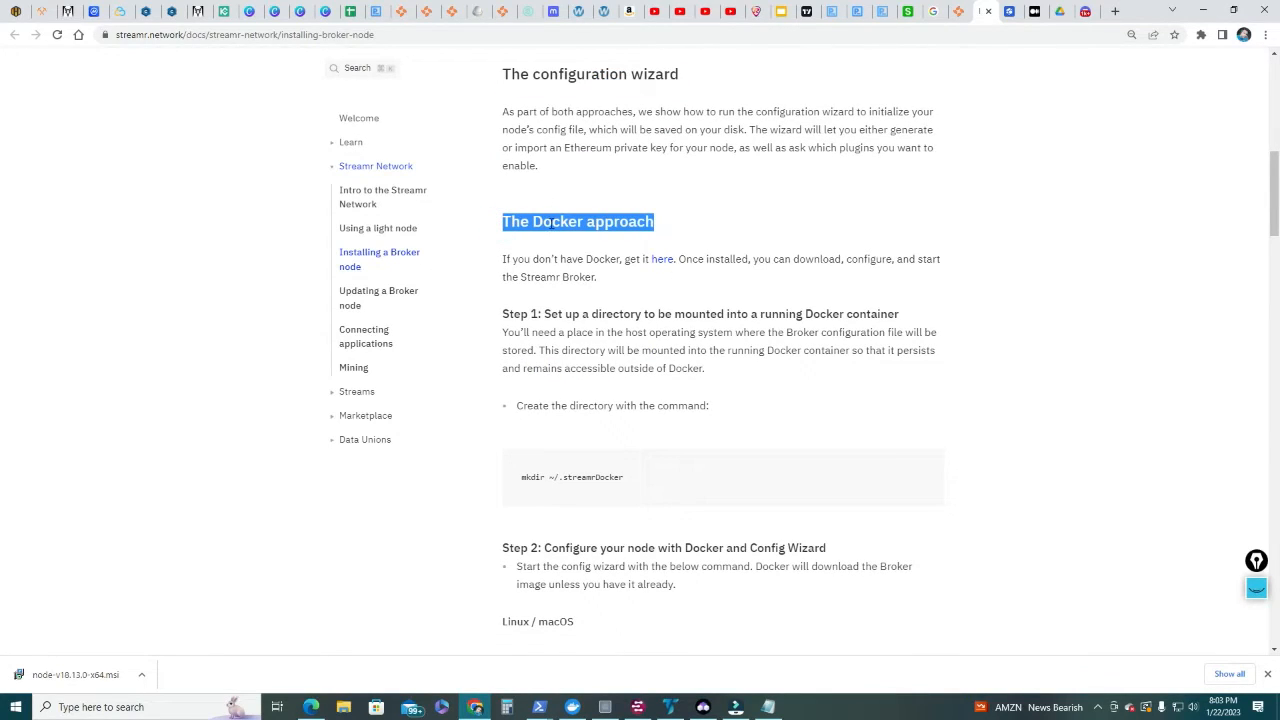
click(670, 226)
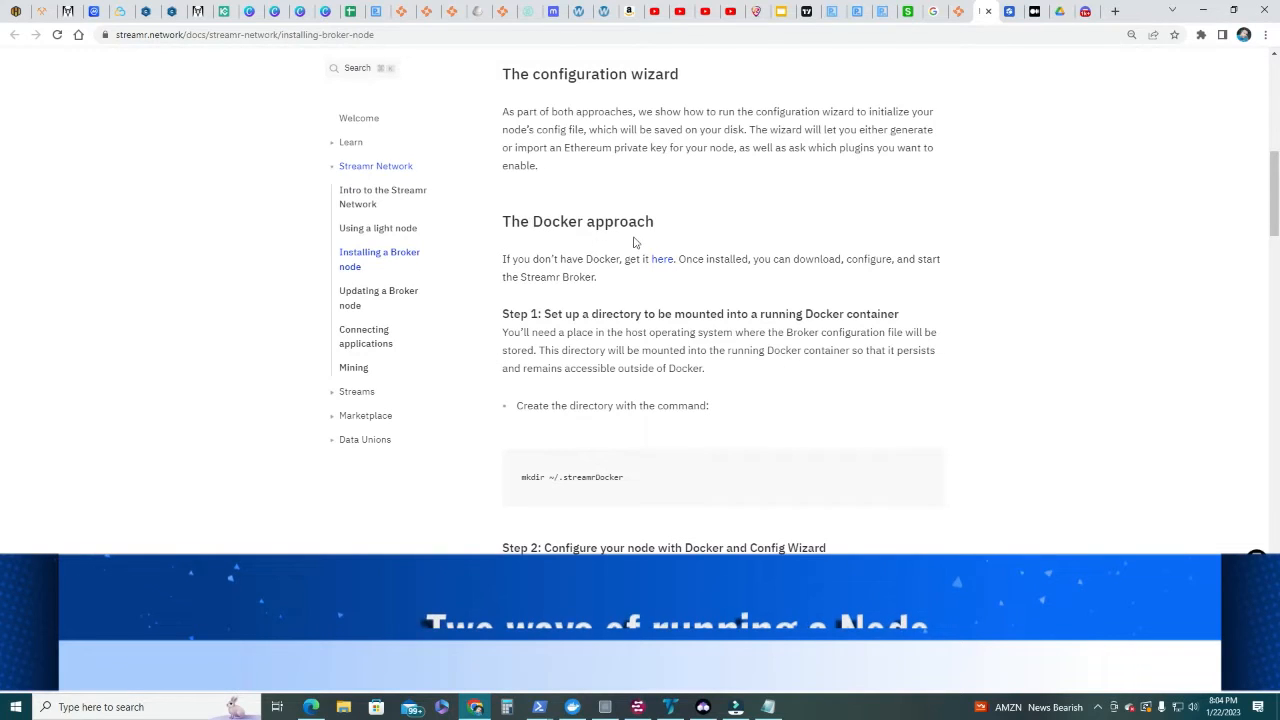
scroll(down, 3)
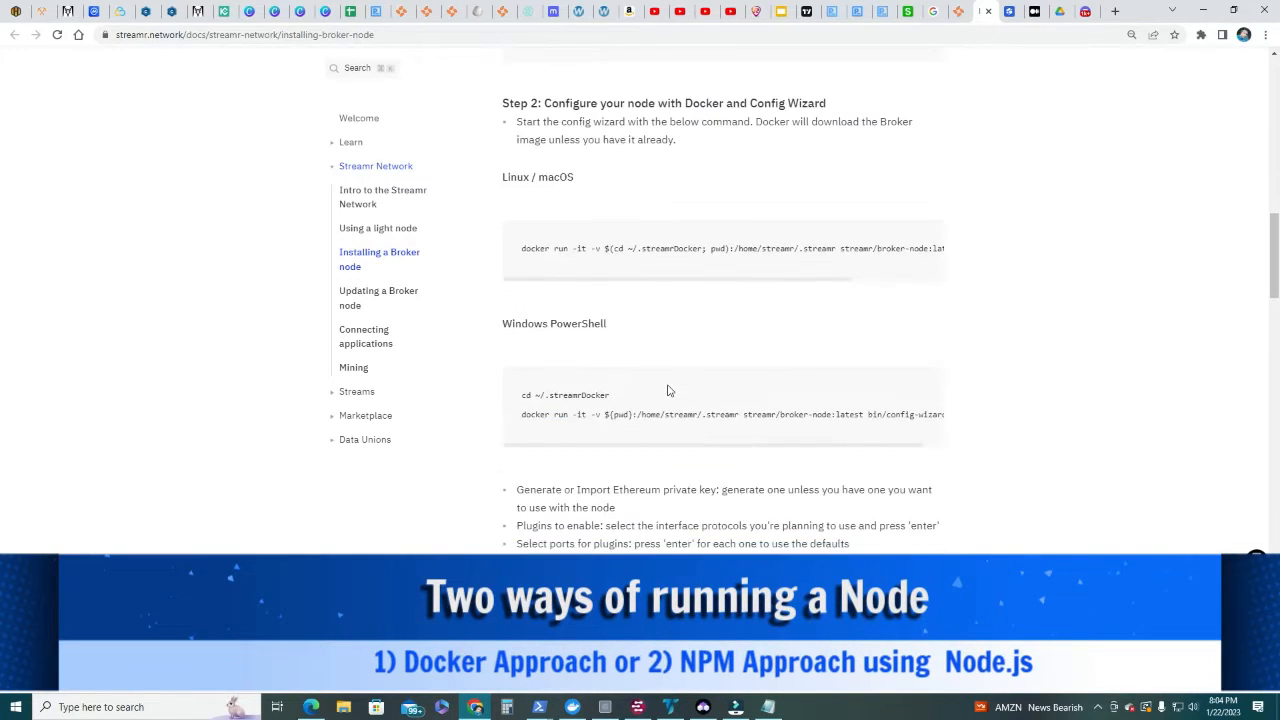
scroll(down, 3)
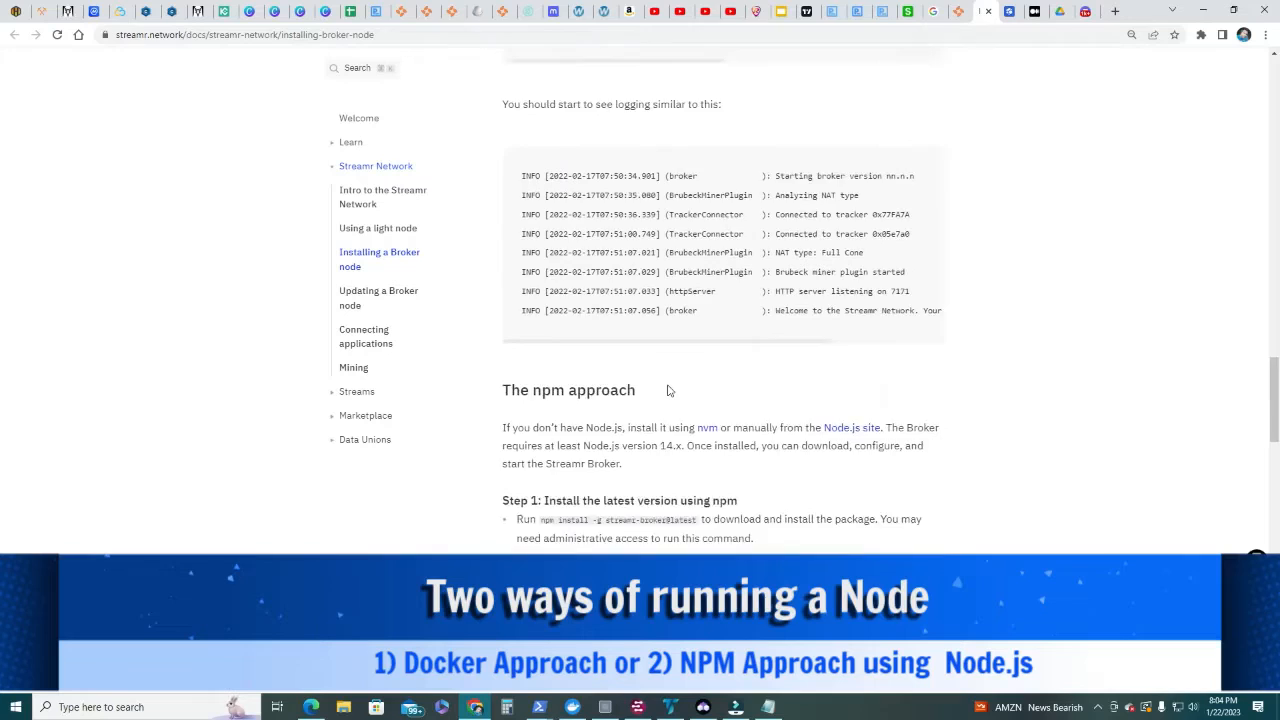
scroll(down, 3)
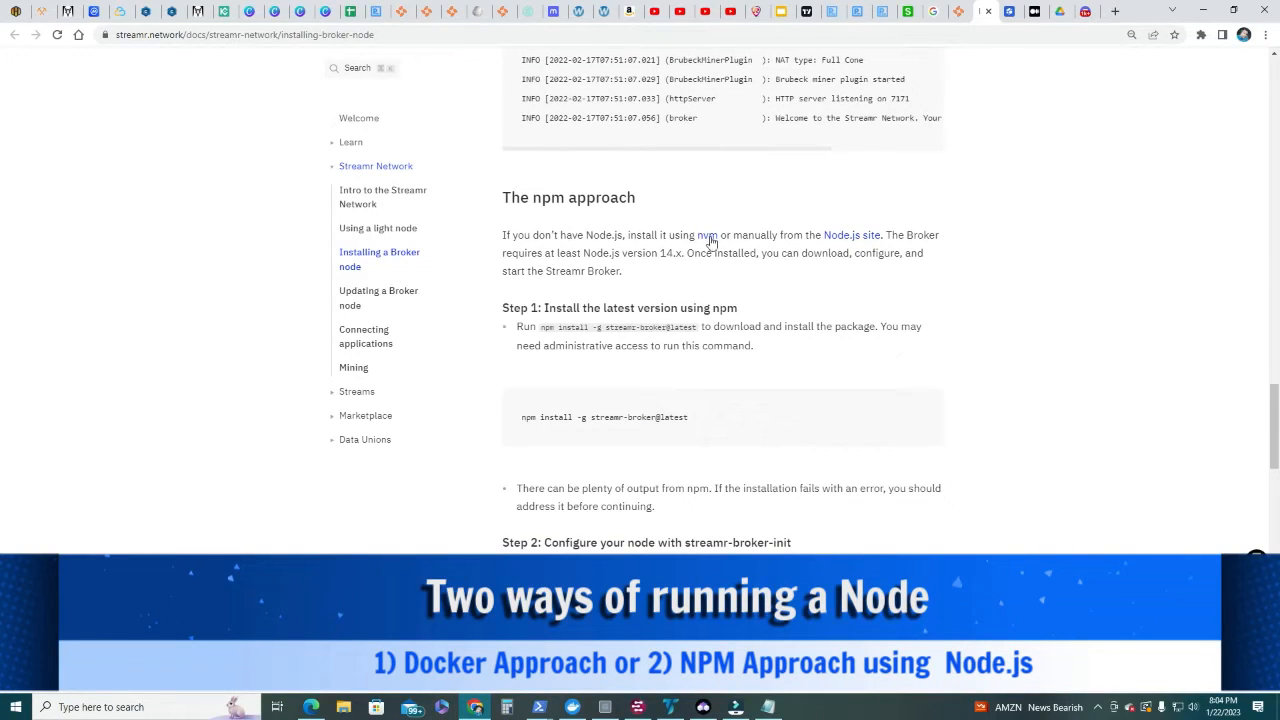
mouse_move(628, 228)
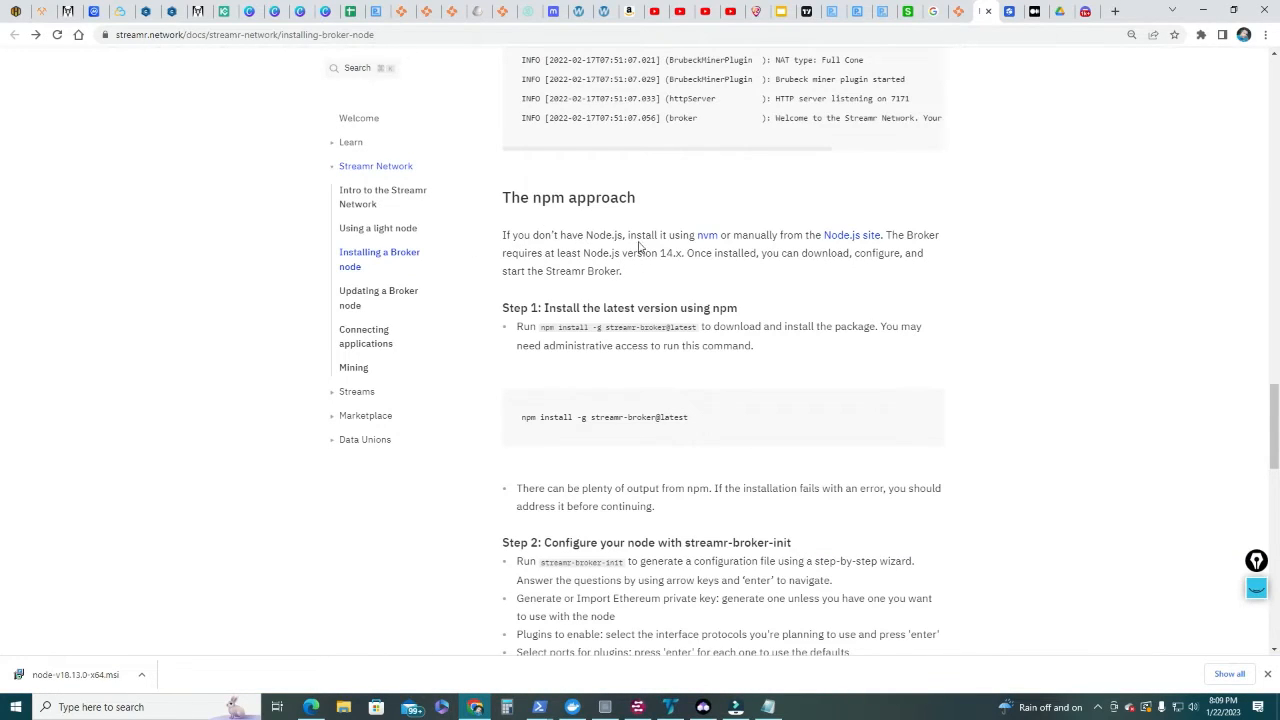
mouse_move(792, 236)
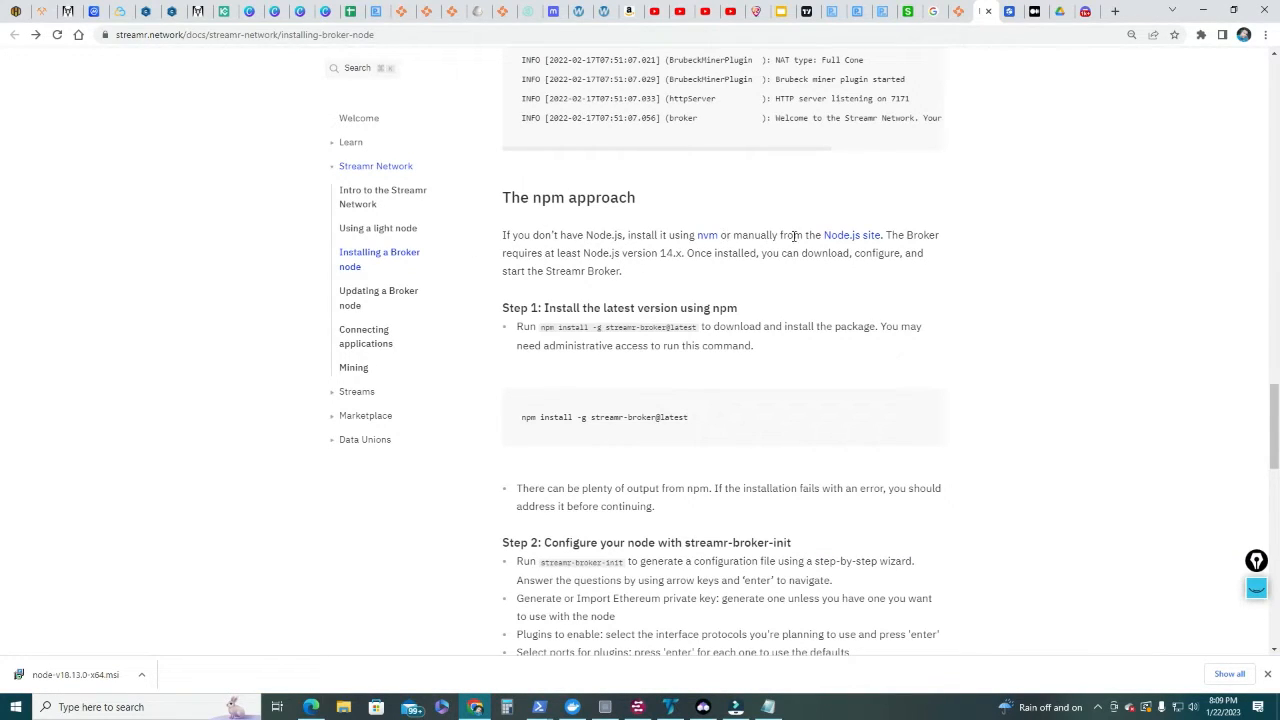
mouse_move(852, 236)
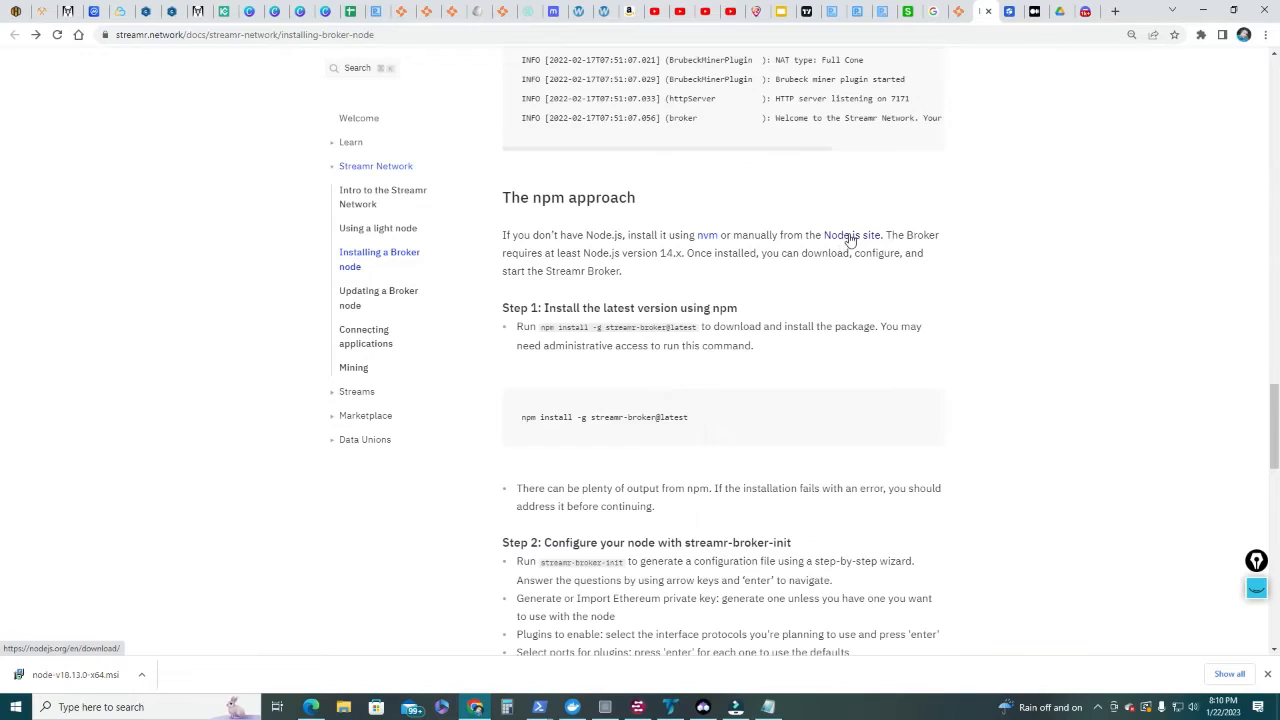
- Download the Node.js 18.13.0 LTS Windows installer from the Node.js site
click(852, 234)
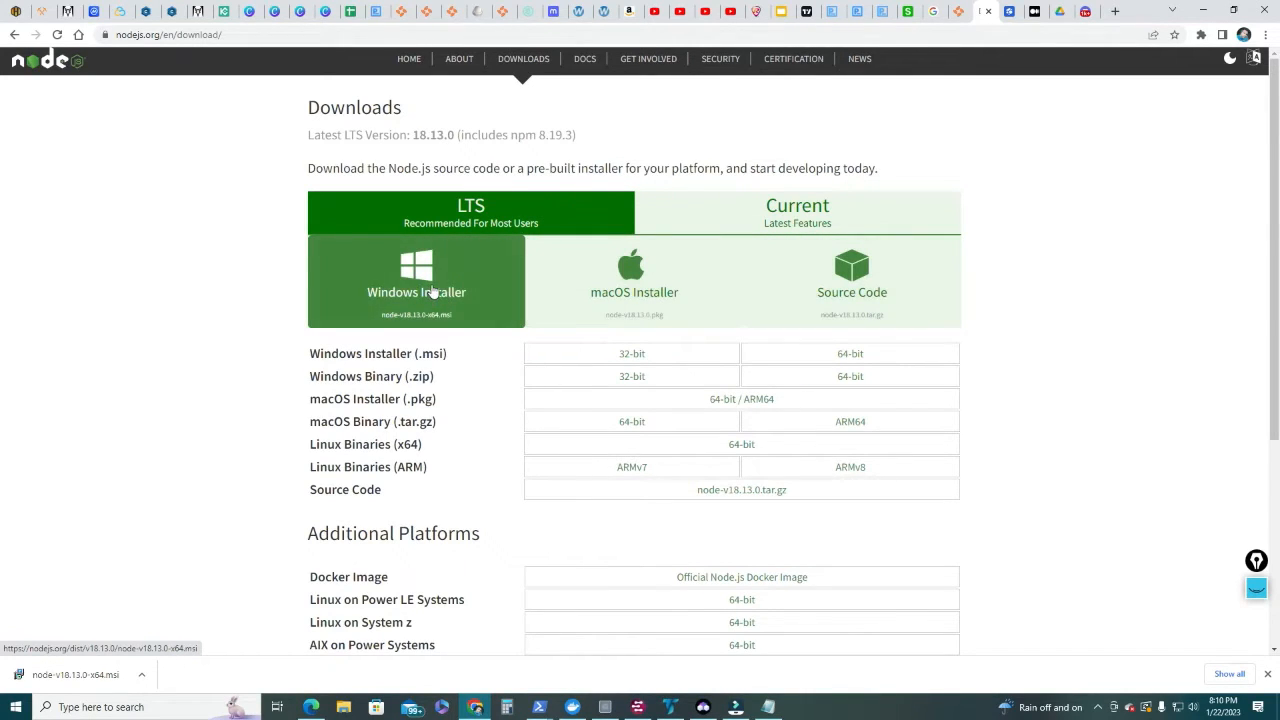
click(416, 280)
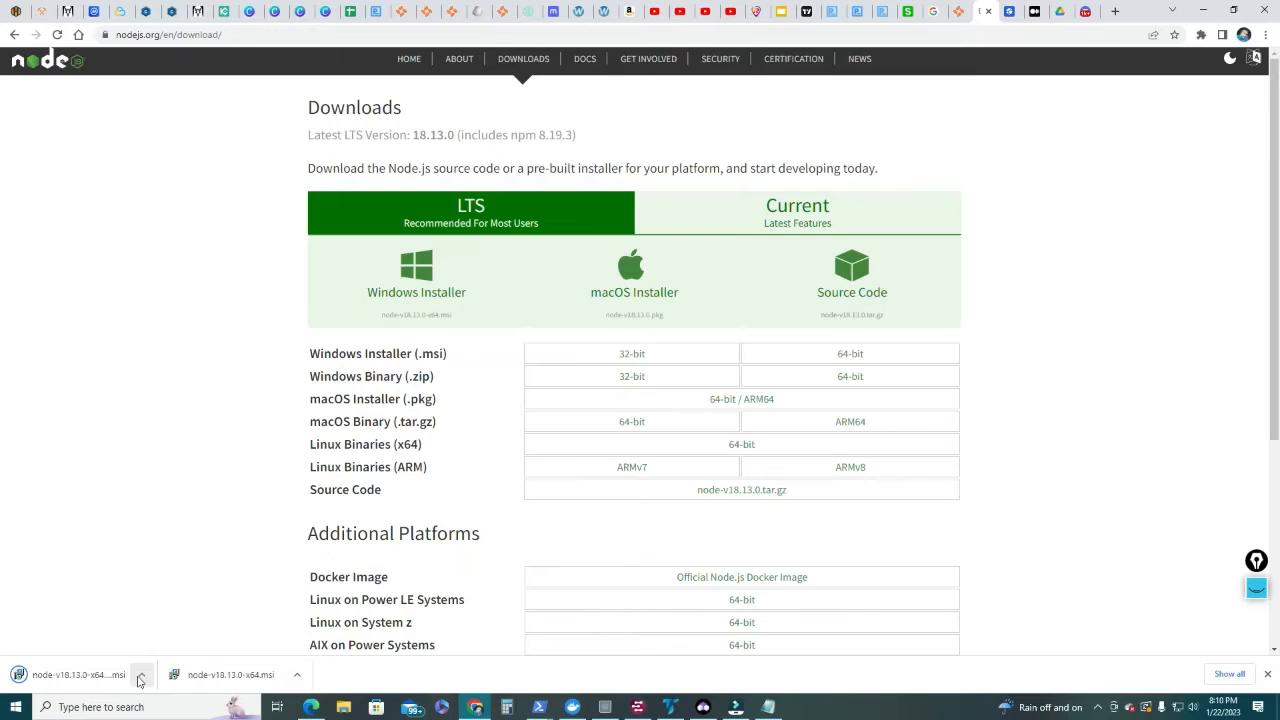
click(140, 676)
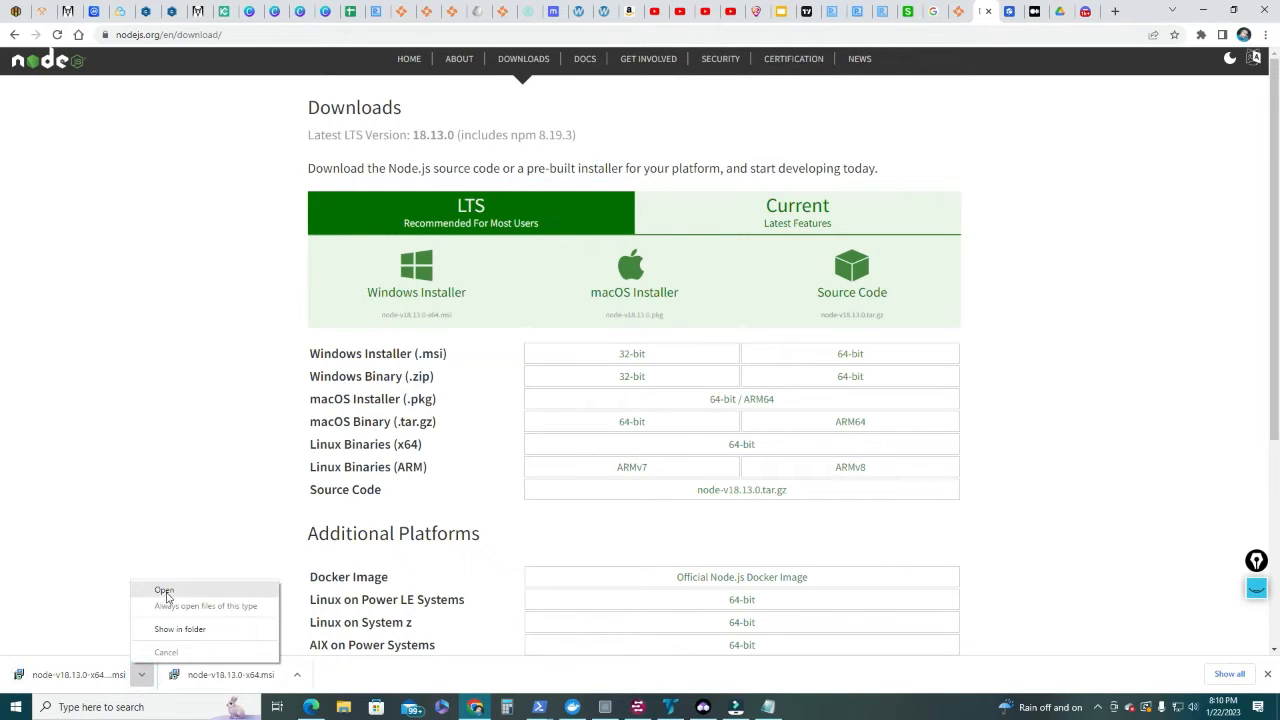
- Run the downloaded Node.js .msi through the setup wizard to Finish
click(164, 590)
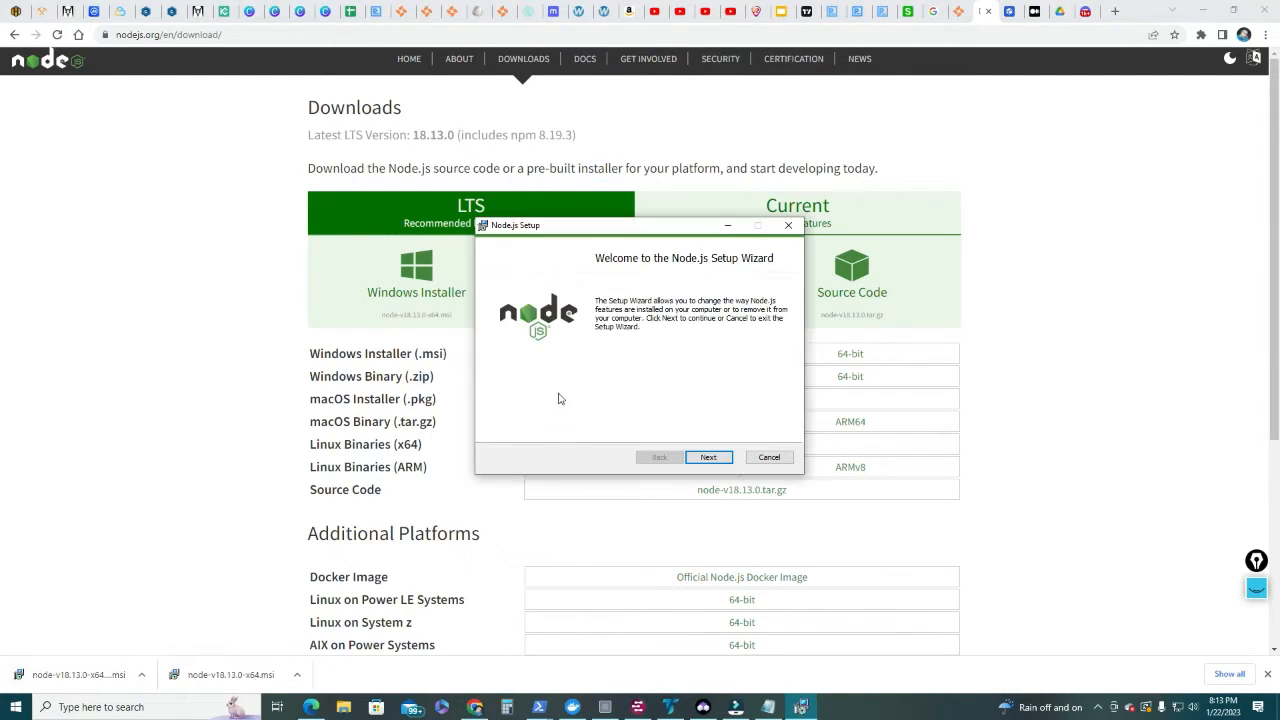
mouse_move(604, 276)
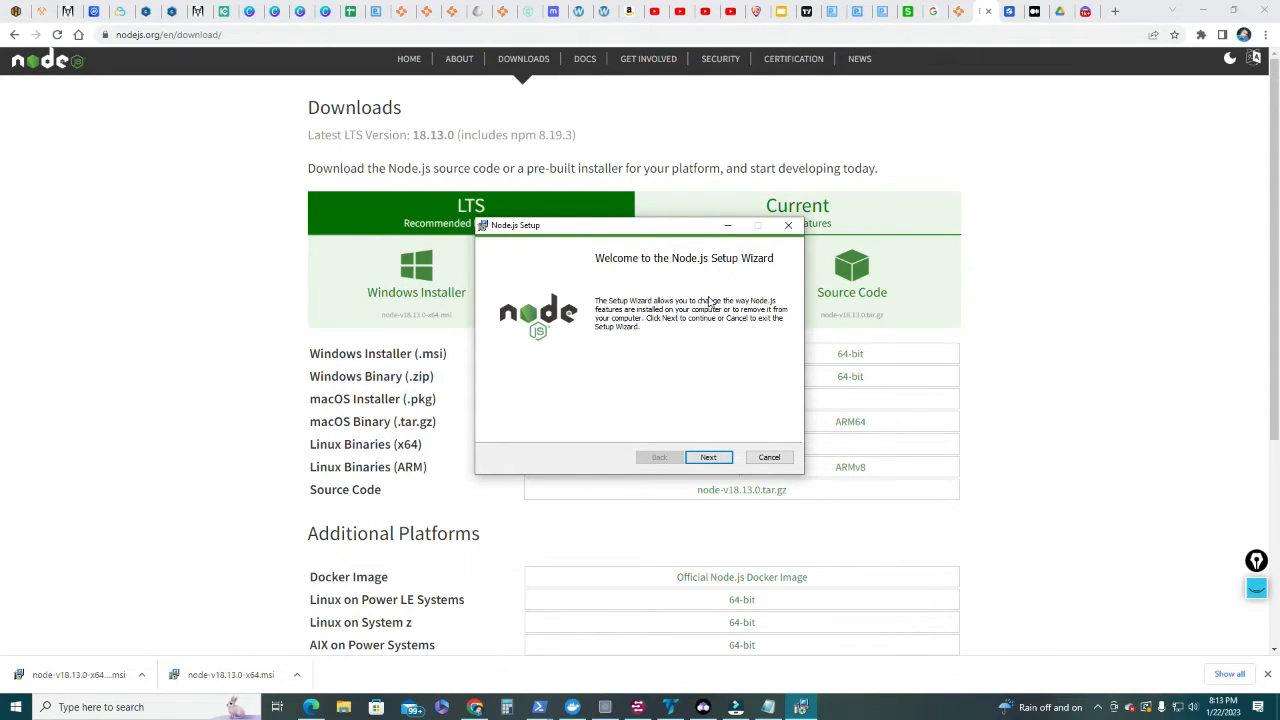
click(708, 456)
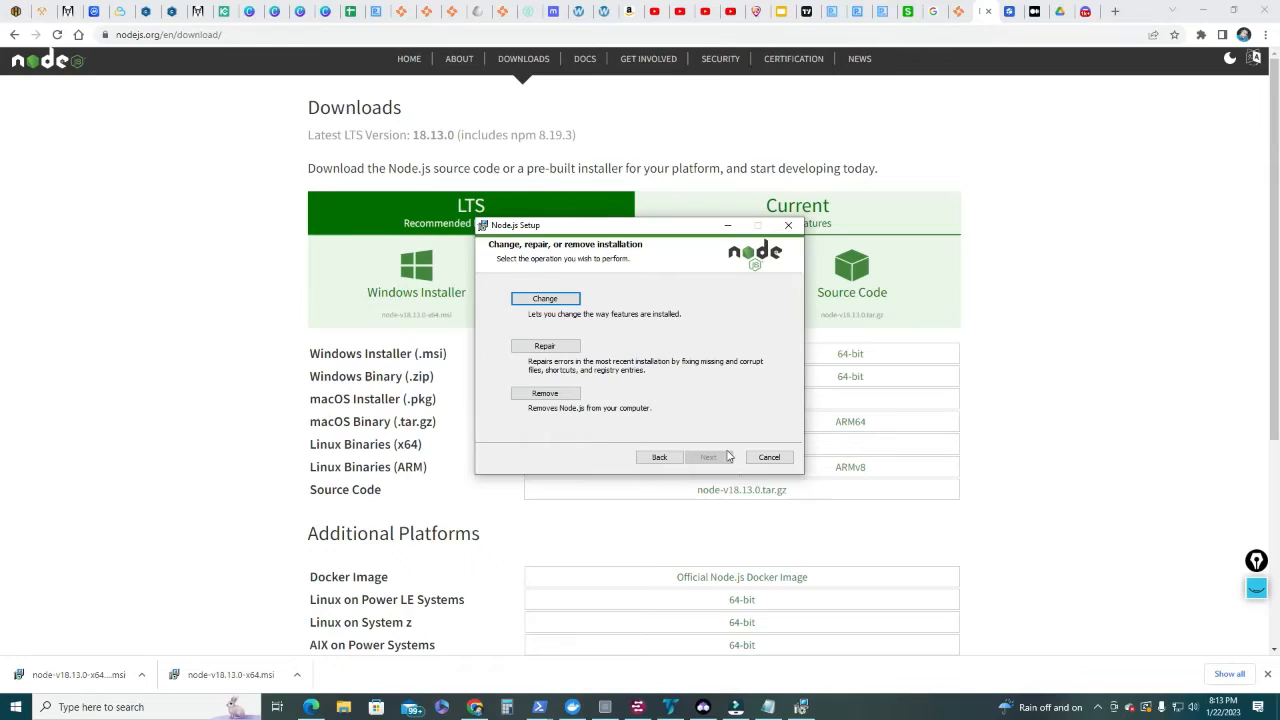
click(708, 456)
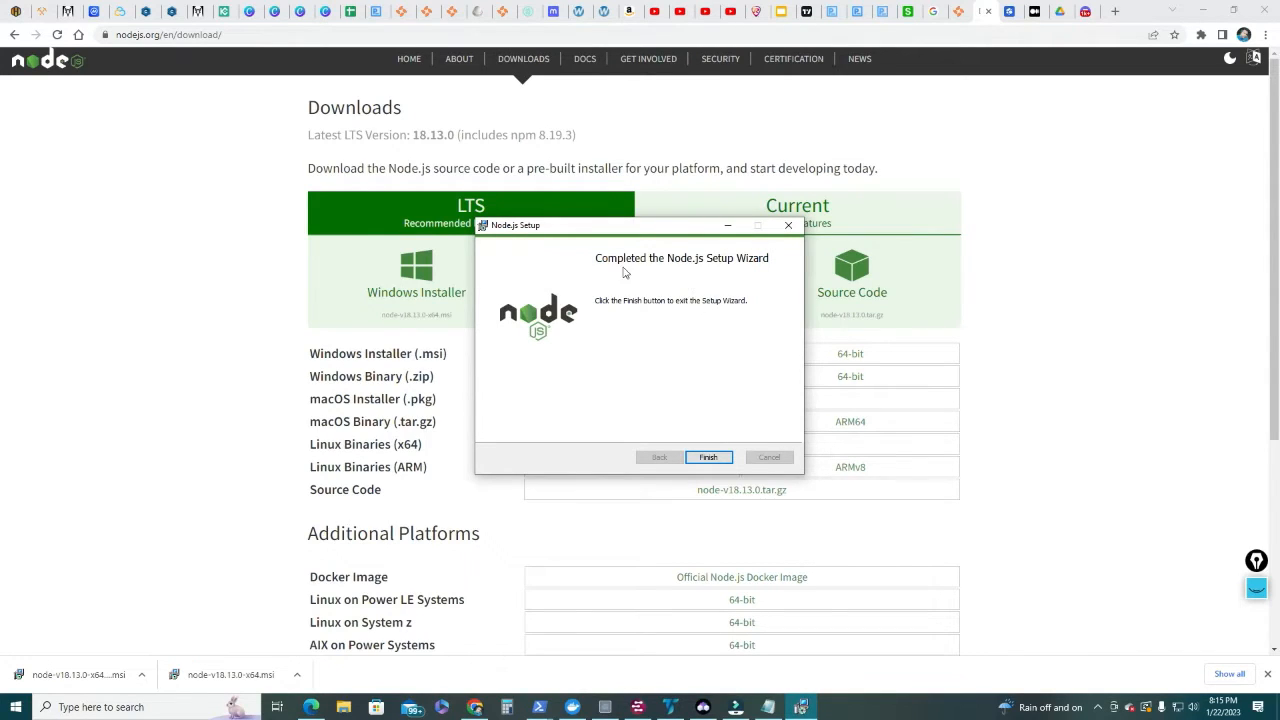
mouse_move(672, 272)
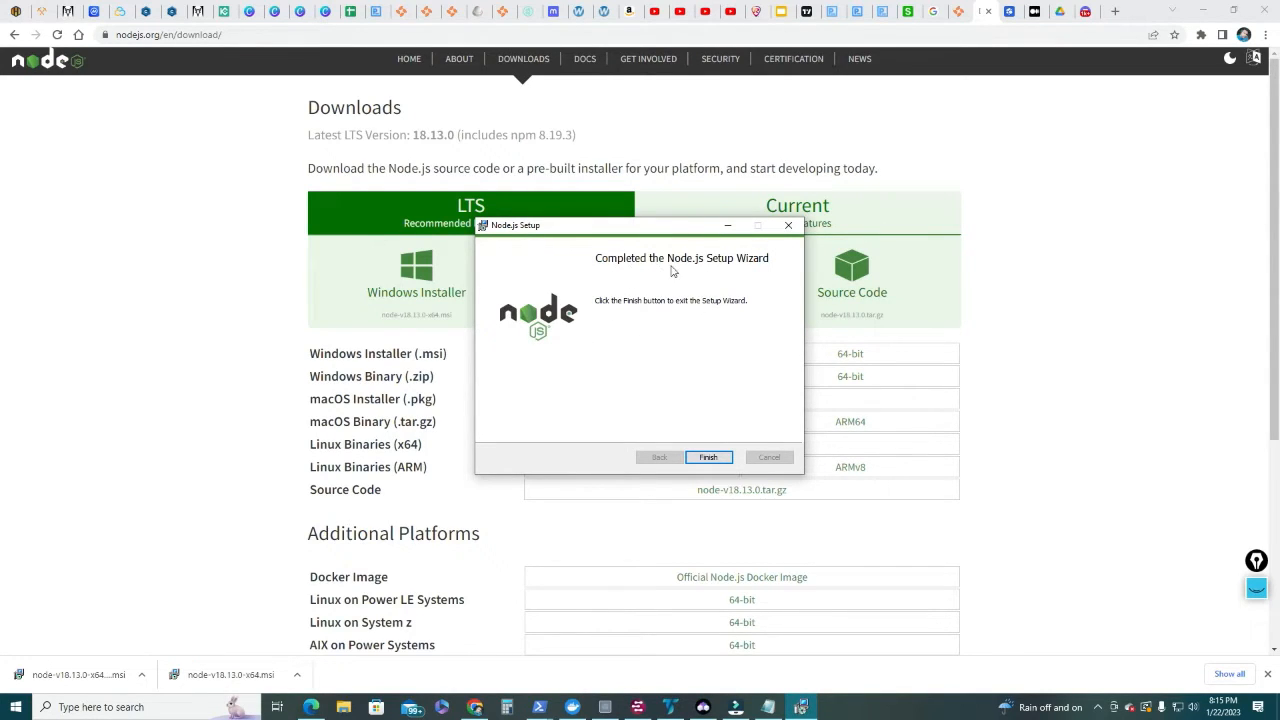
click(708, 456)
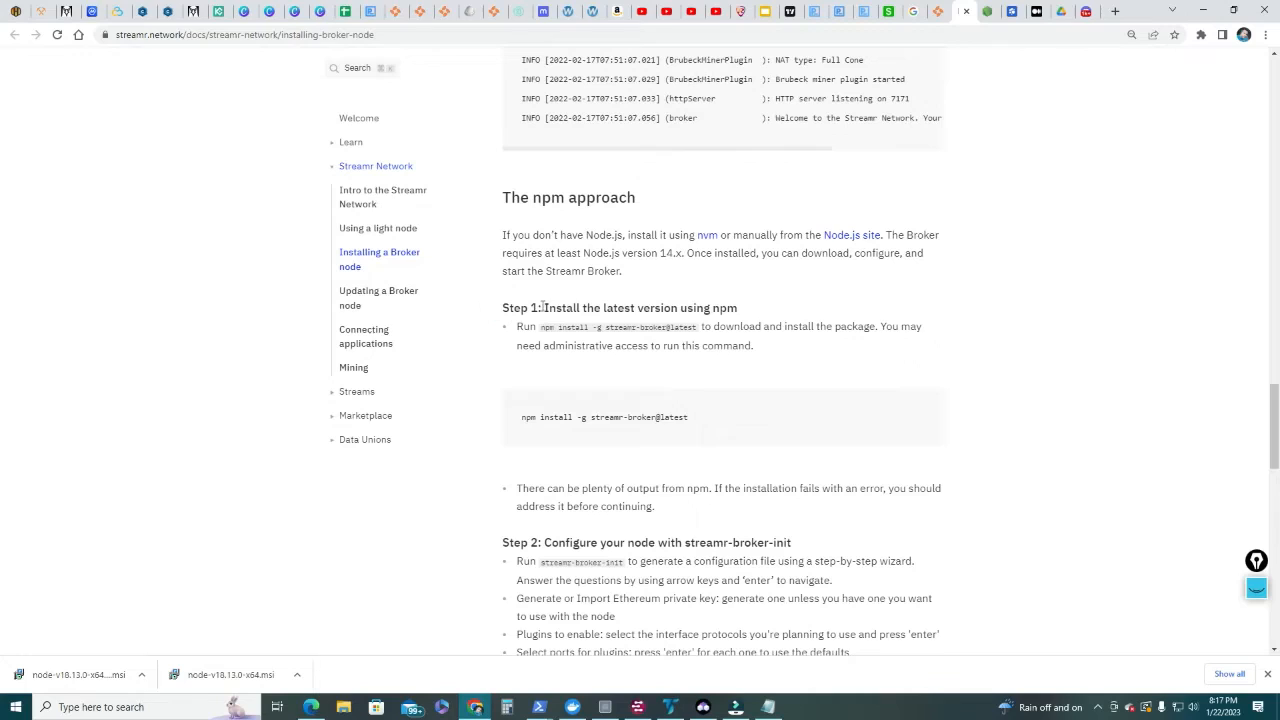
- Launch Windows PowerShell as administrator from Windows search
double_click(640, 308)
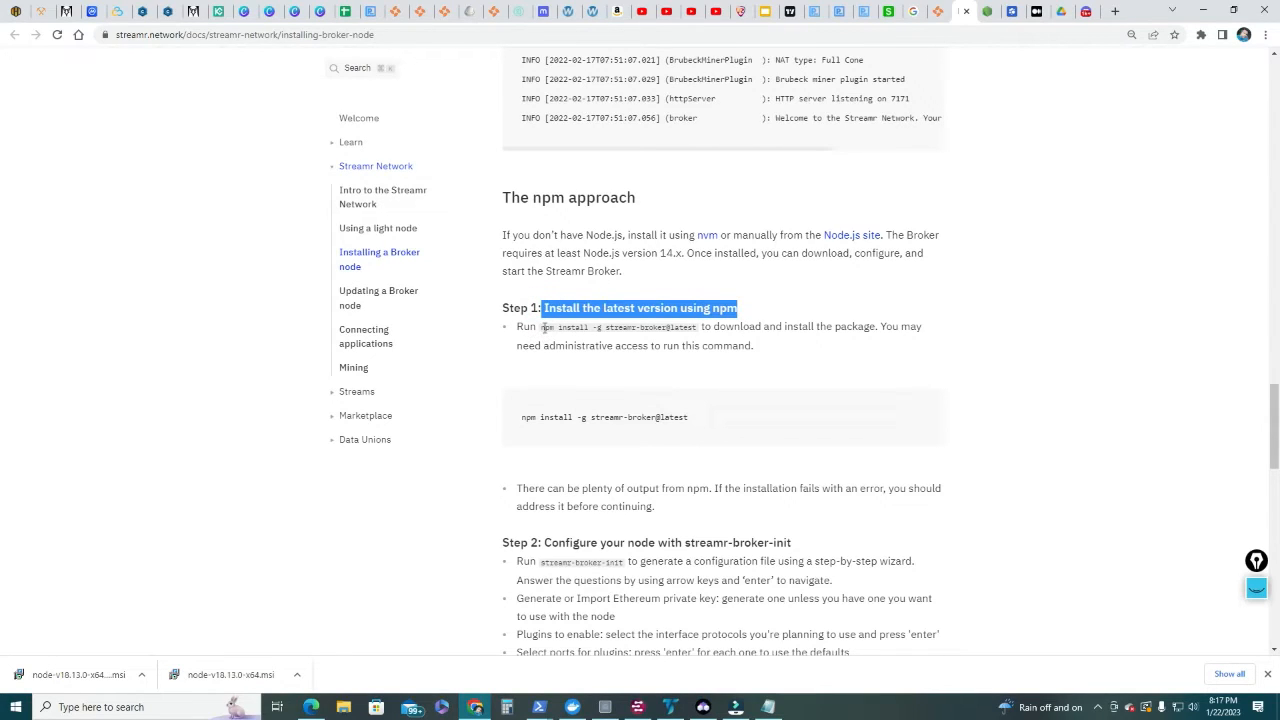
click(540, 328)
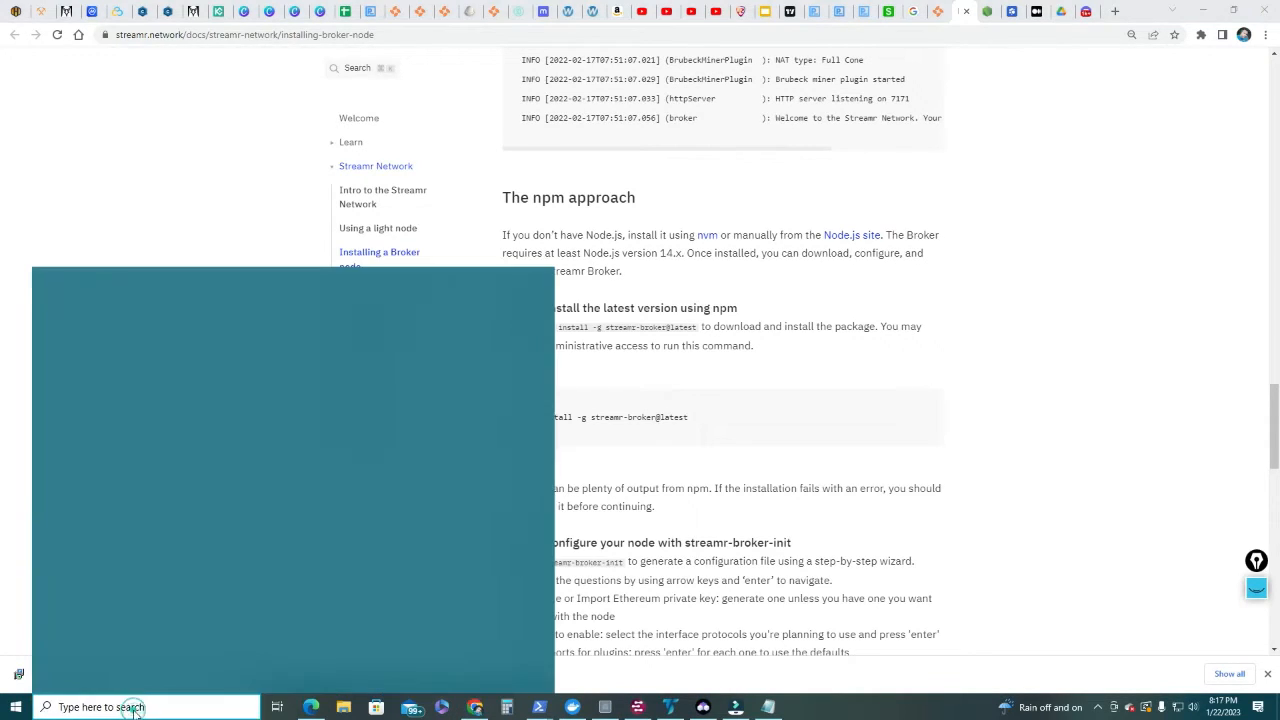
click(132, 708)
text(windows)
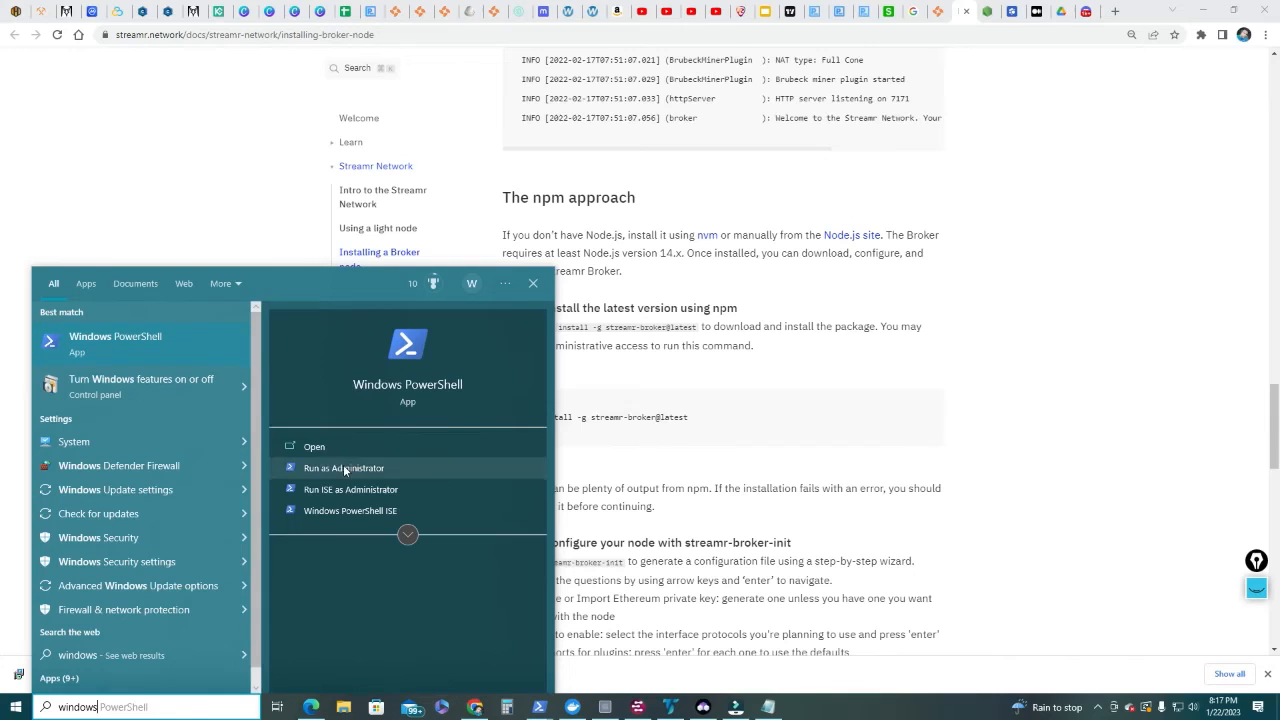
click(344, 468)
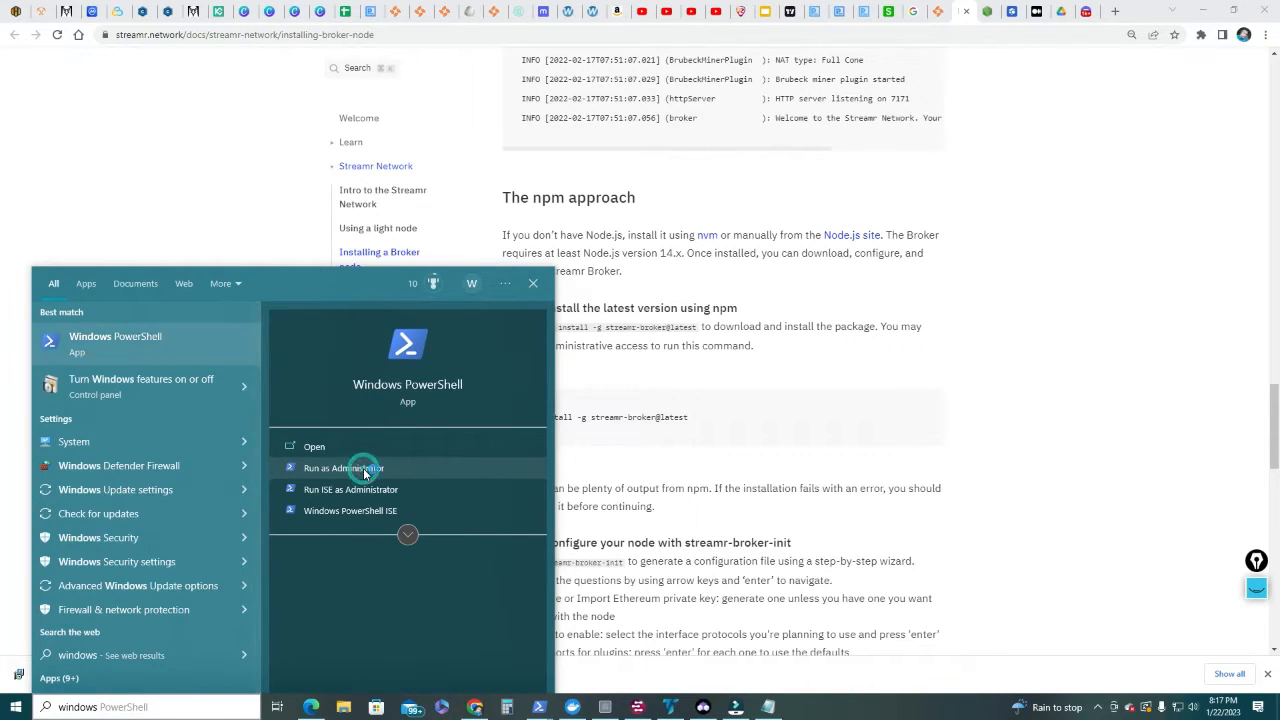
click(344, 468)
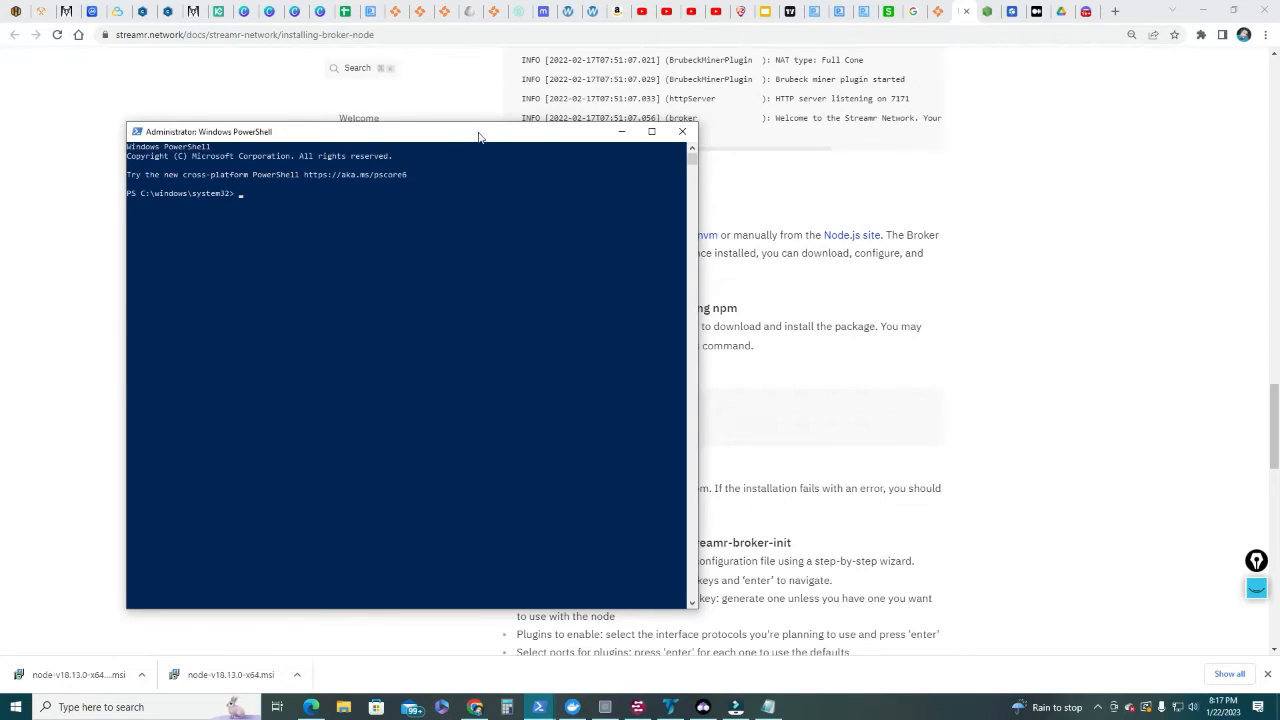
- Reposition the administrator PowerShell window before installing streamr-broker@latest globally
drag(404, 132, 316, 128)
text(npm install -g streamr-broker@latest)
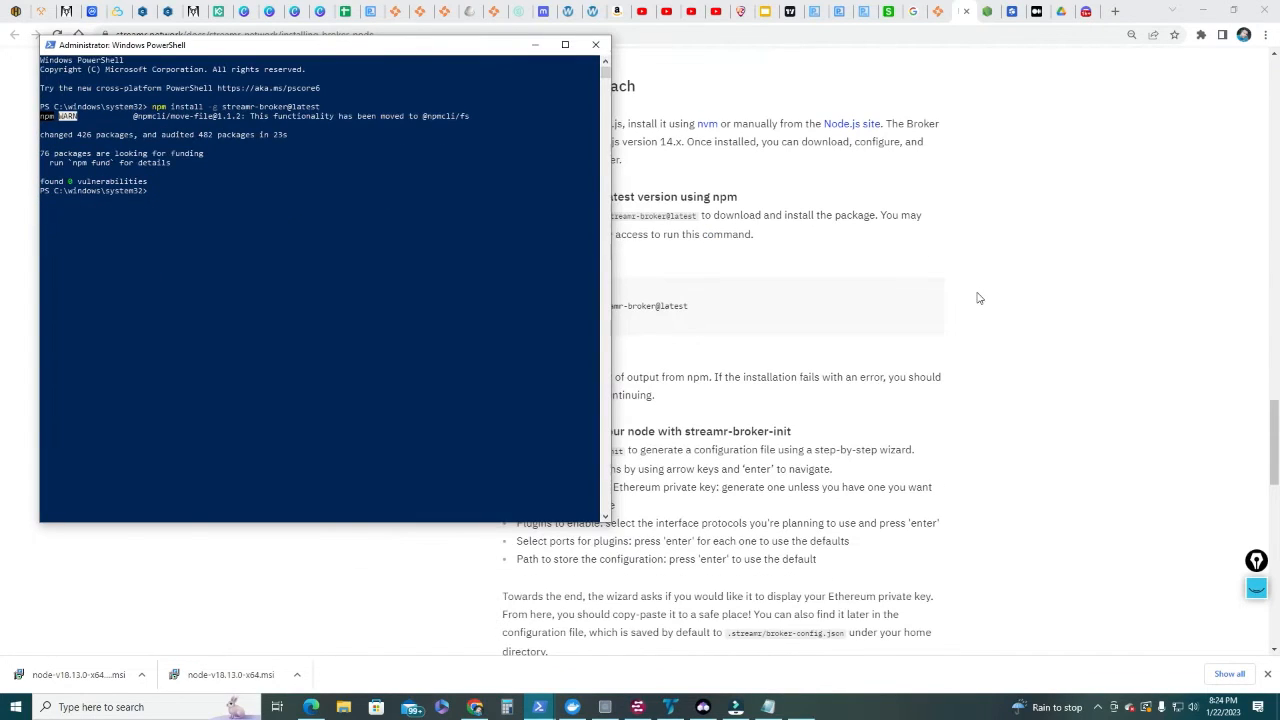
mouse_move(280, 216)
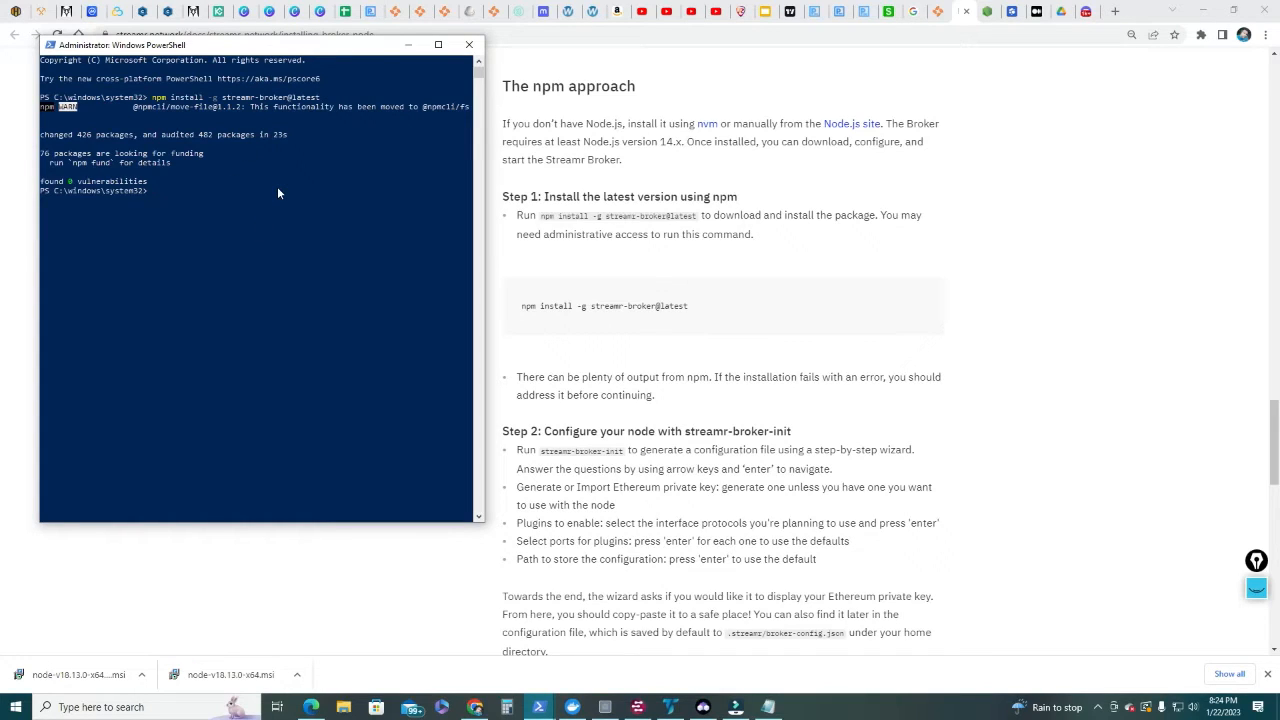
mouse_move(52, 188)
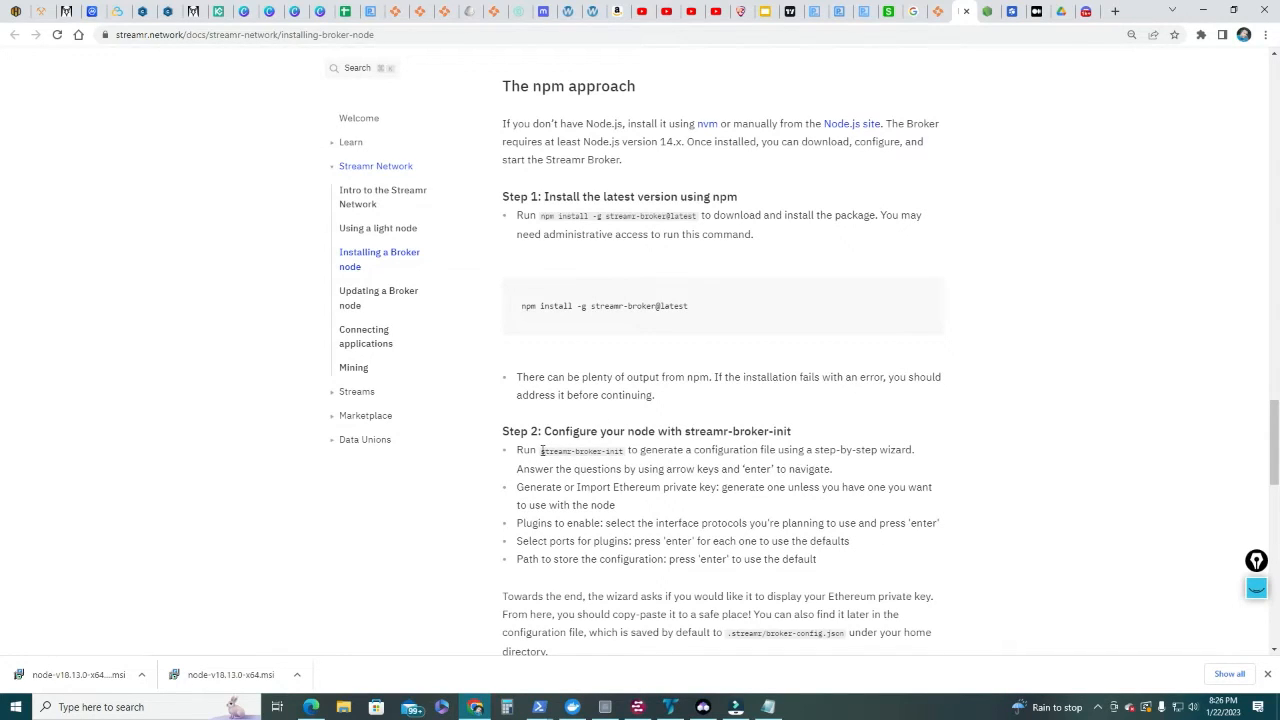
- Run streamr-broker-init, generate a new private key and select the websocket/mqtt/http plugins
double_click(580, 452)
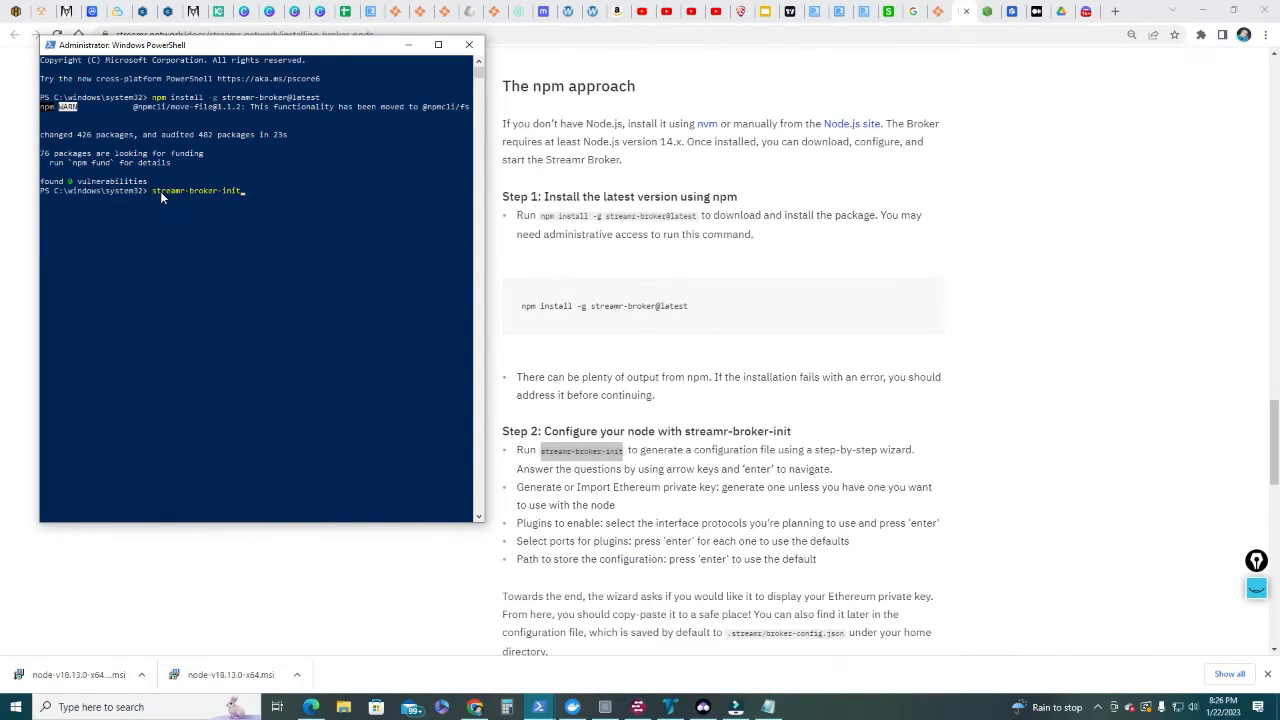
key(enter)
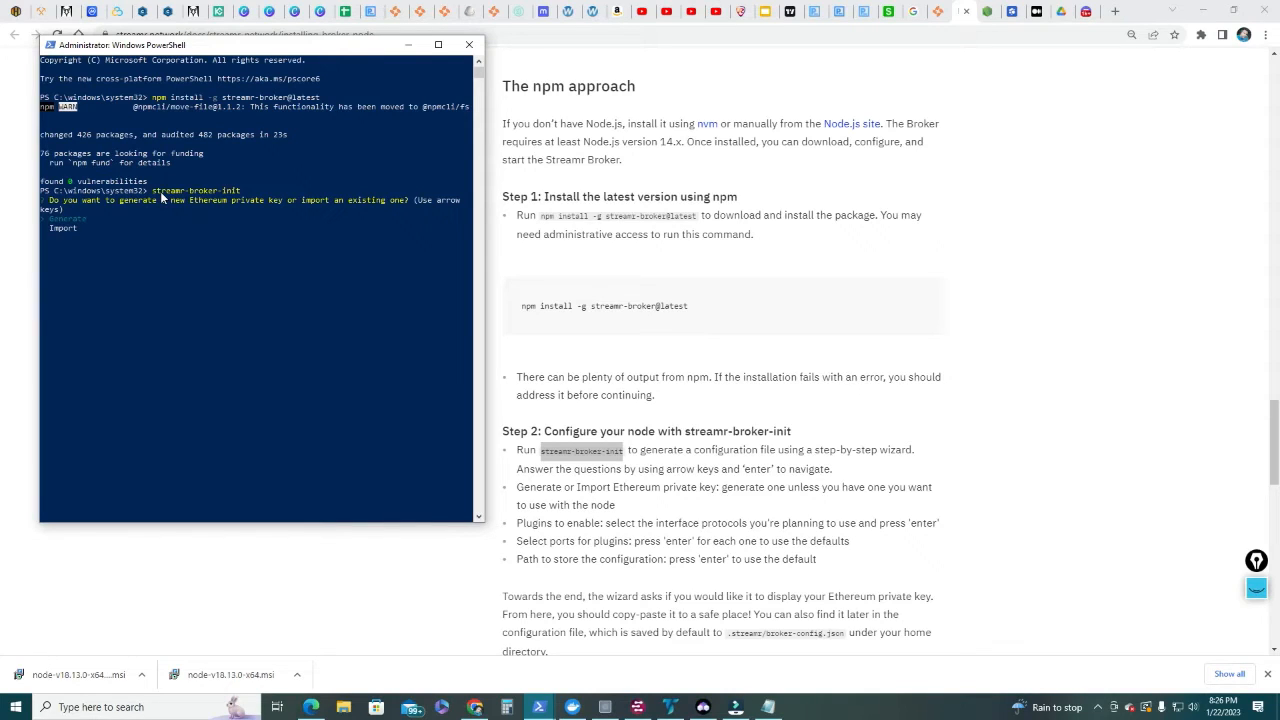
mouse_move(228, 268)
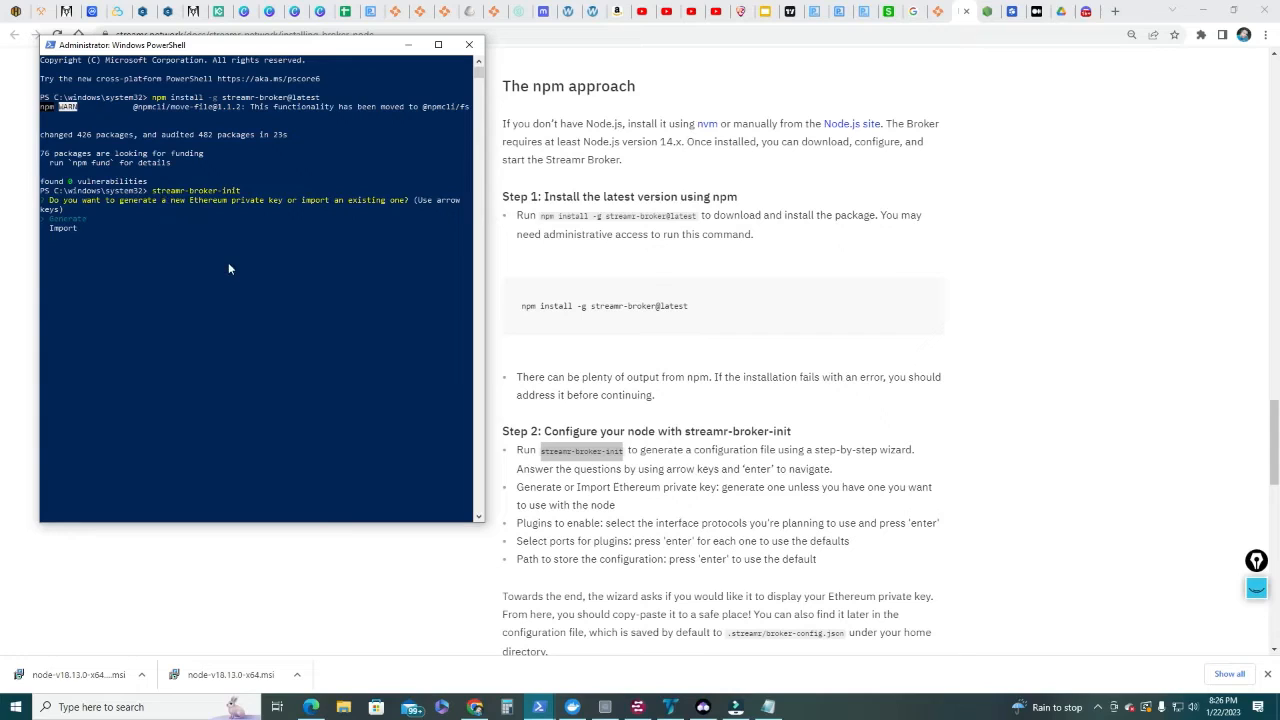
mouse_move(346, 216)
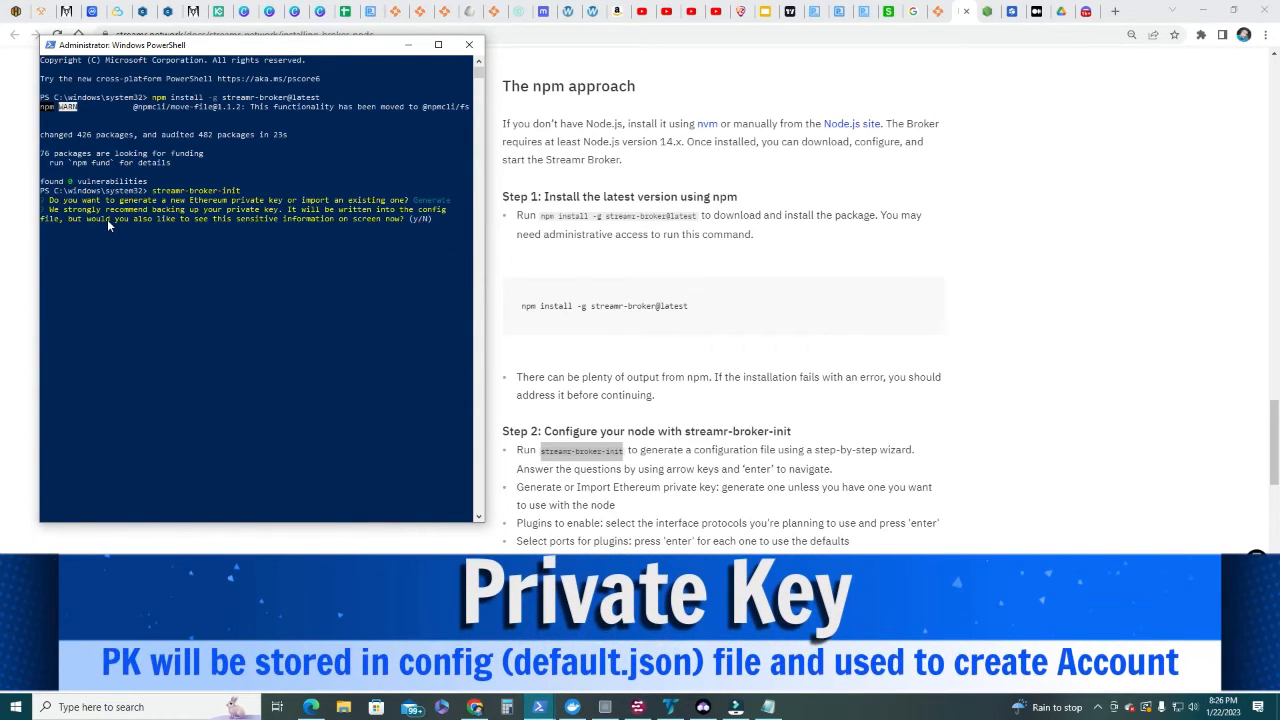
mouse_move(276, 224)
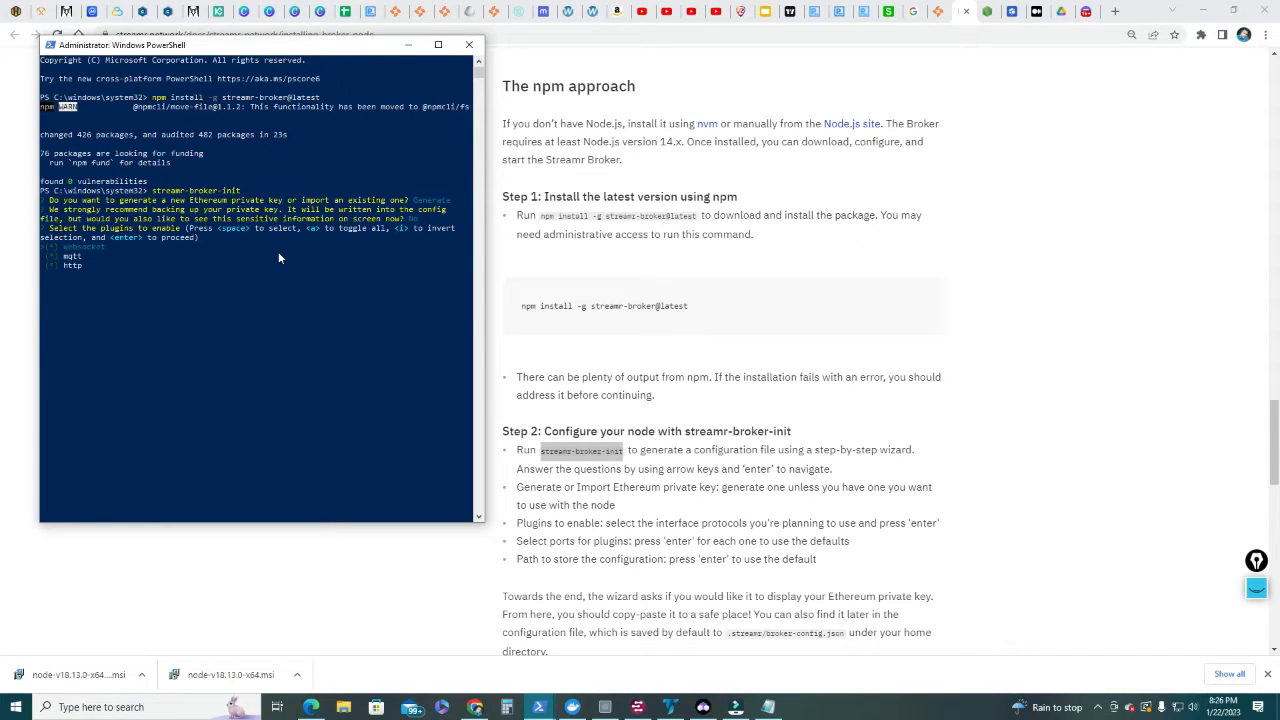
key(enter)
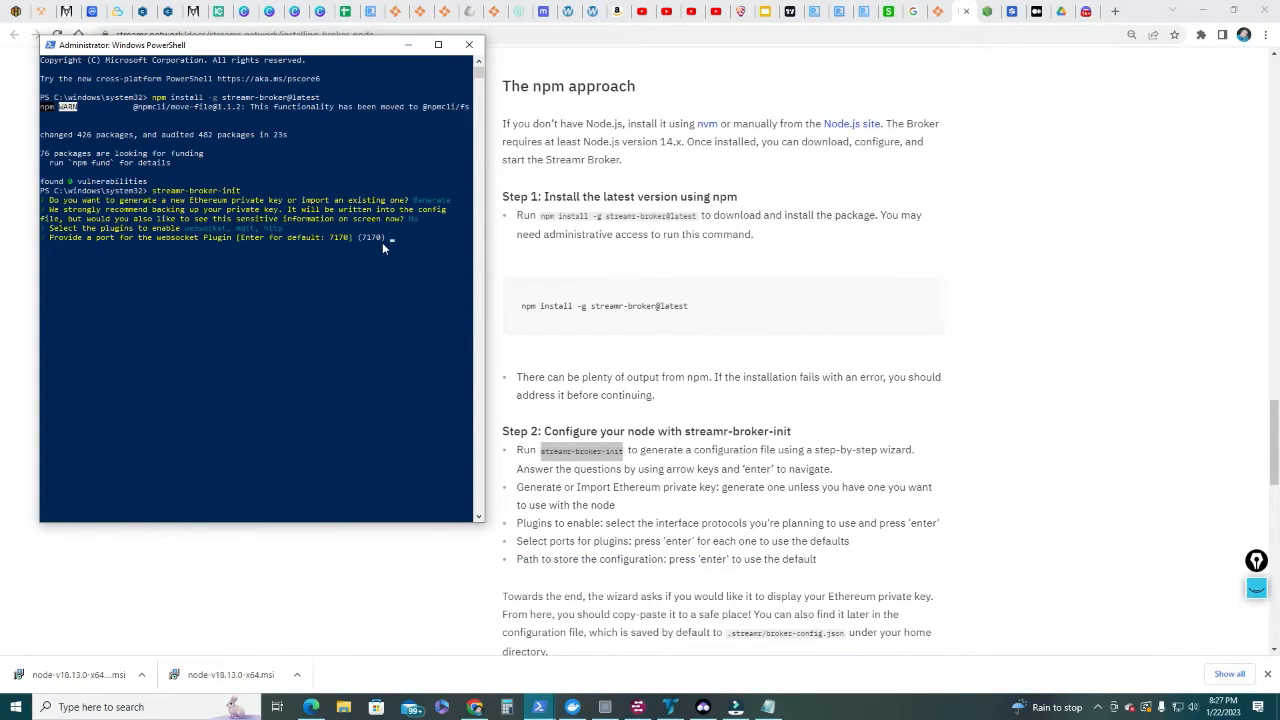
- Accept the default websocket and mqtt ports and the default.json config path
key(enter)
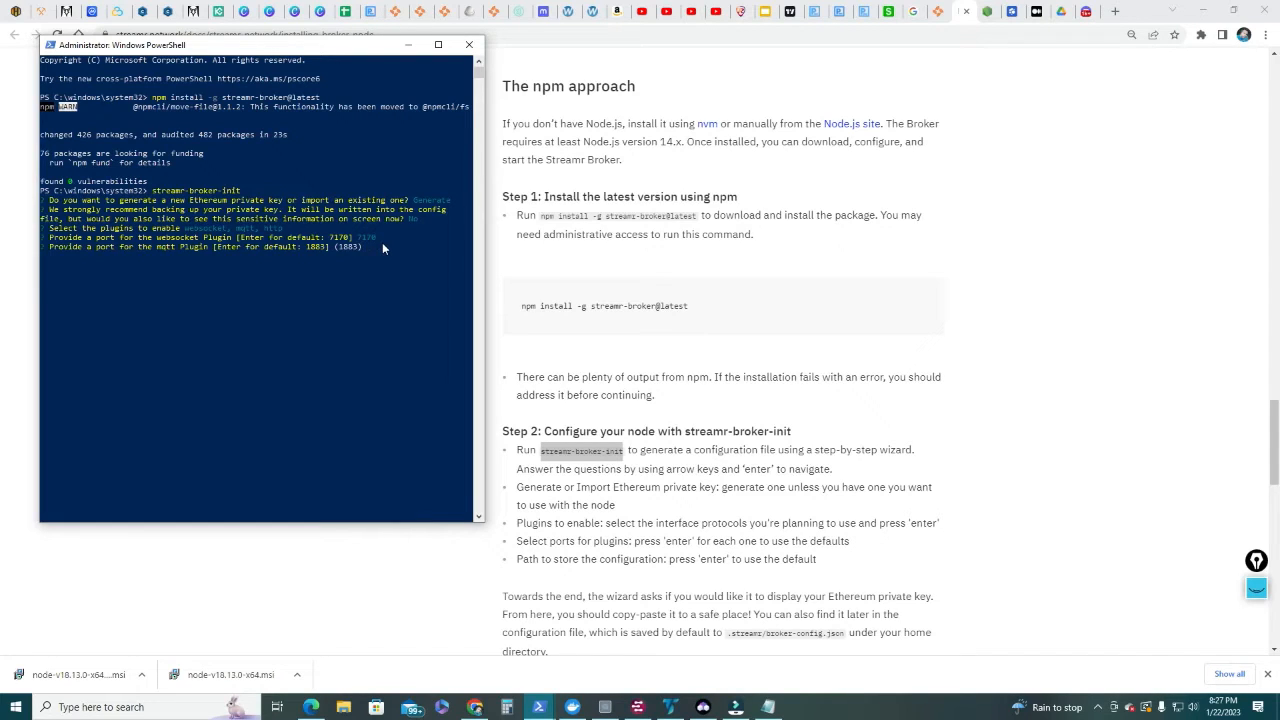
key(enter)
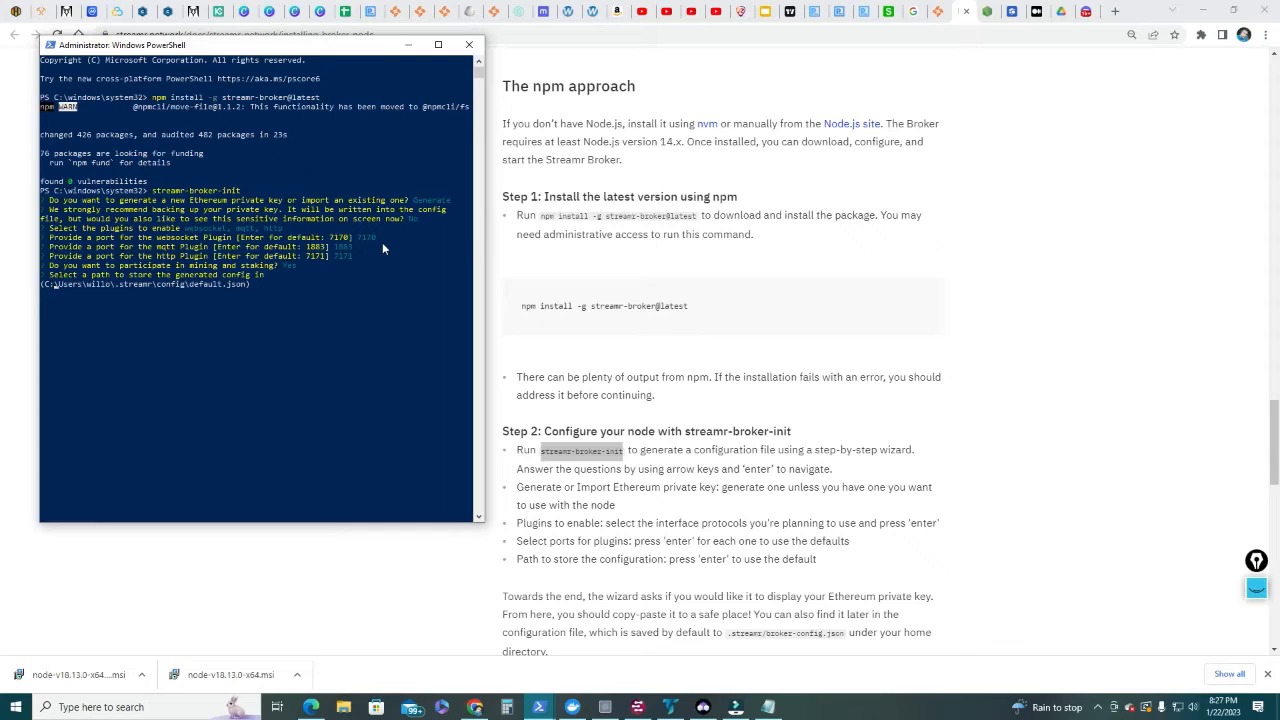
key(enter)
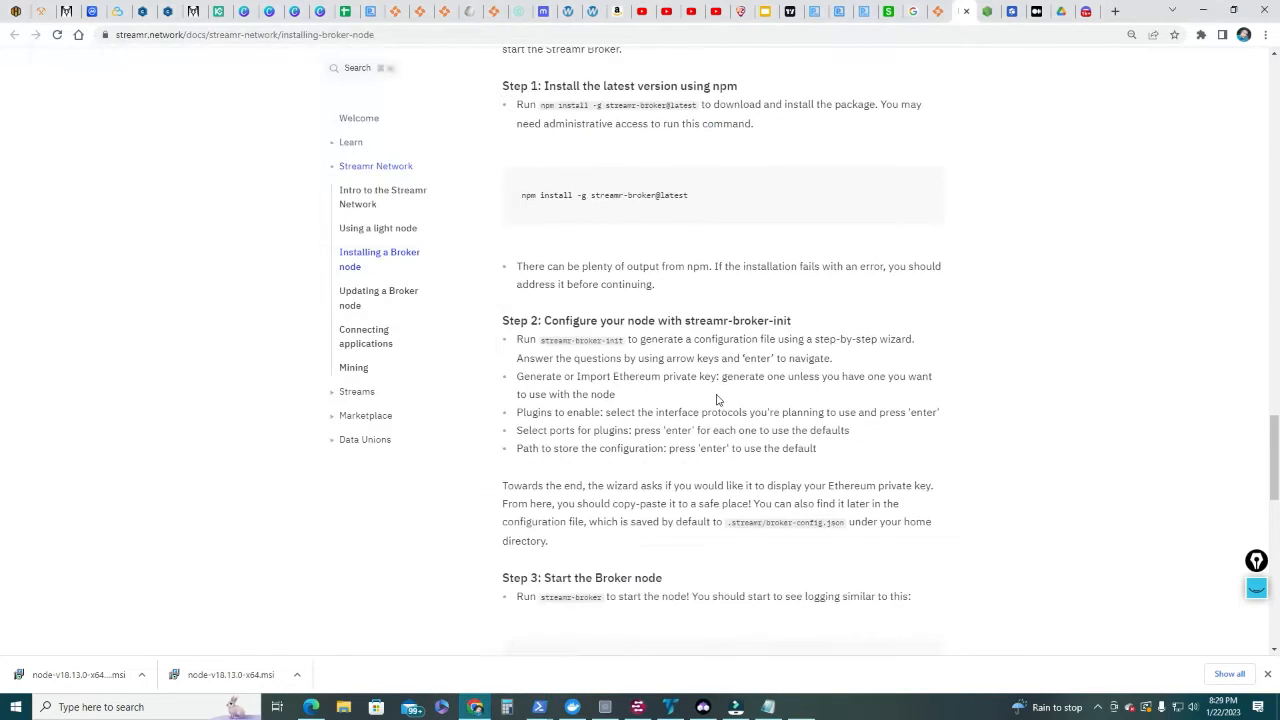
- Bring the Step 2 note about where the configuration file is saved into view
scroll(down, 3)
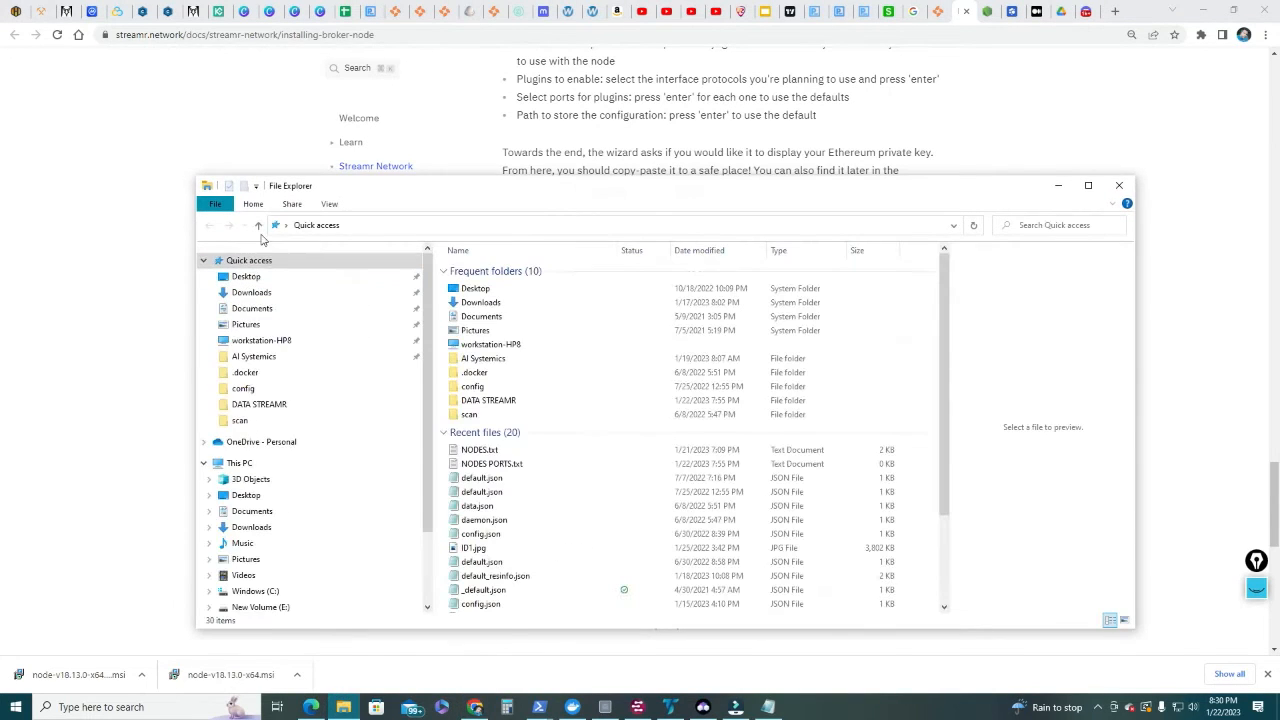
- Navigate C:\Users\<user>\.streamr\config to find default.json
click(256, 592)
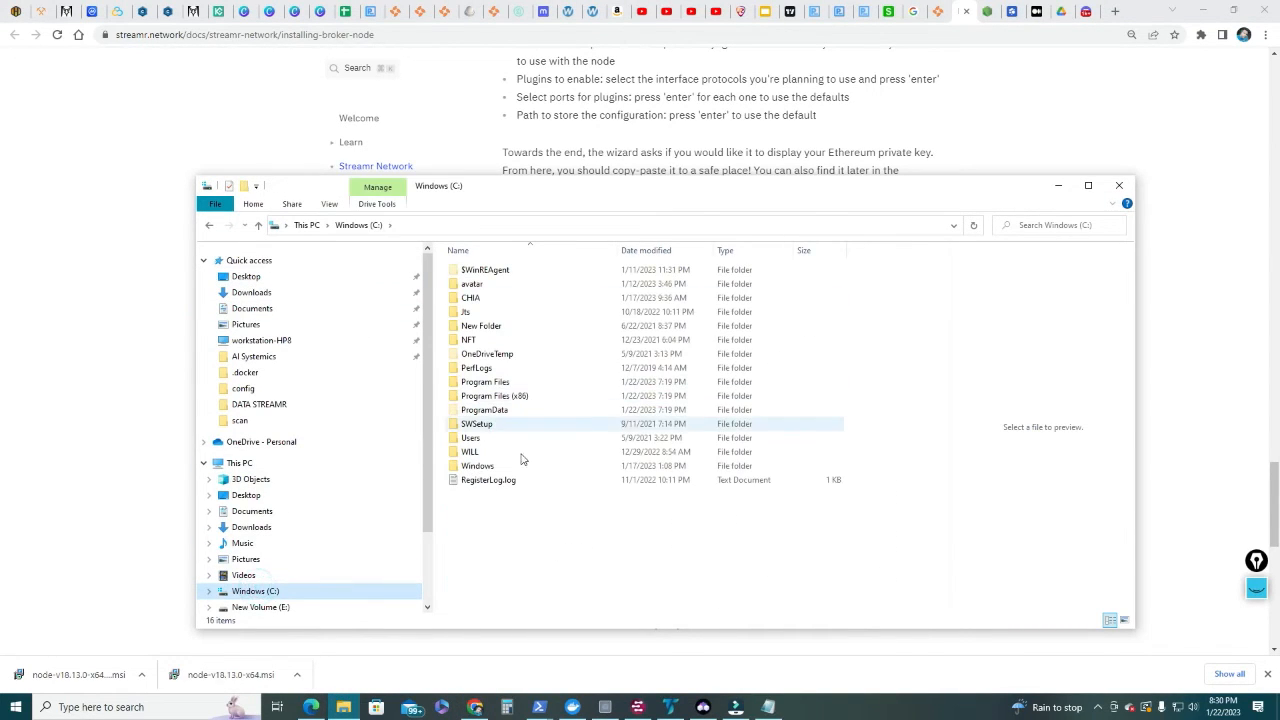
double_click(470, 436)
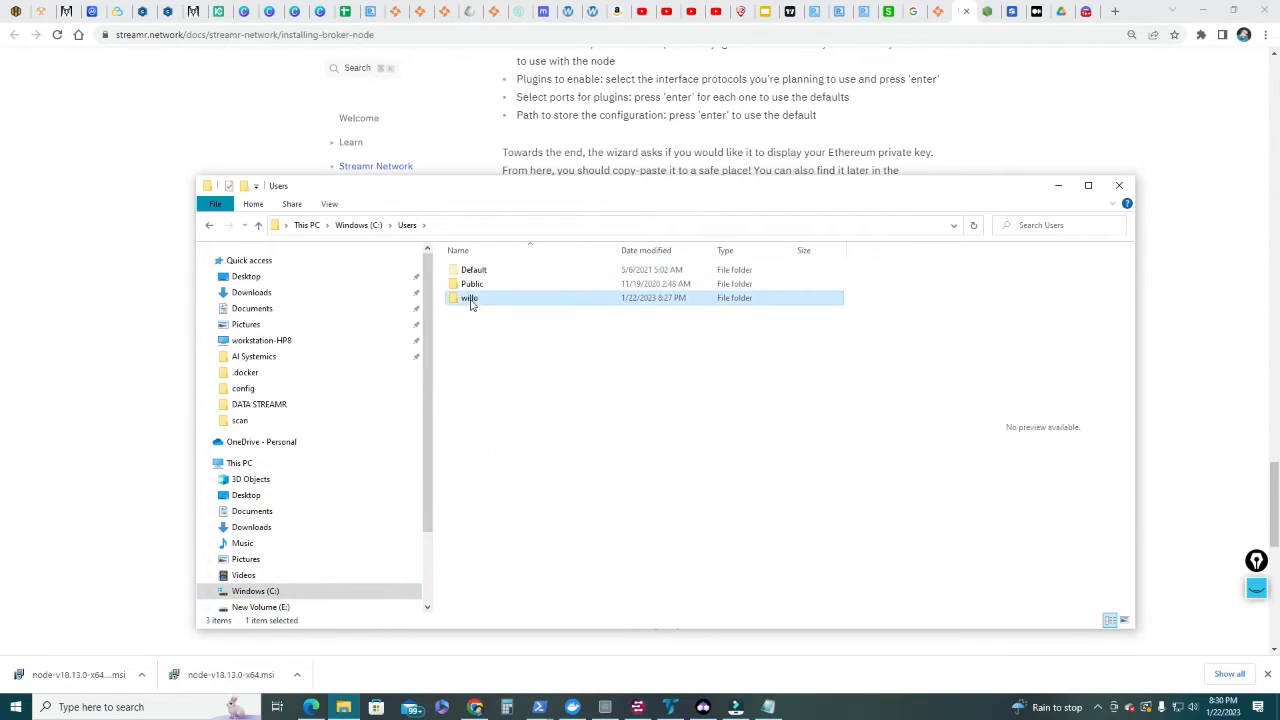
double_click(468, 298)
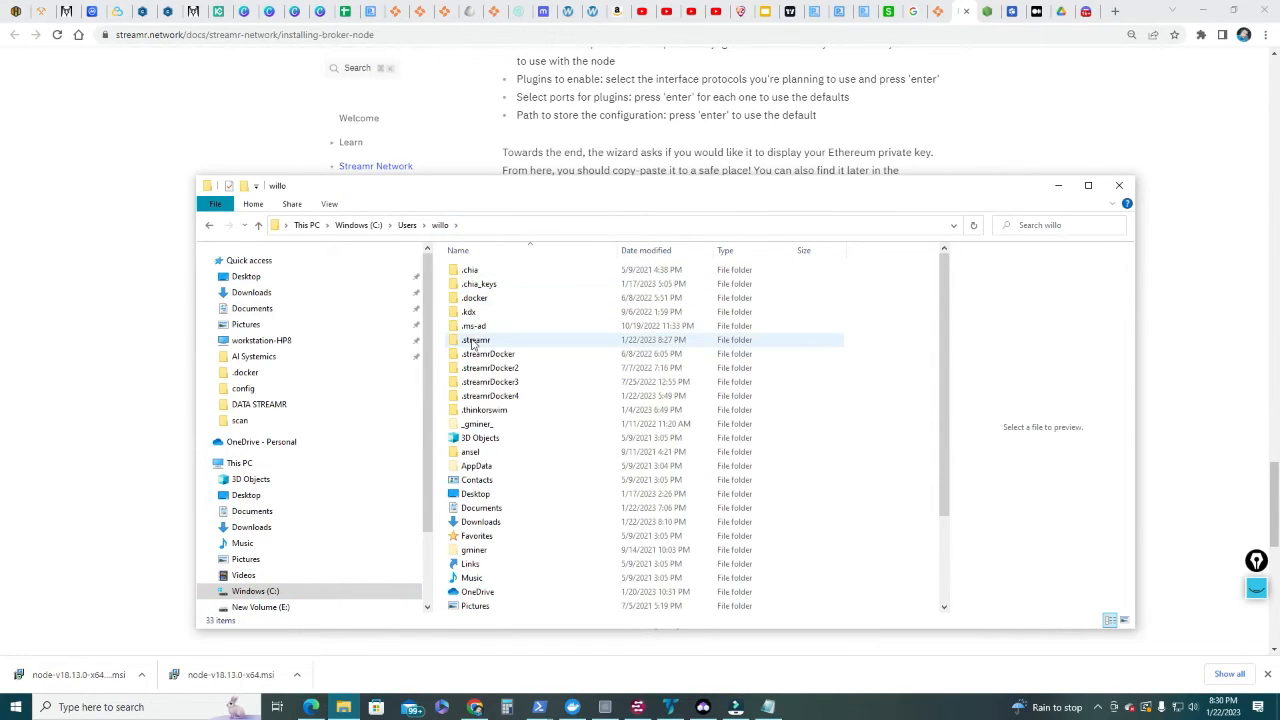
double_click(476, 340)
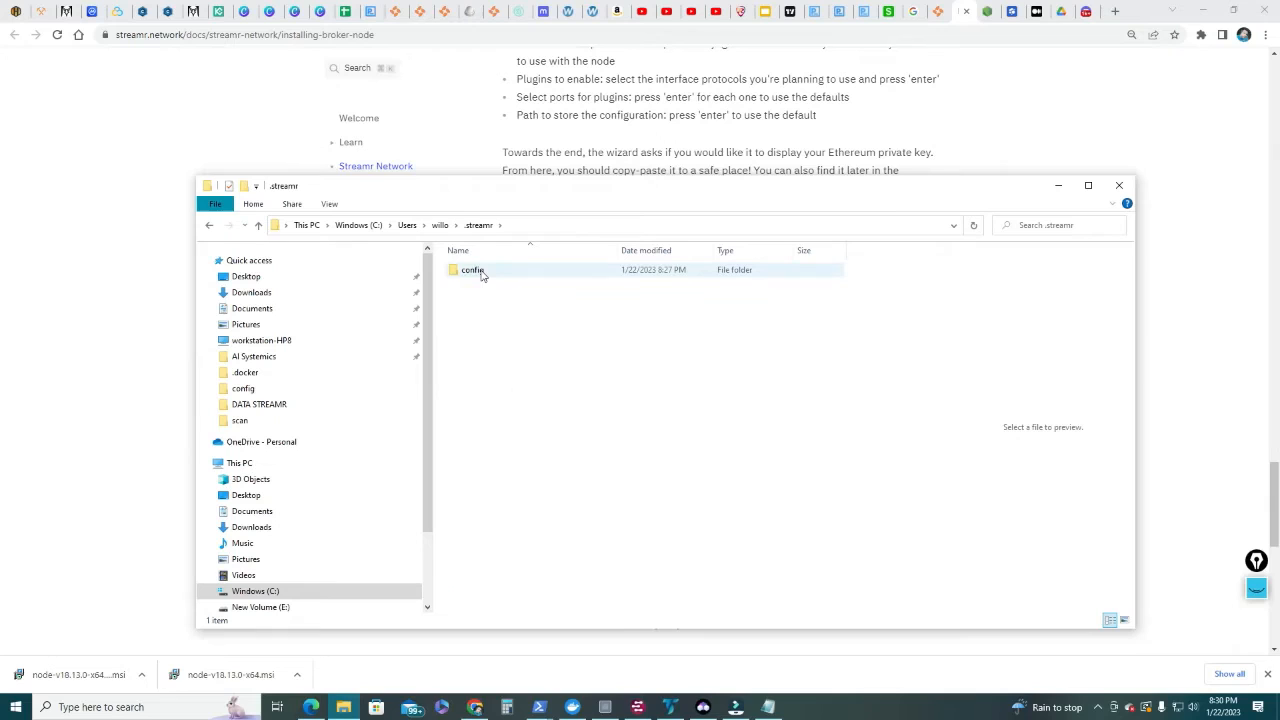
mouse_move(472, 270)
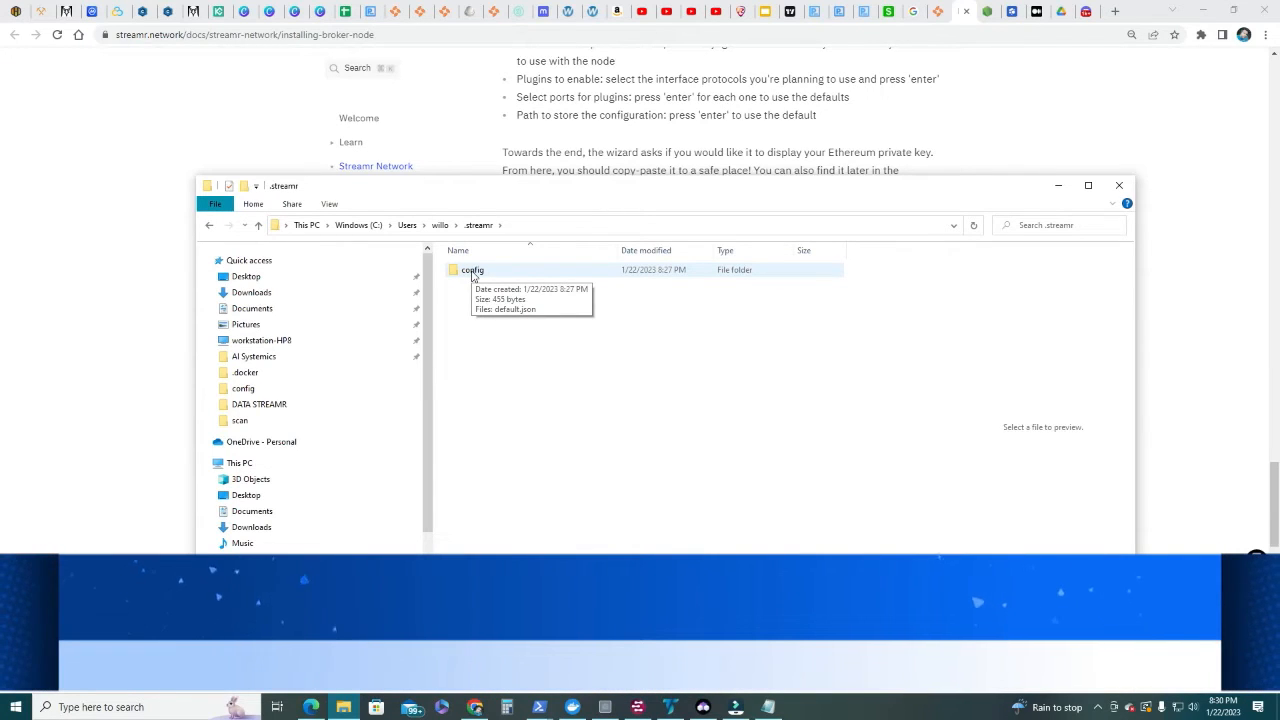
double_click(472, 270)
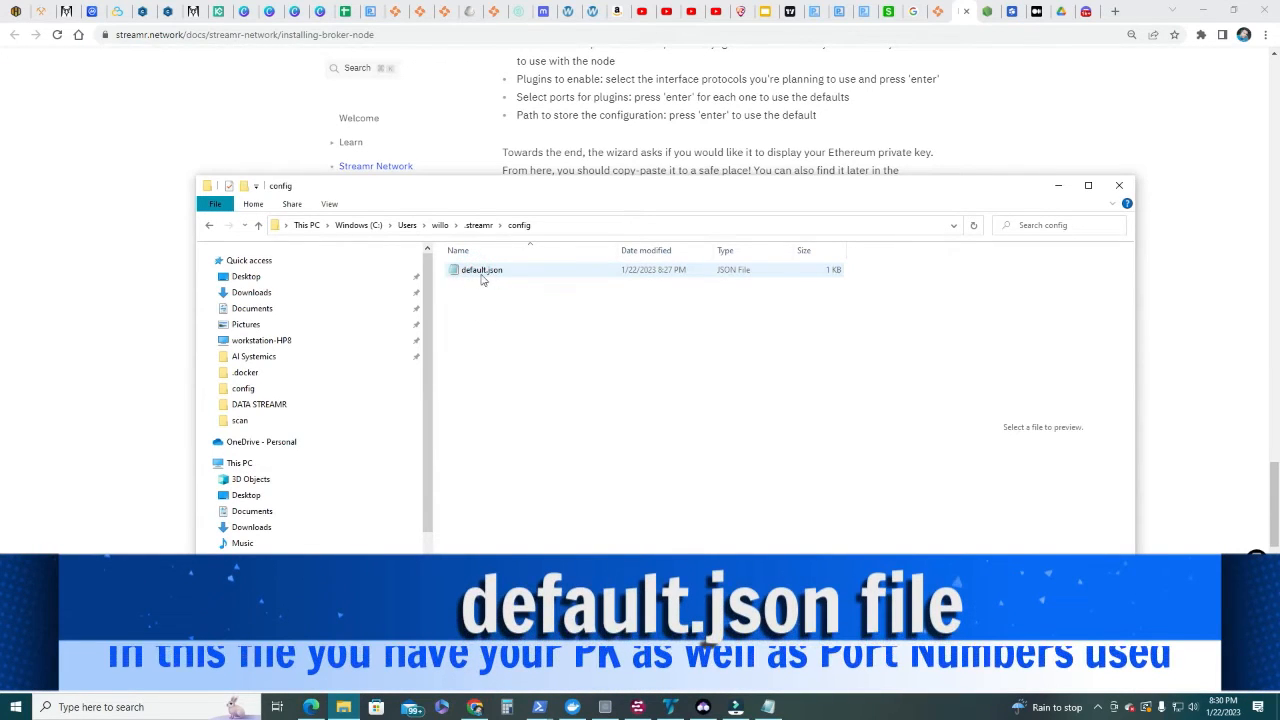
mouse_move(480, 270)
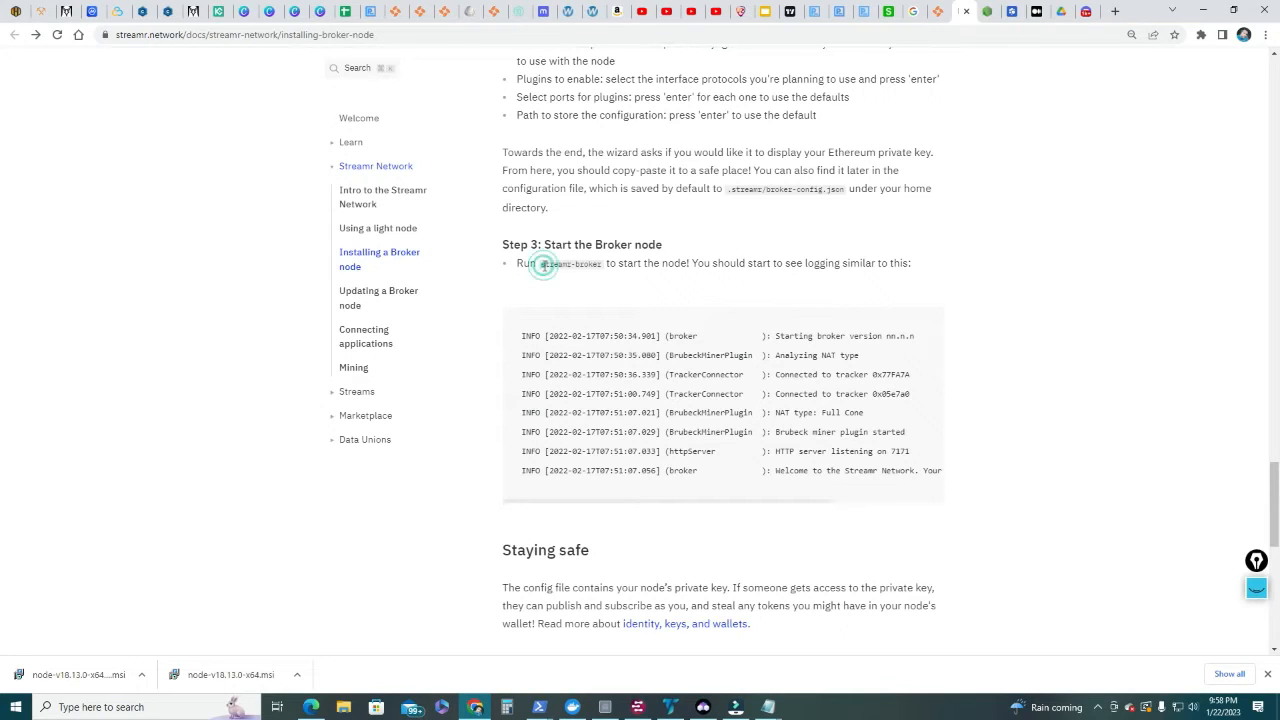
- Select and copy the streamr-broker start command from Step 3
double_click(570, 264)
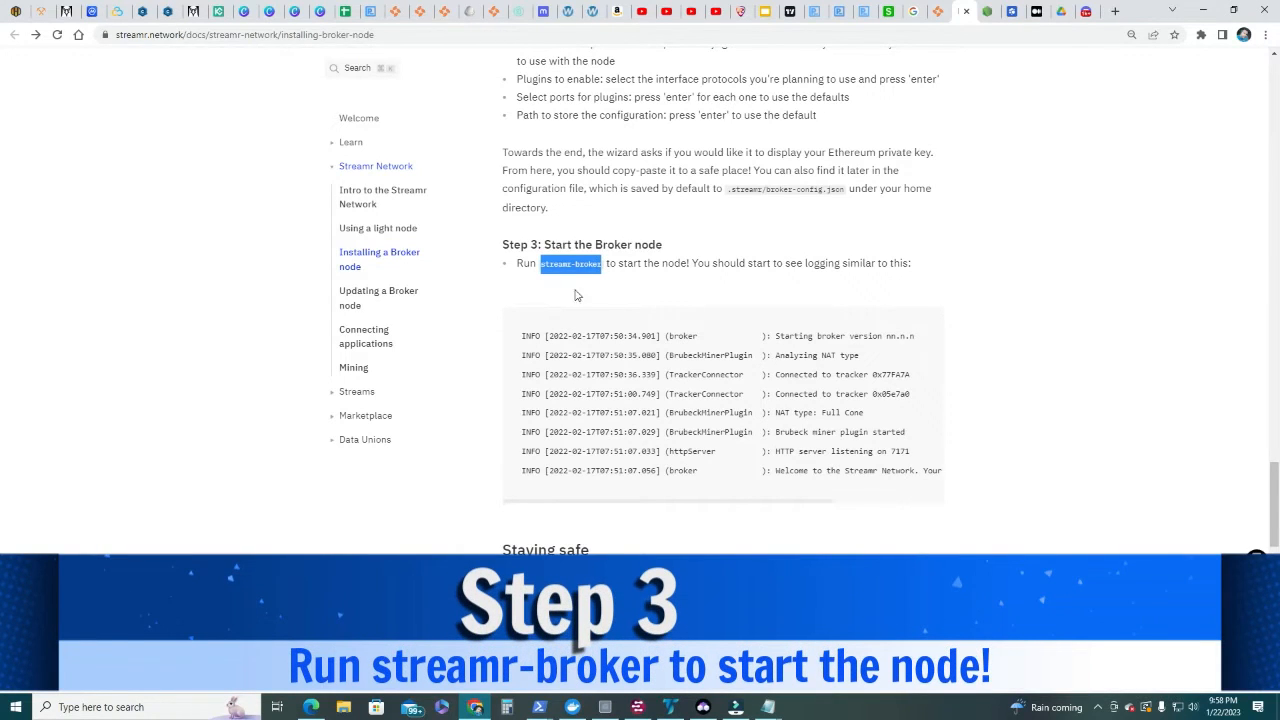
click(570, 264)
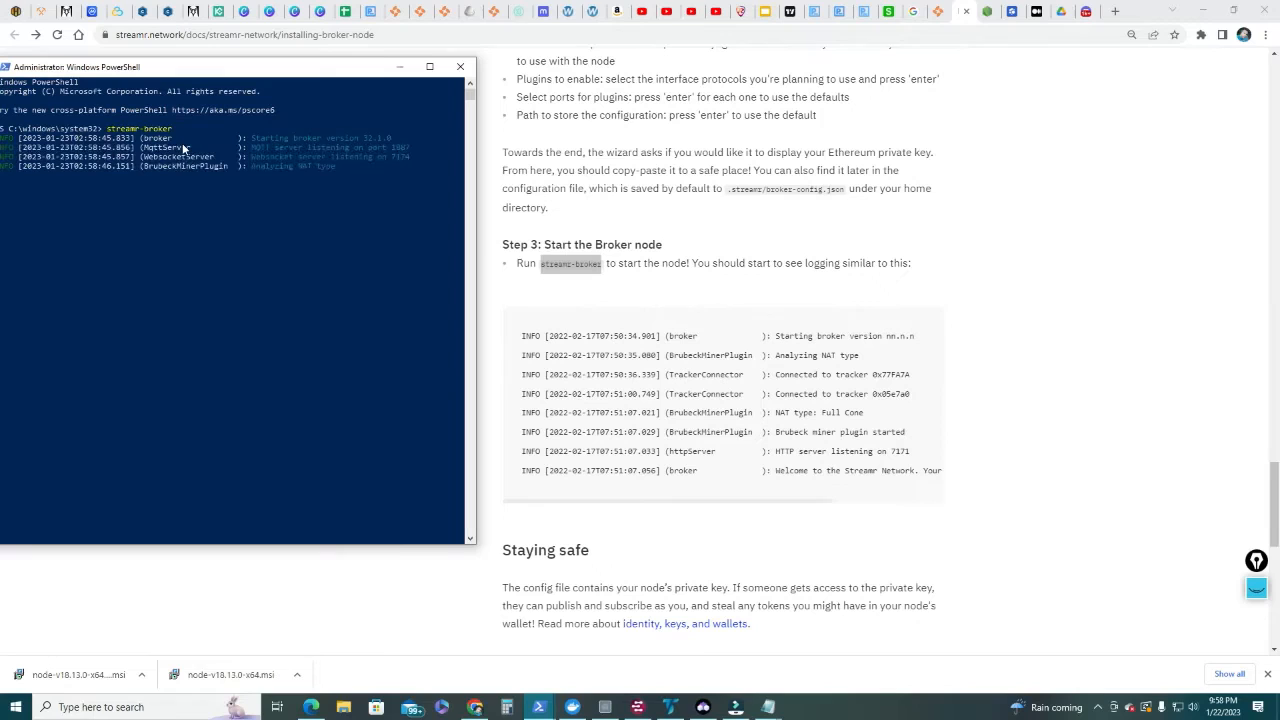
mouse_move(248, 110)
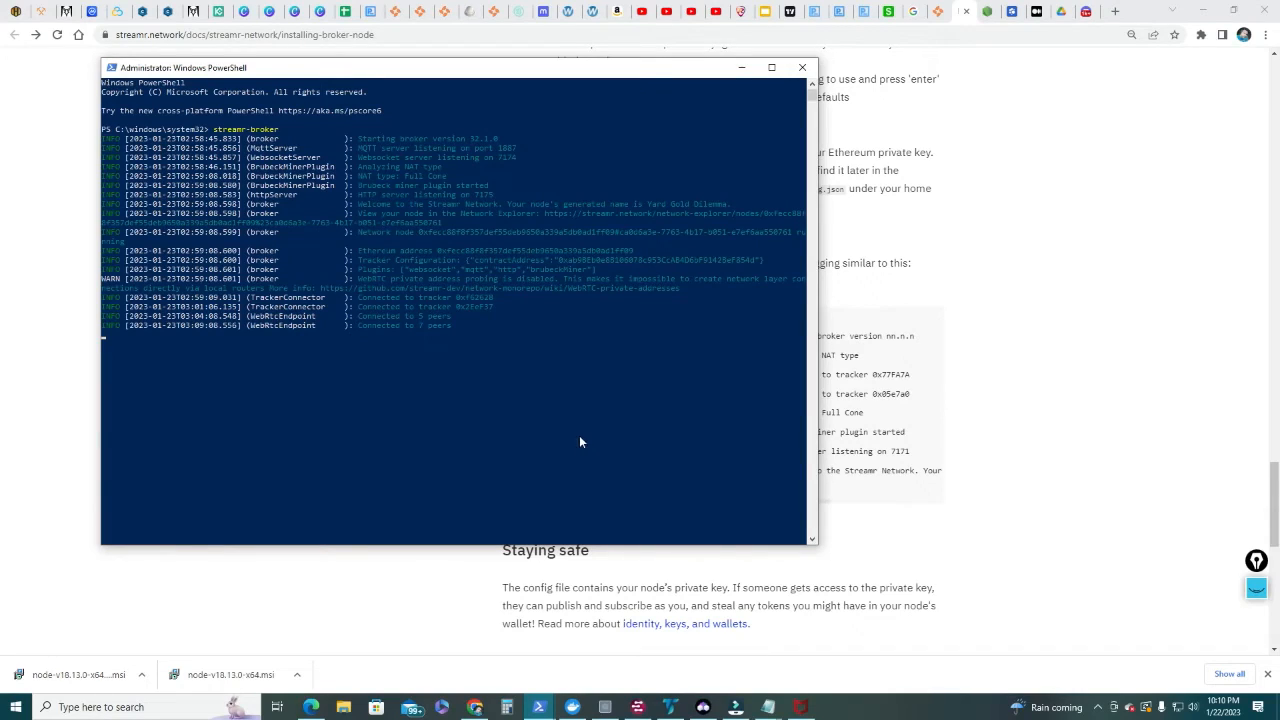
mouse_move(410, 176)
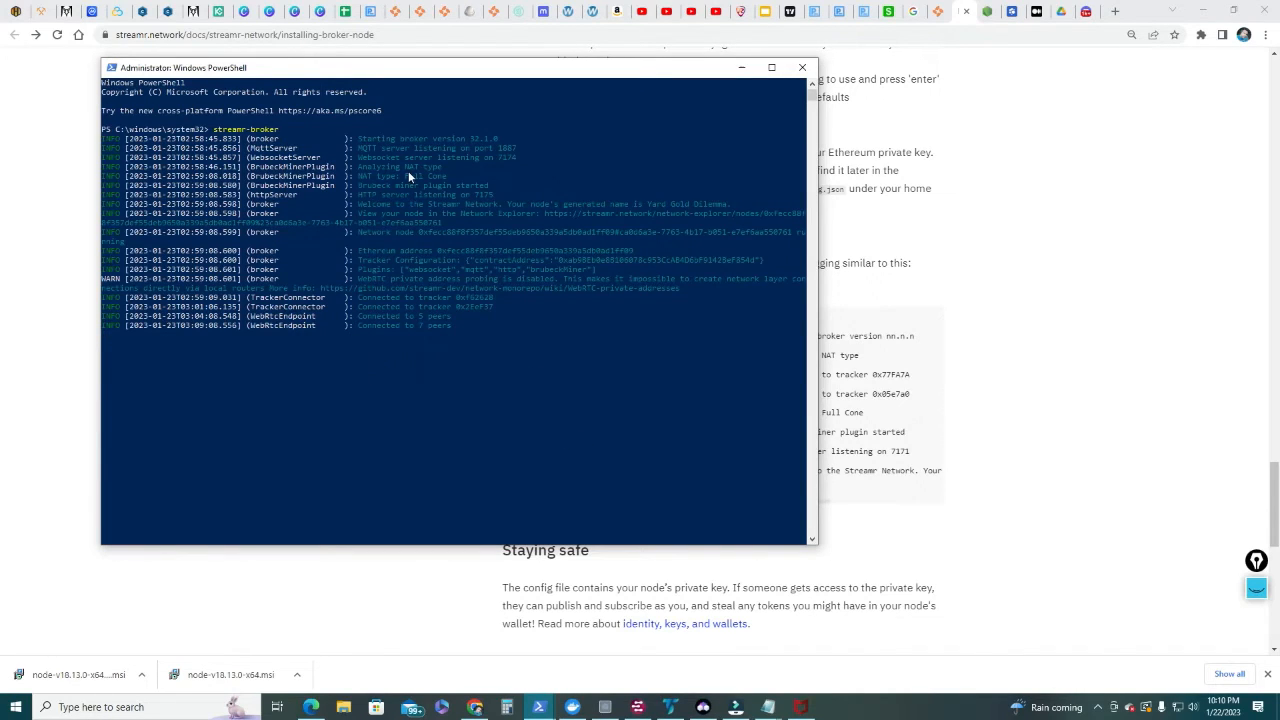
mouse_move(490, 308)
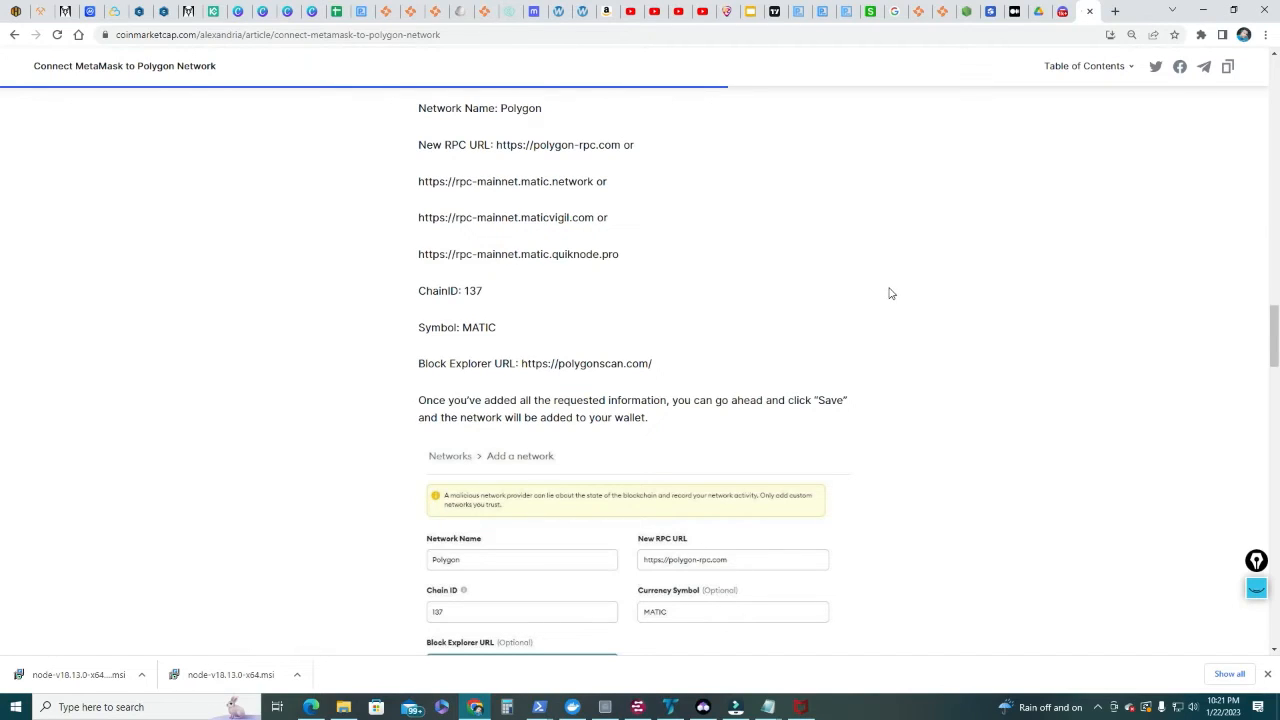
mouse_move(1190, 152)
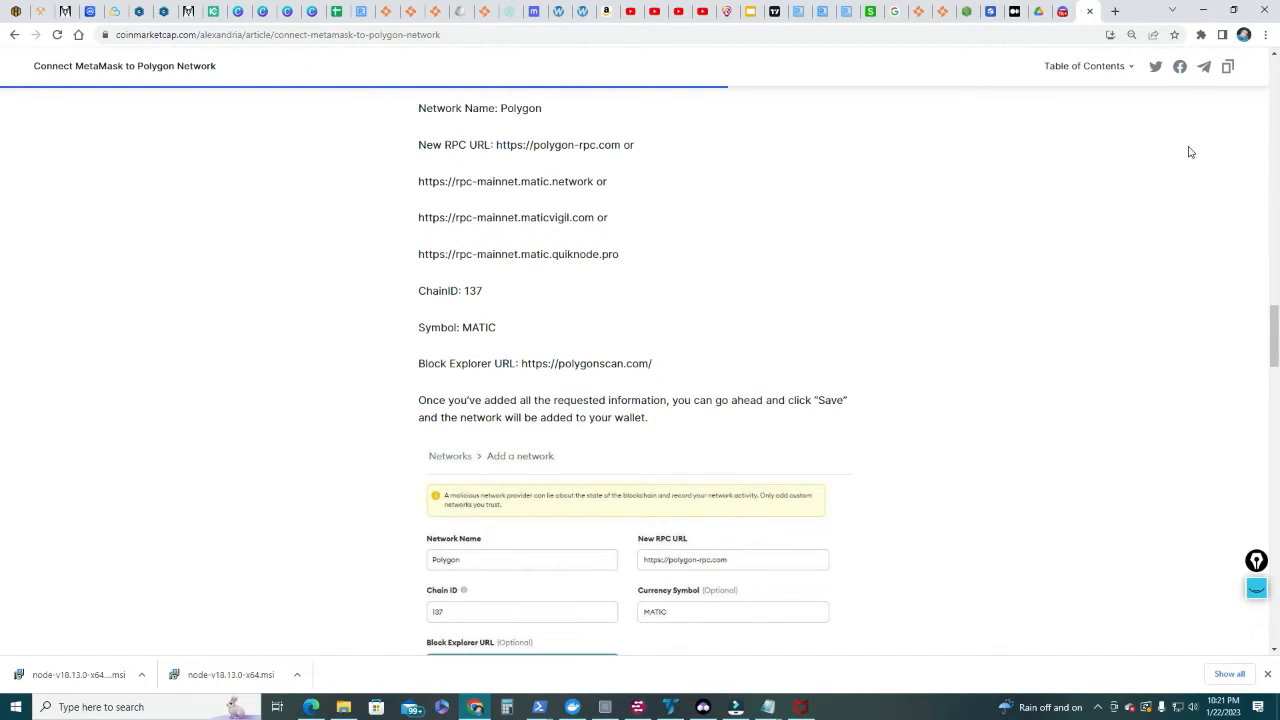
- Pin and open the MetaMask extension, then go to its Add a network page
click(1202, 36)
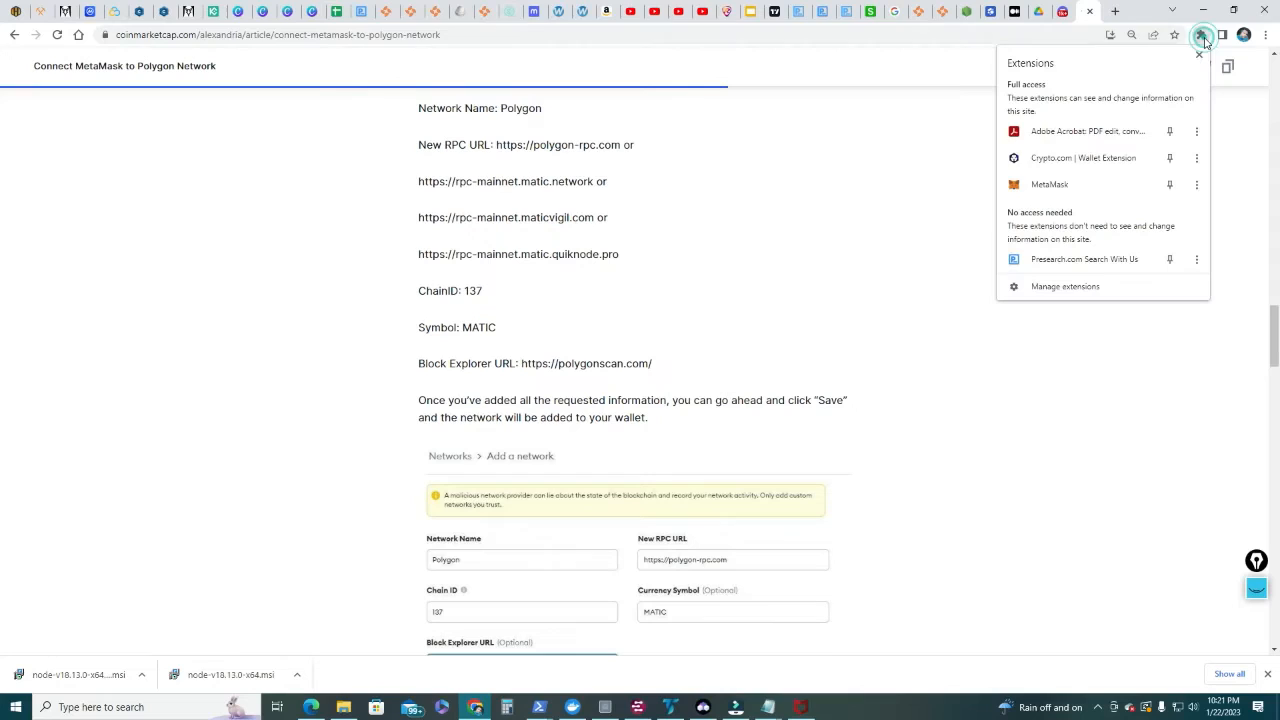
click(1076, 184)
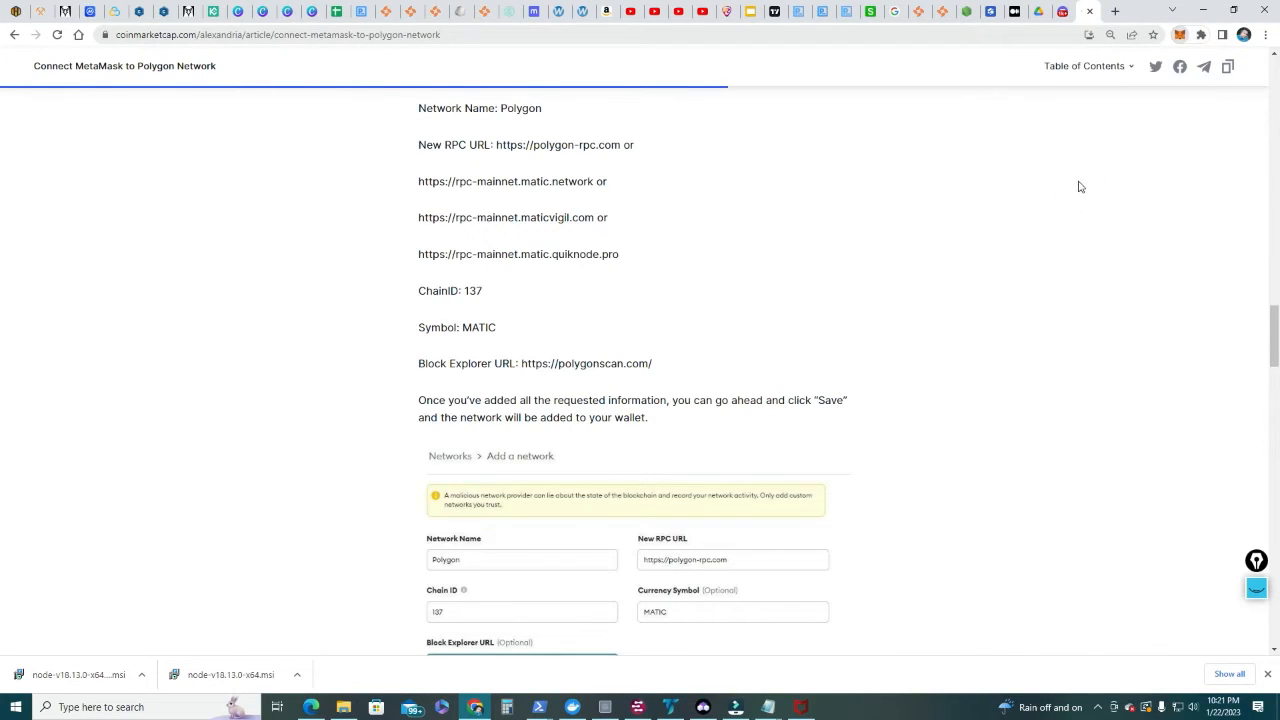
click(1078, 68)
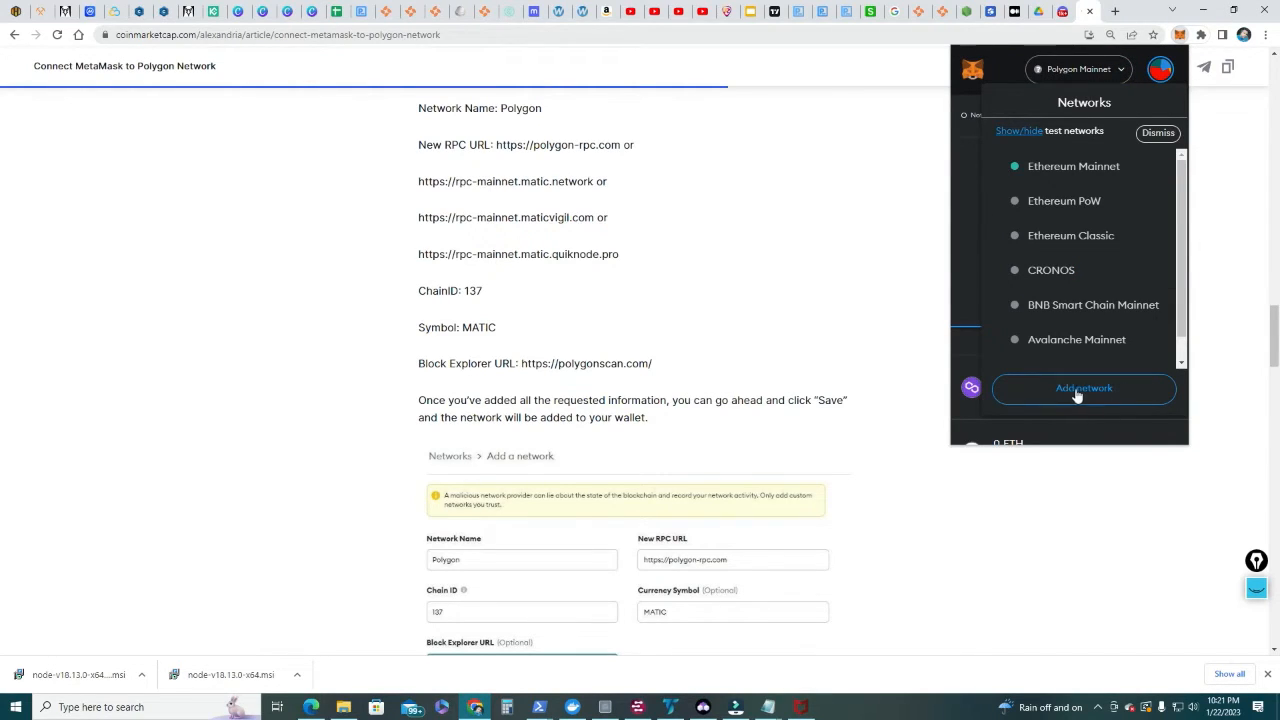
click(1084, 388)
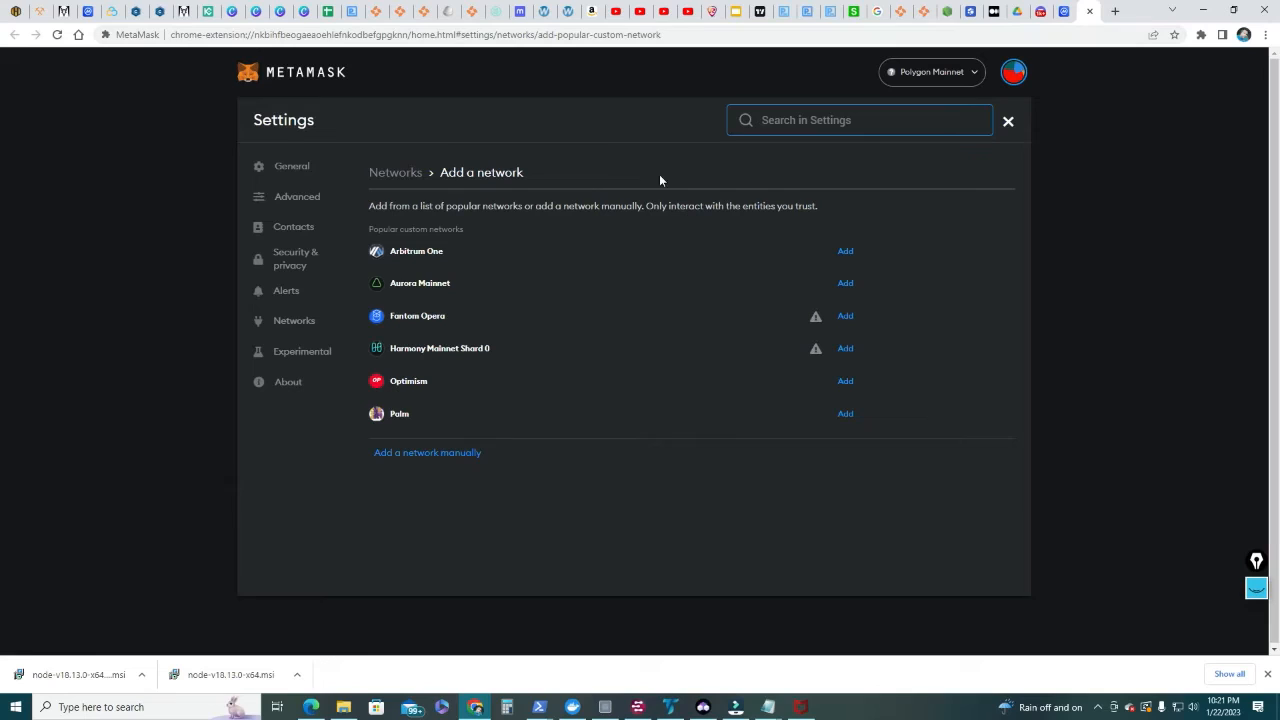
- Start a manual network entry and fill in the Polygon network name from the guide
text(pol)
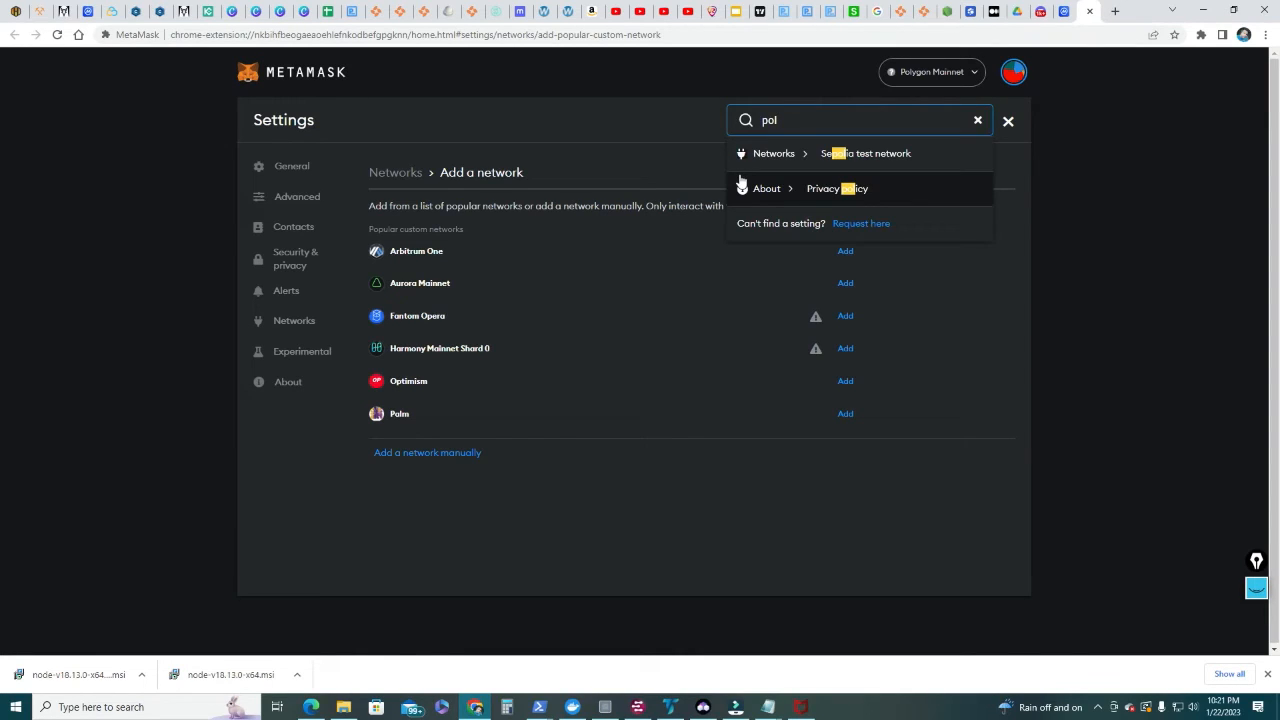
key(Backspace)
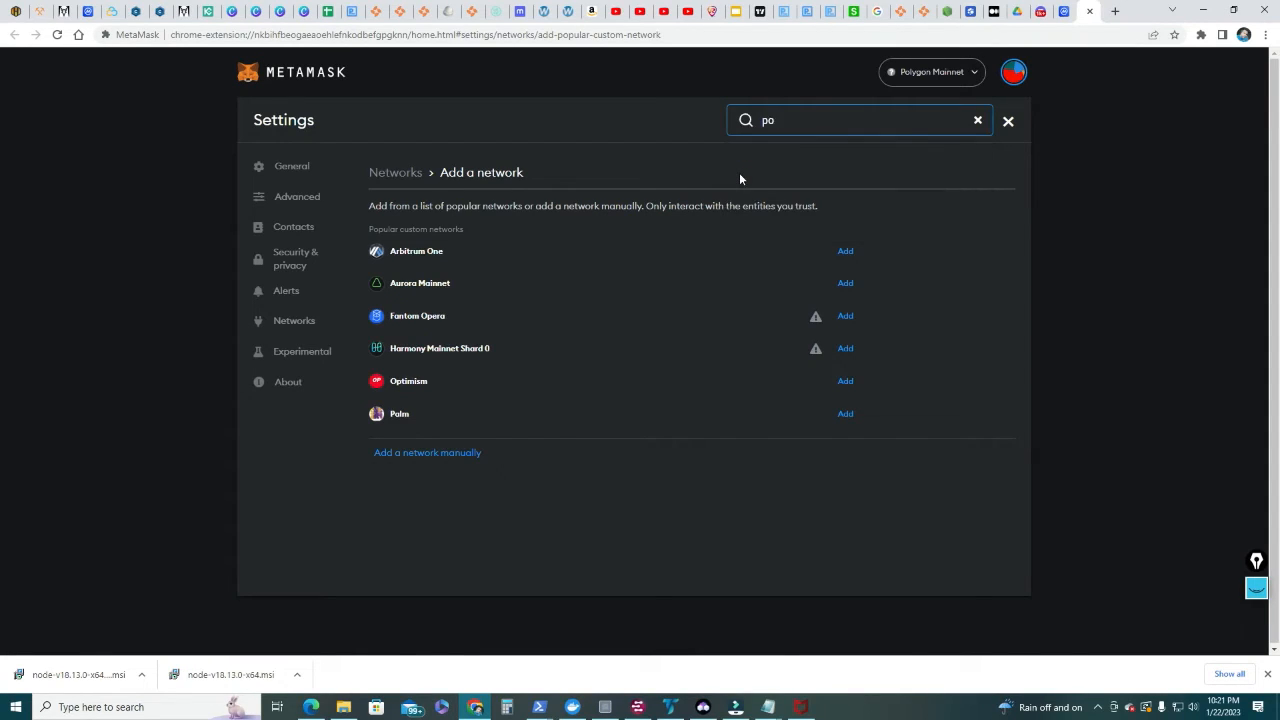
click(976, 120)
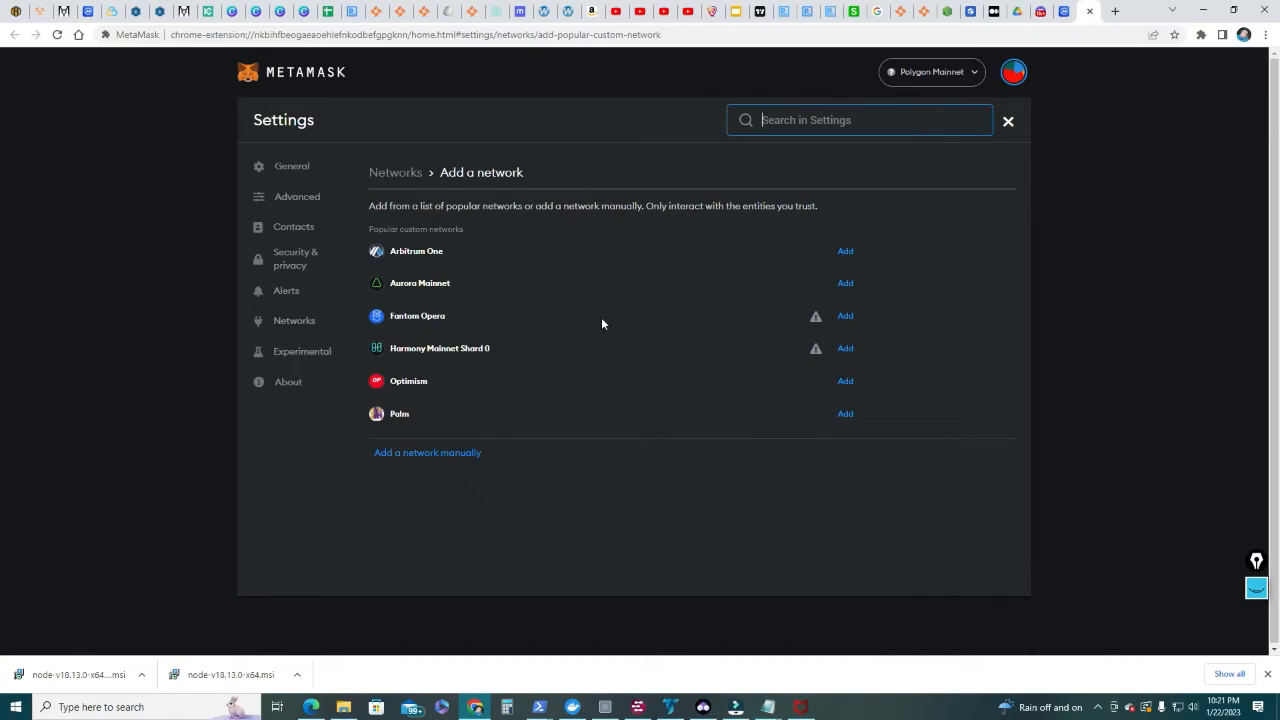
click(428, 452)
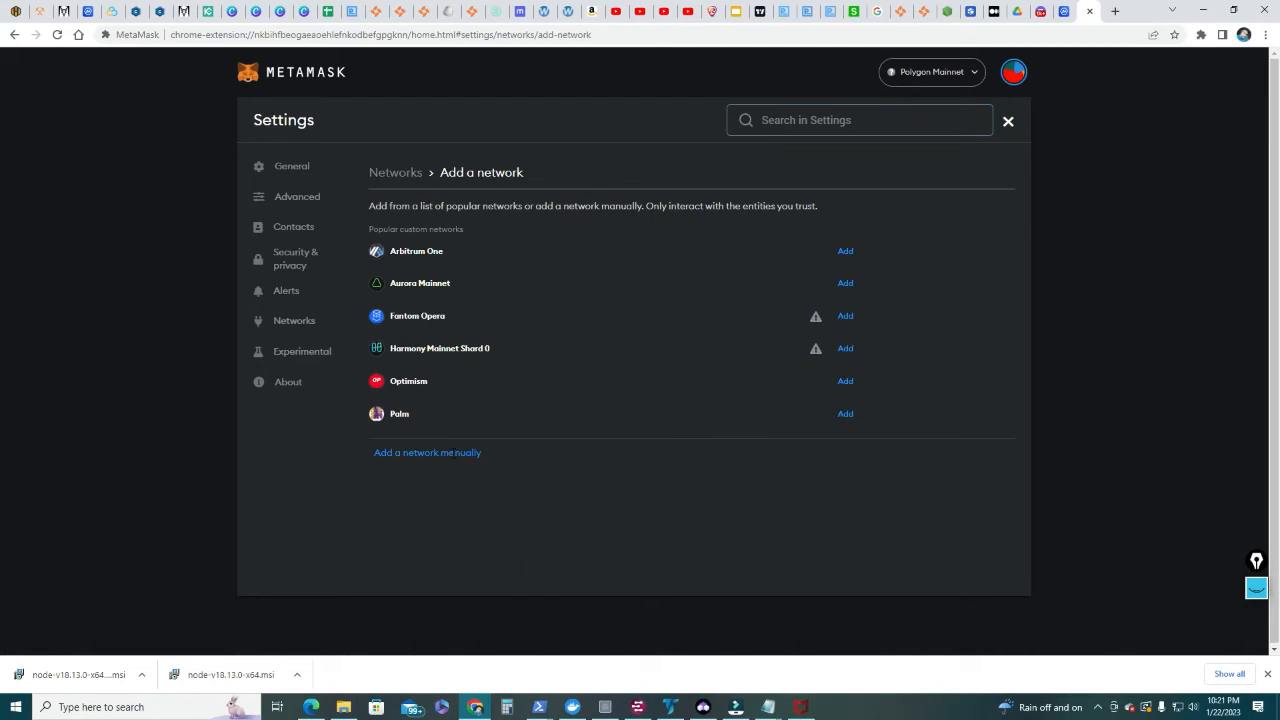
click(428, 452)
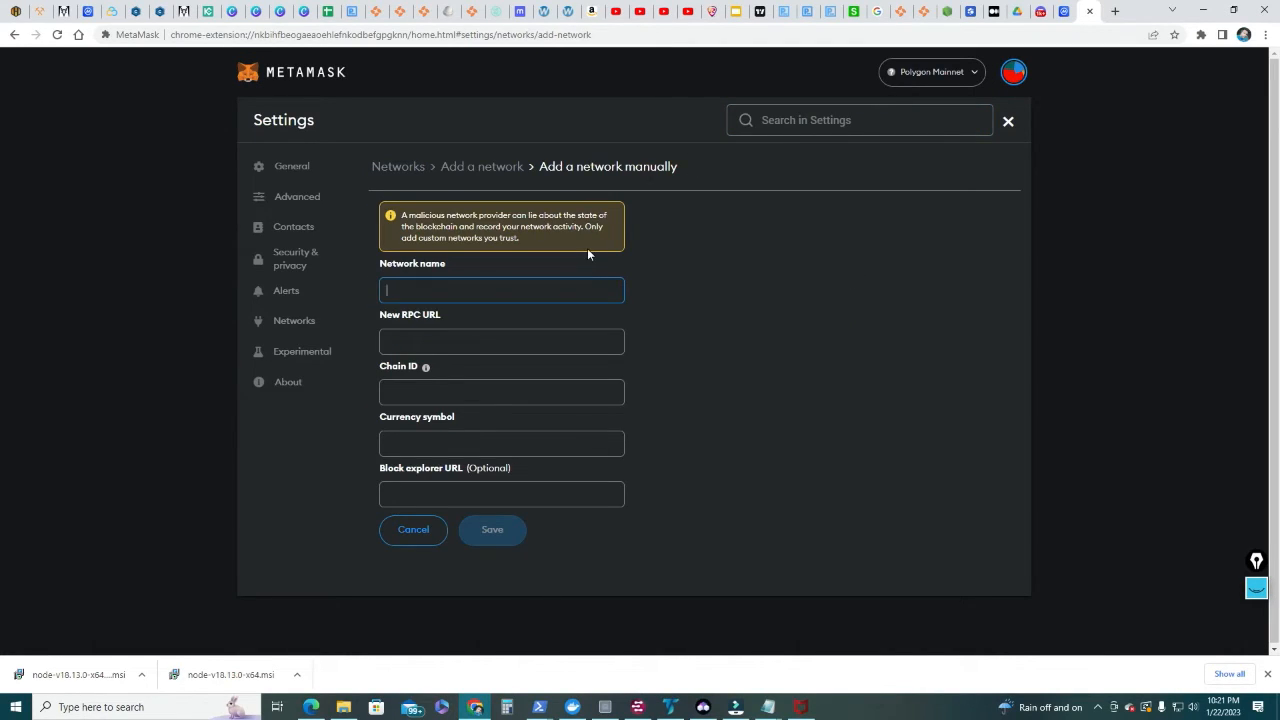
text(Polig)
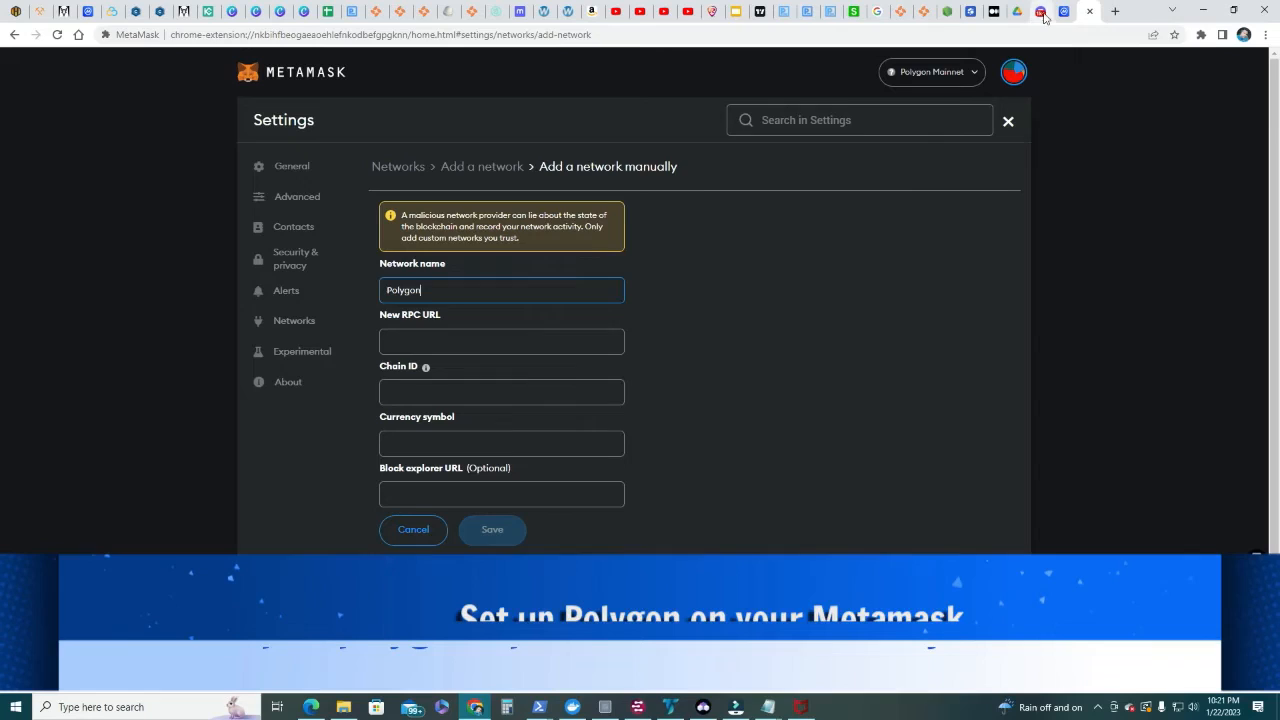
click(1038, 12)
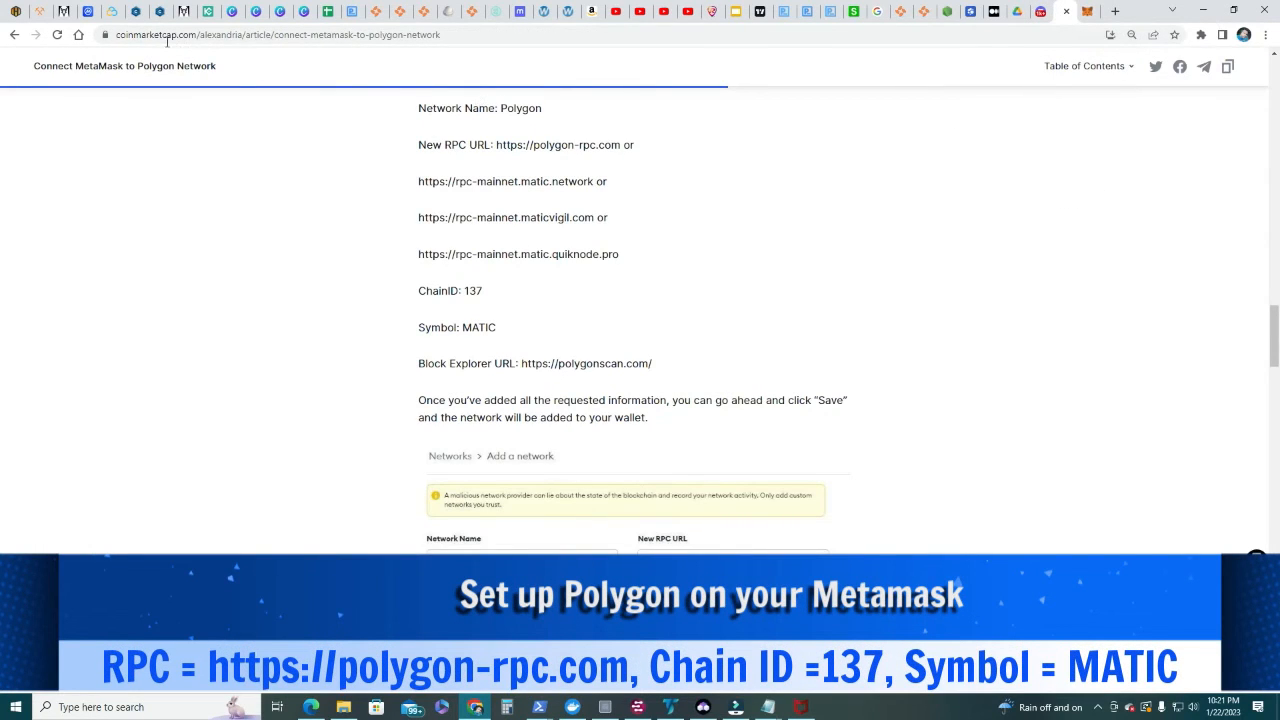
mouse_move(490, 244)
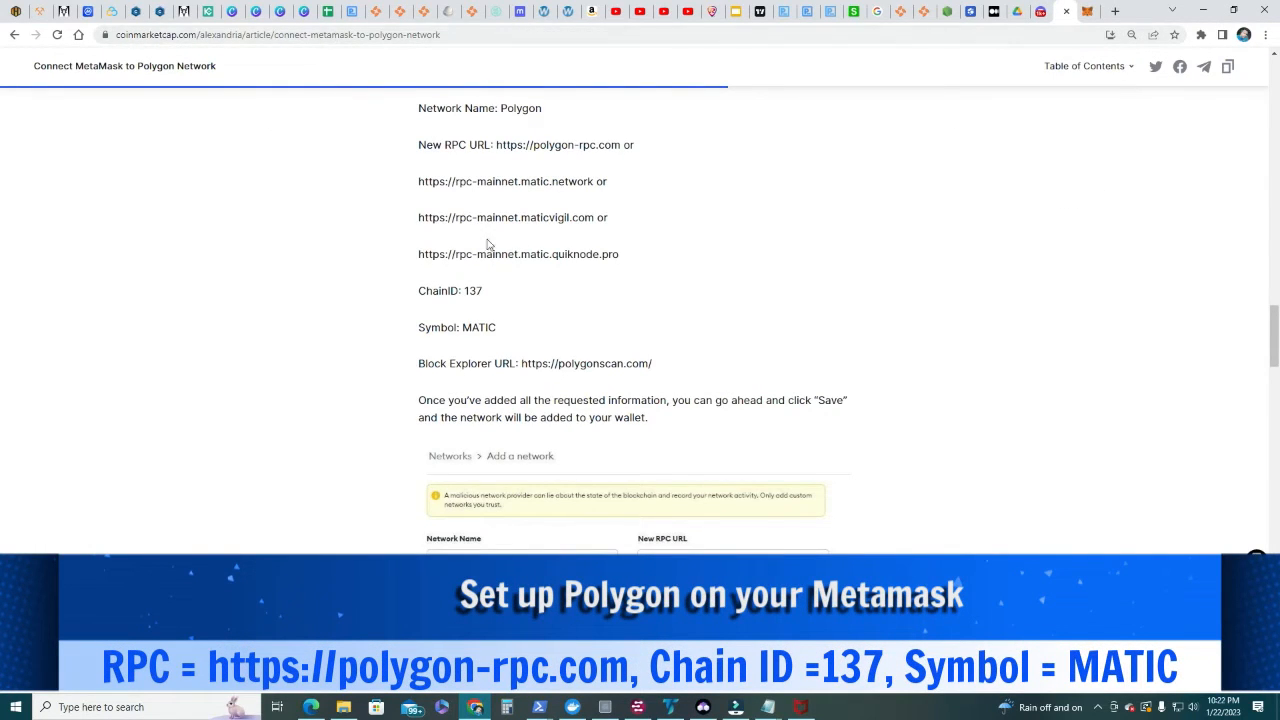
mouse_move(544, 114)
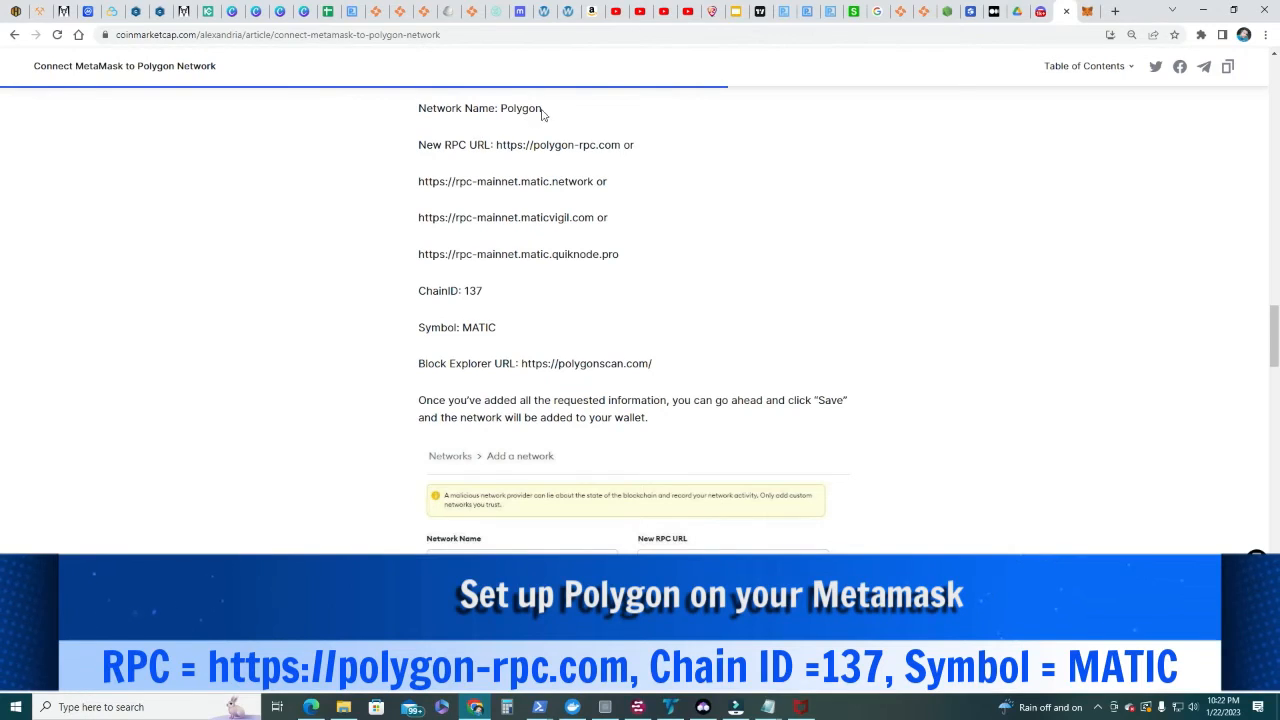
double_click(520, 108)
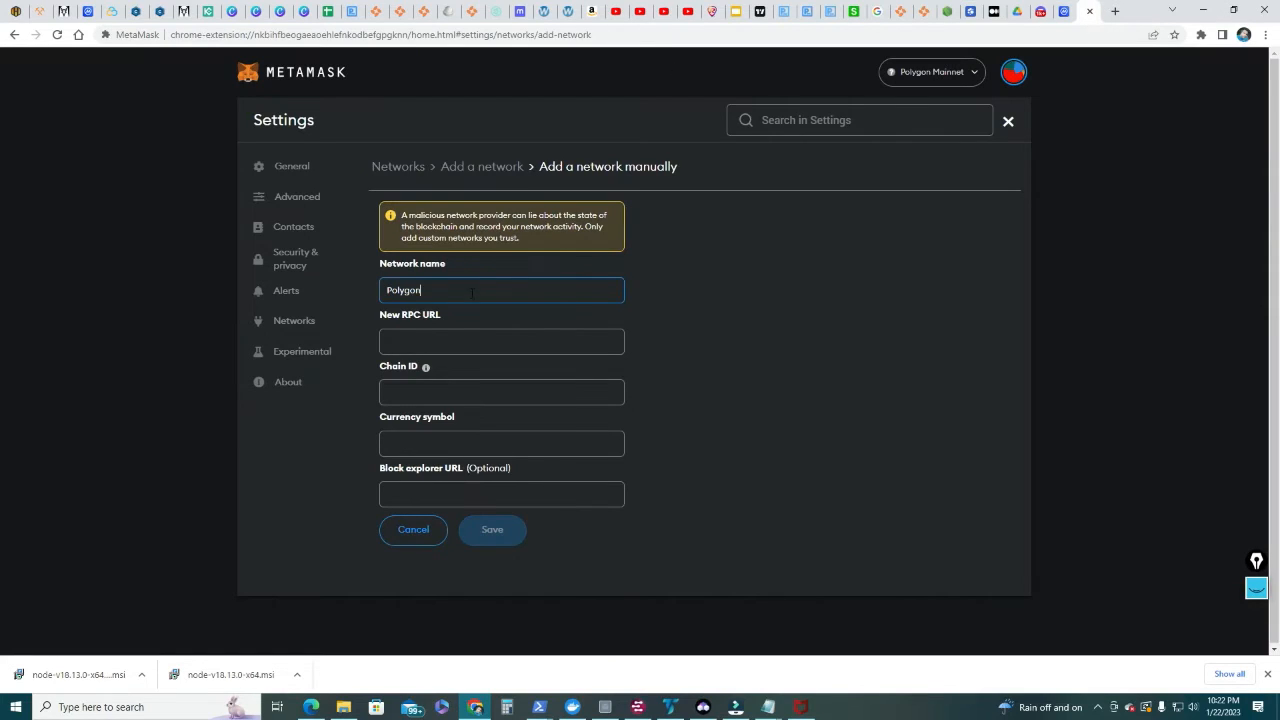
click(500, 340)
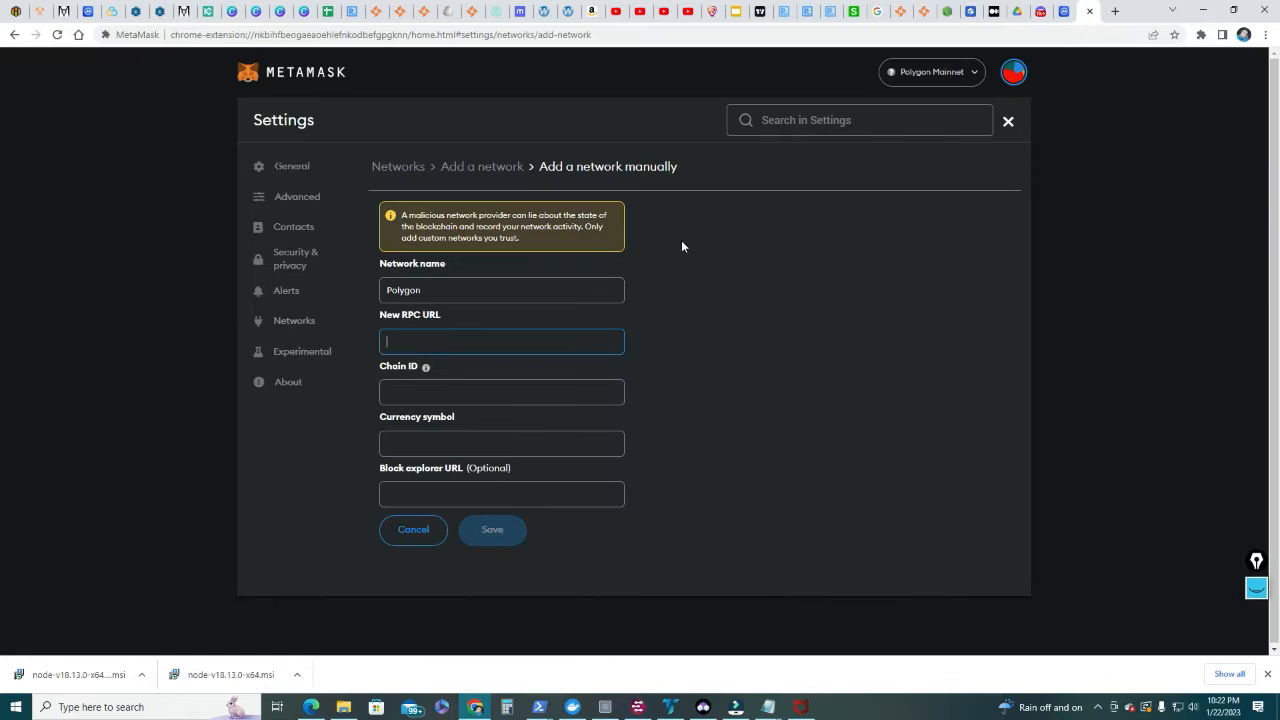
text(https://polygon-rpc.com)
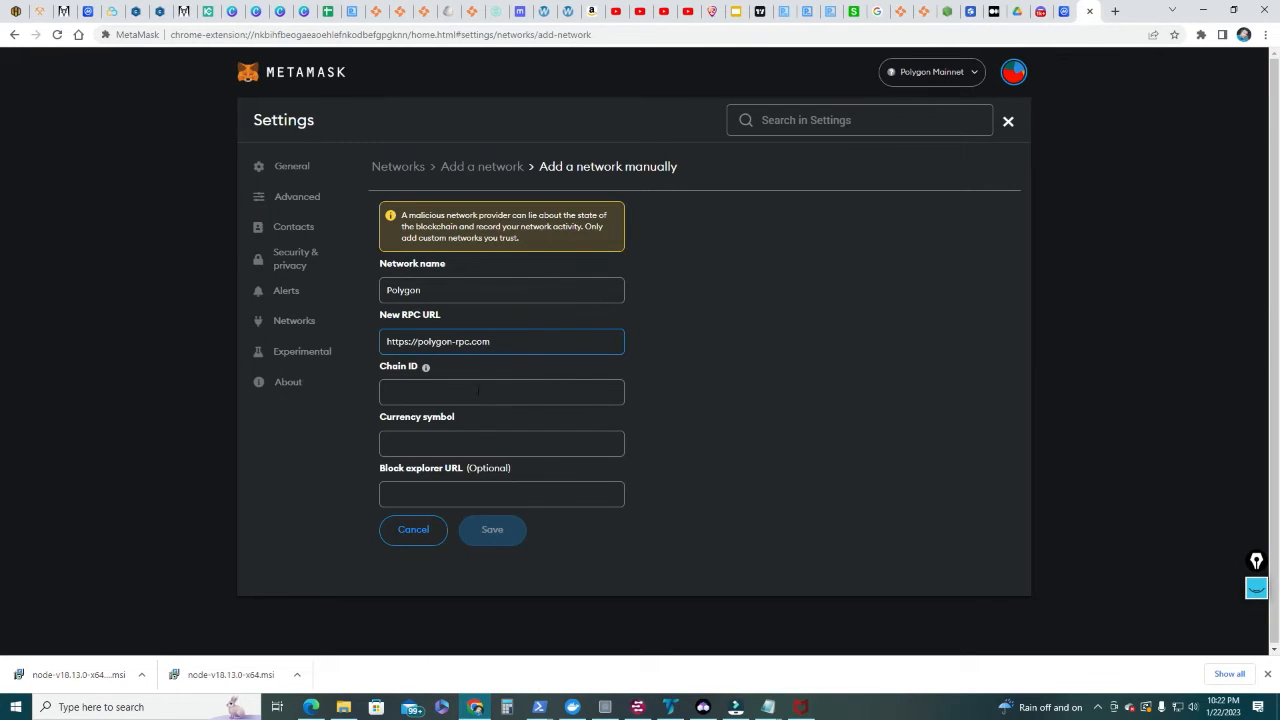
text(137)
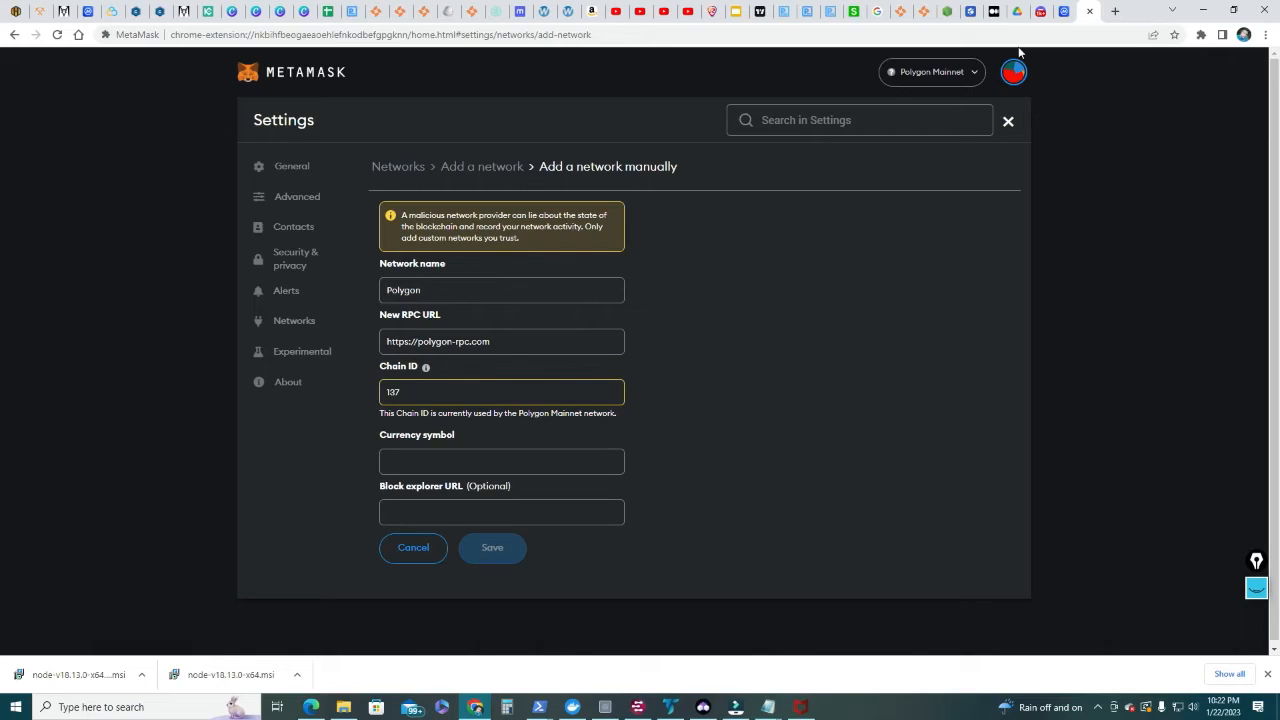
- Copy MATIC as currency symbol and the polygonscan explorer address into the form
click(1064, 12)
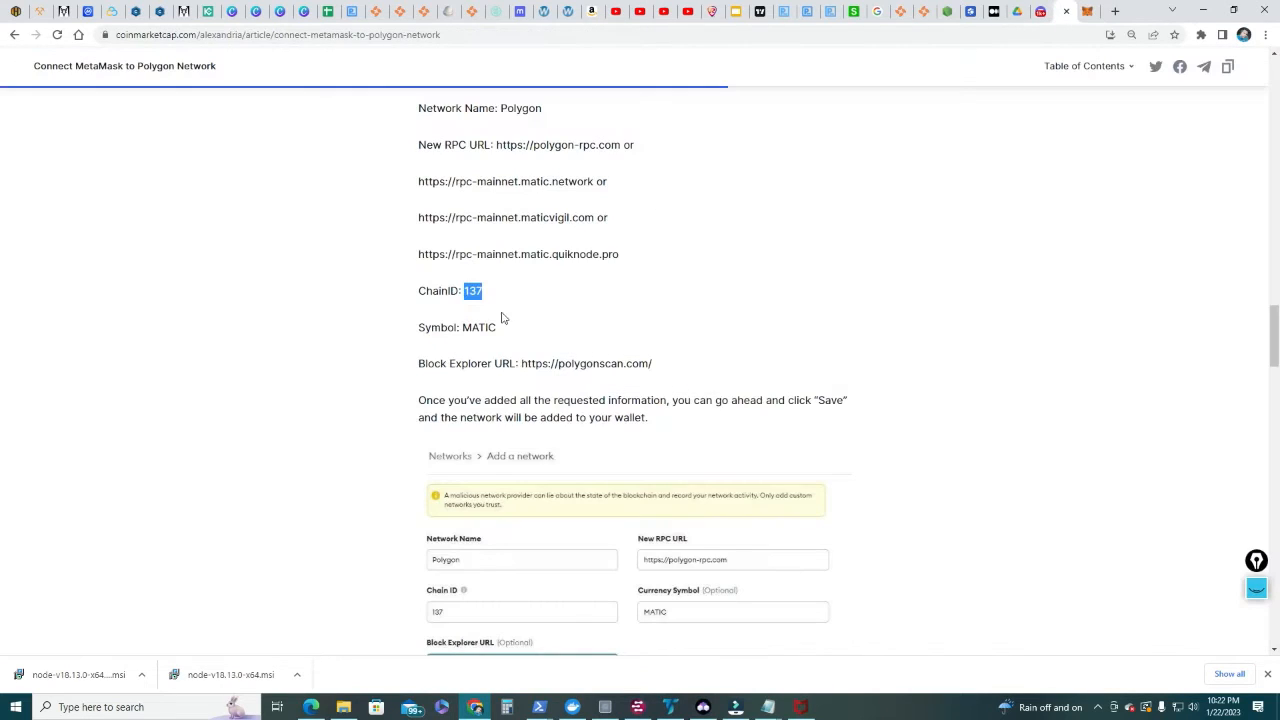
double_click(480, 328)
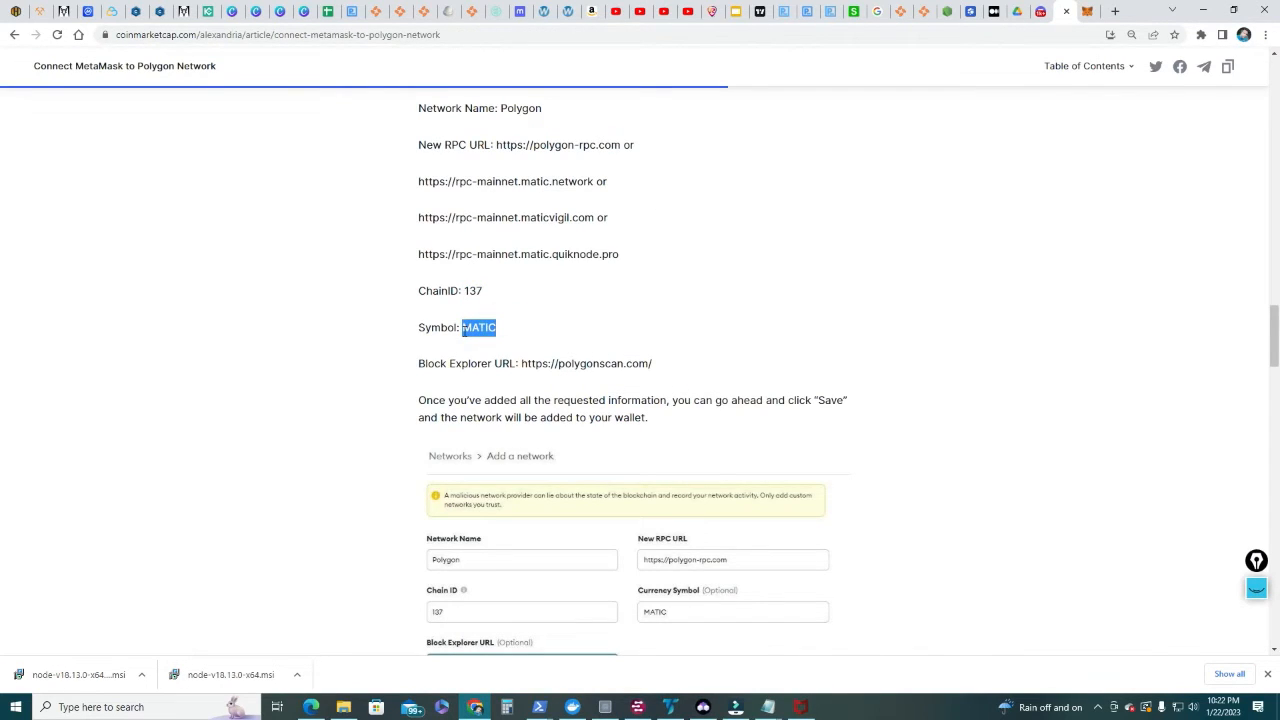
click(1040, 12)
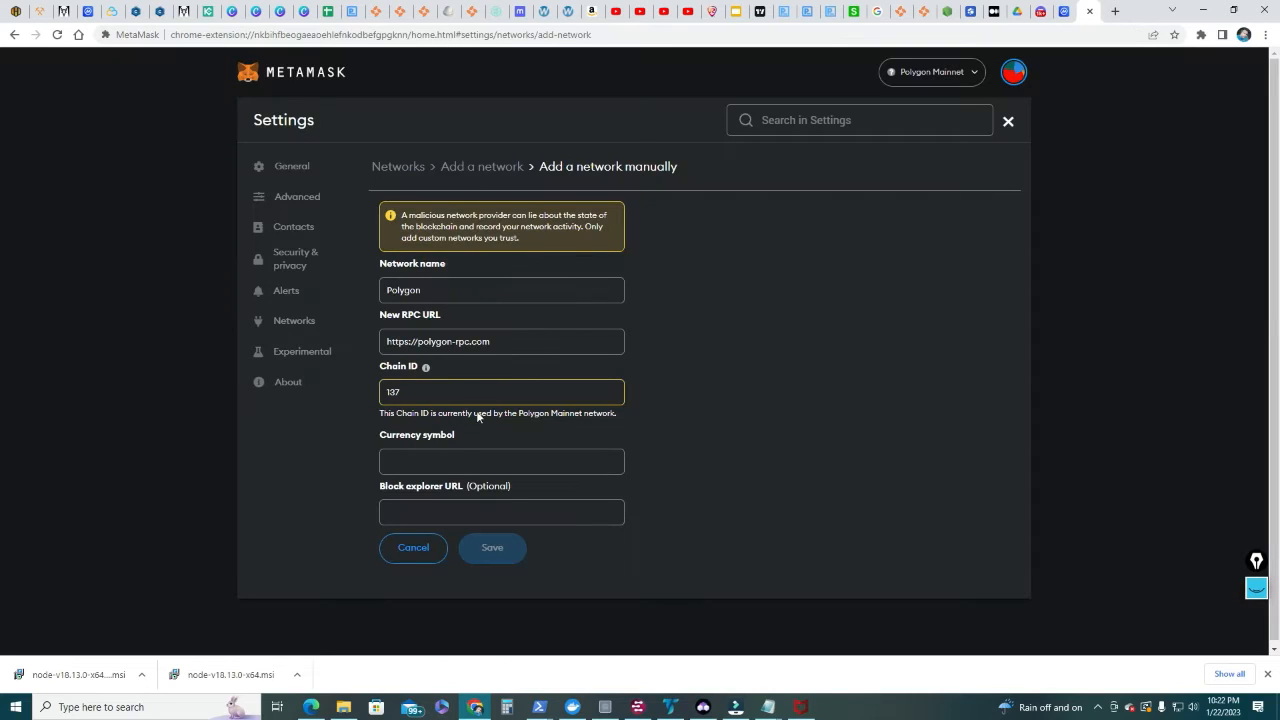
text(MATIC)
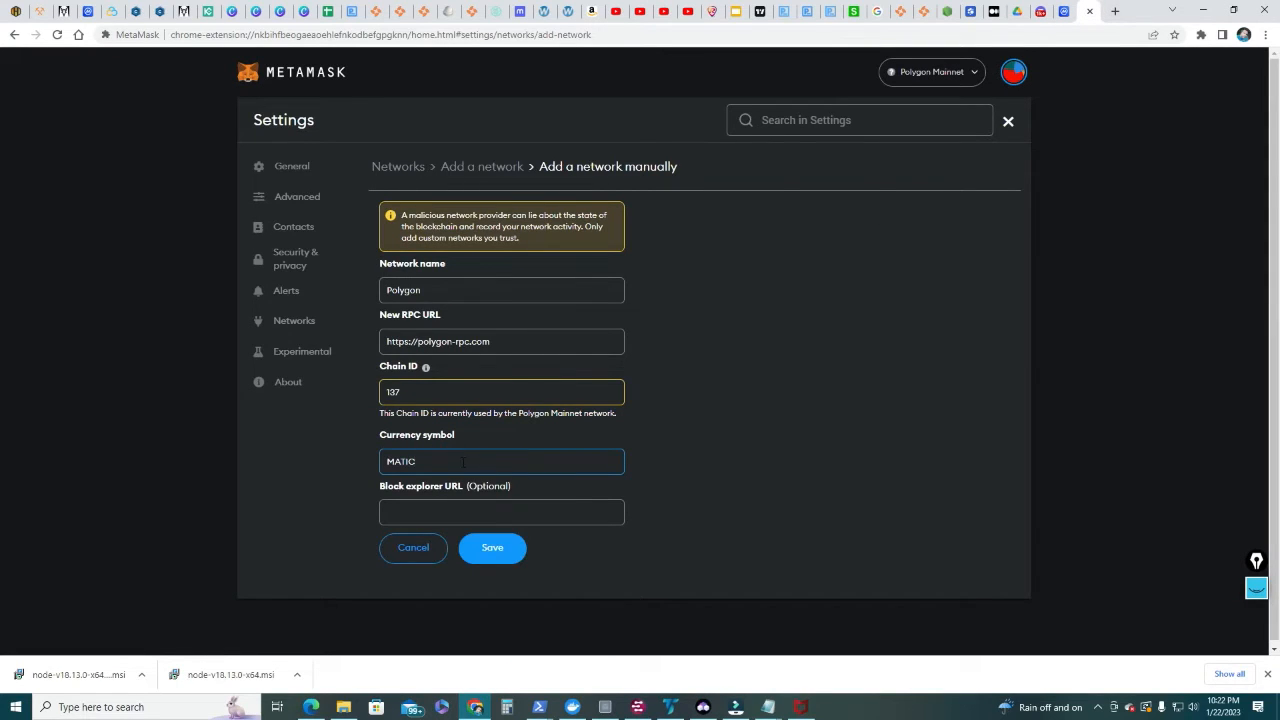
click(1064, 12)
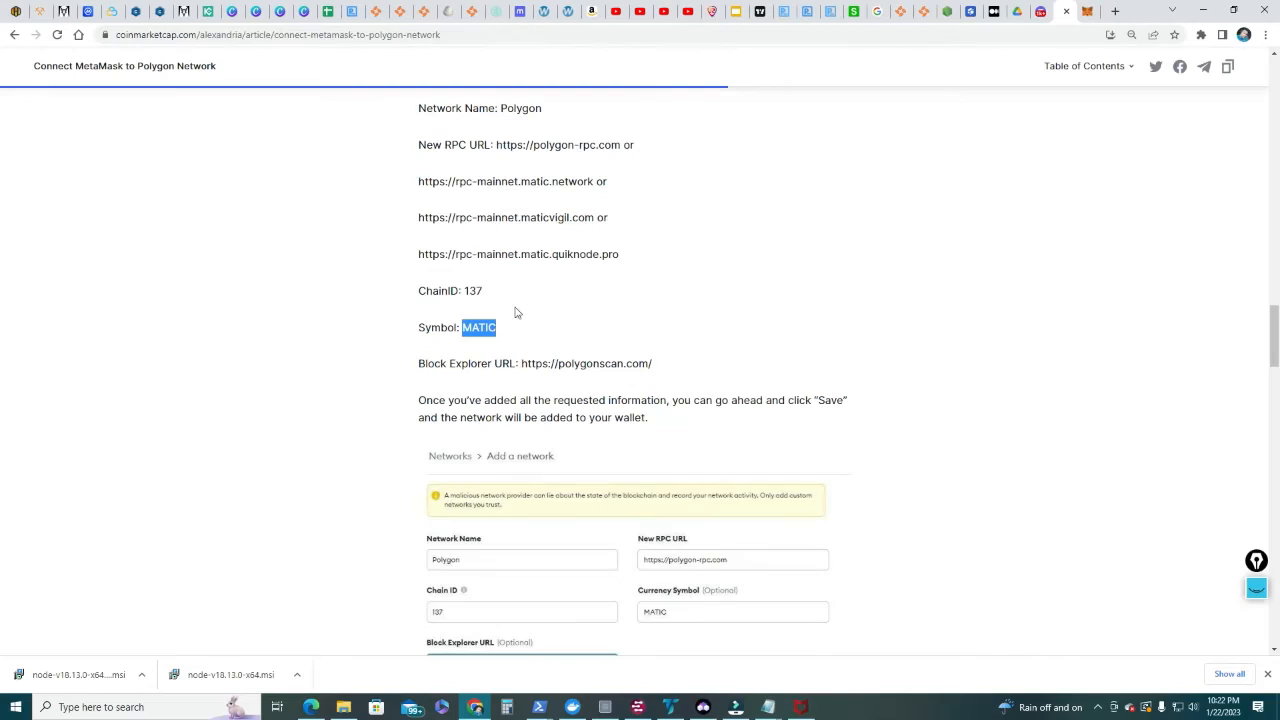
mouse_move(516, 364)
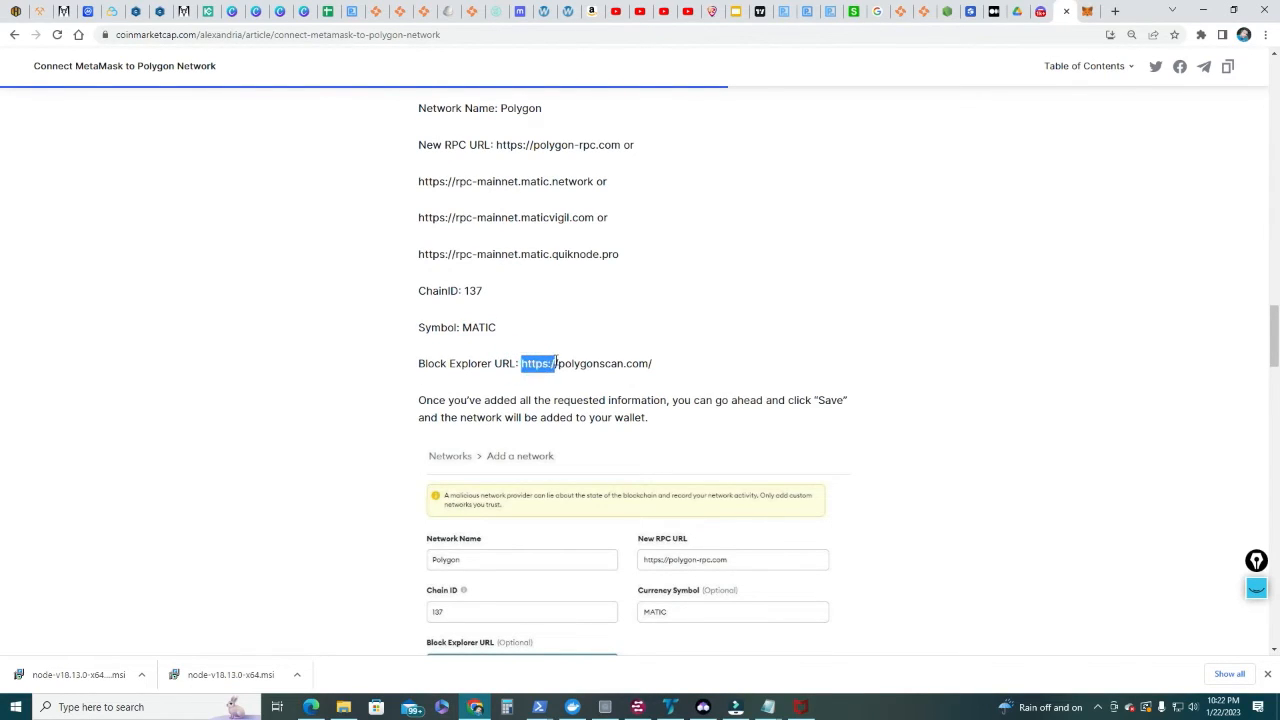
drag(522, 364, 654, 364)
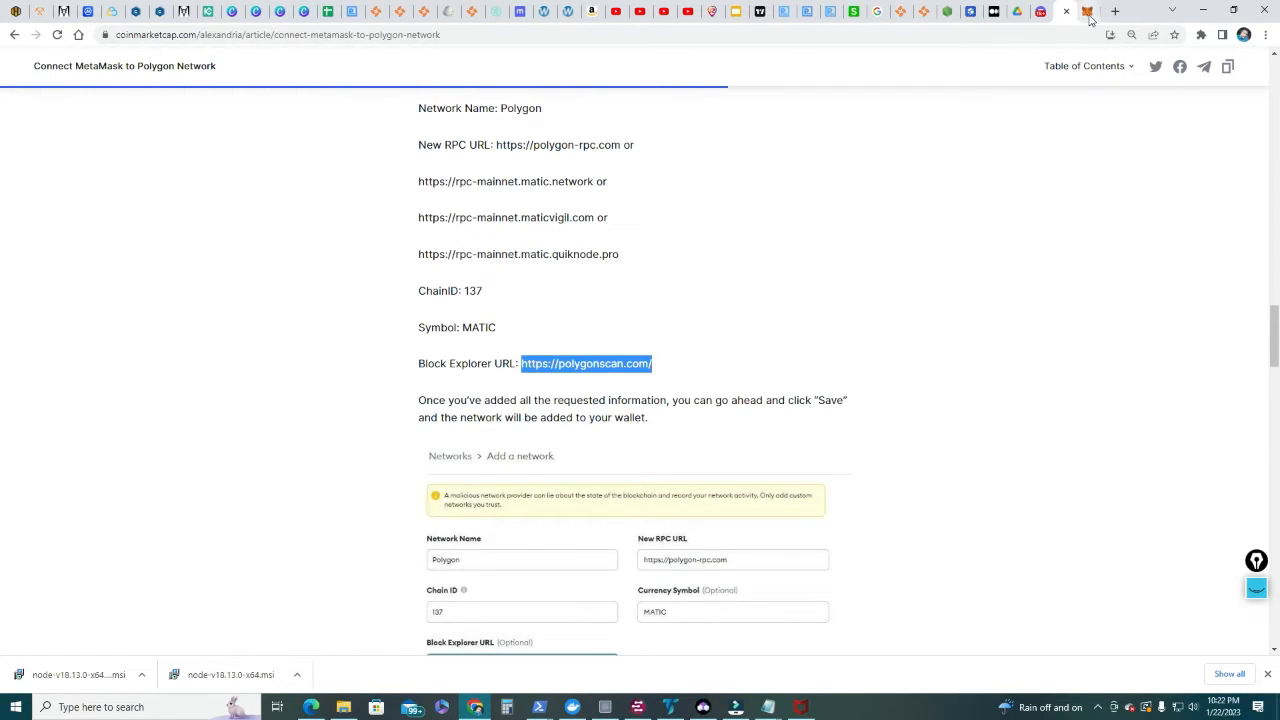
click(1088, 12)
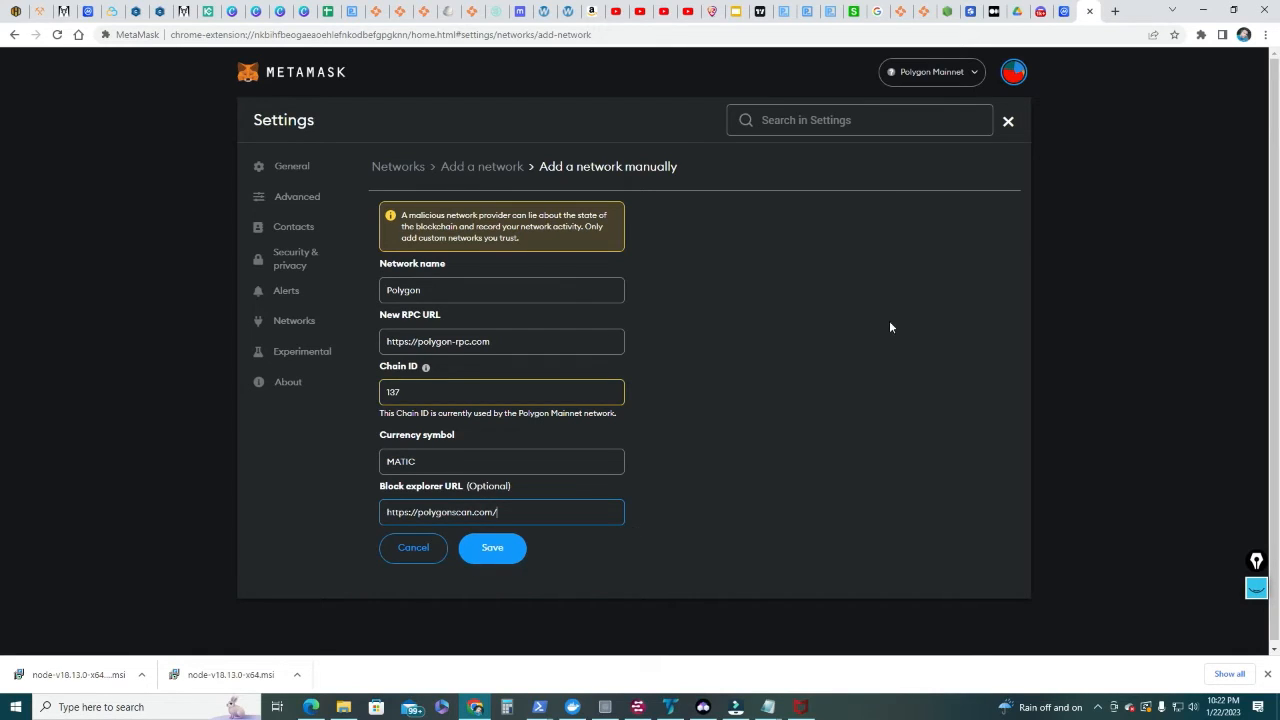
mouse_move(884, 204)
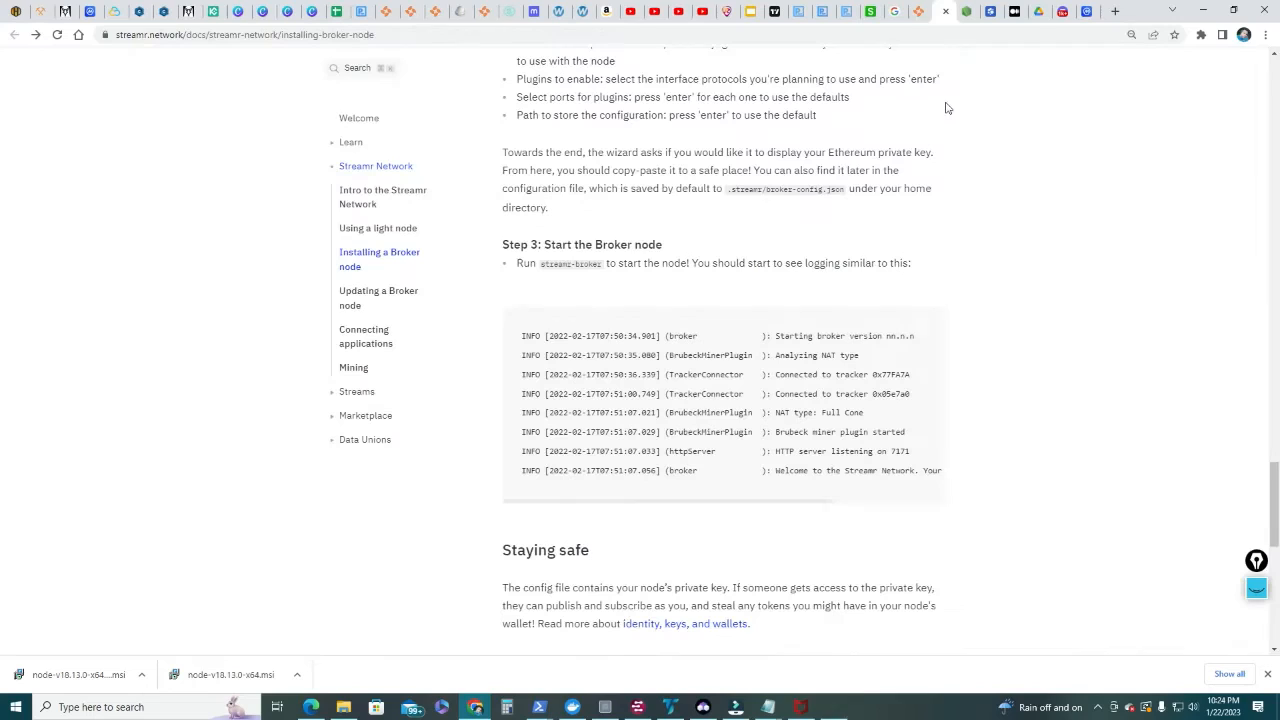
mouse_move(710, 408)
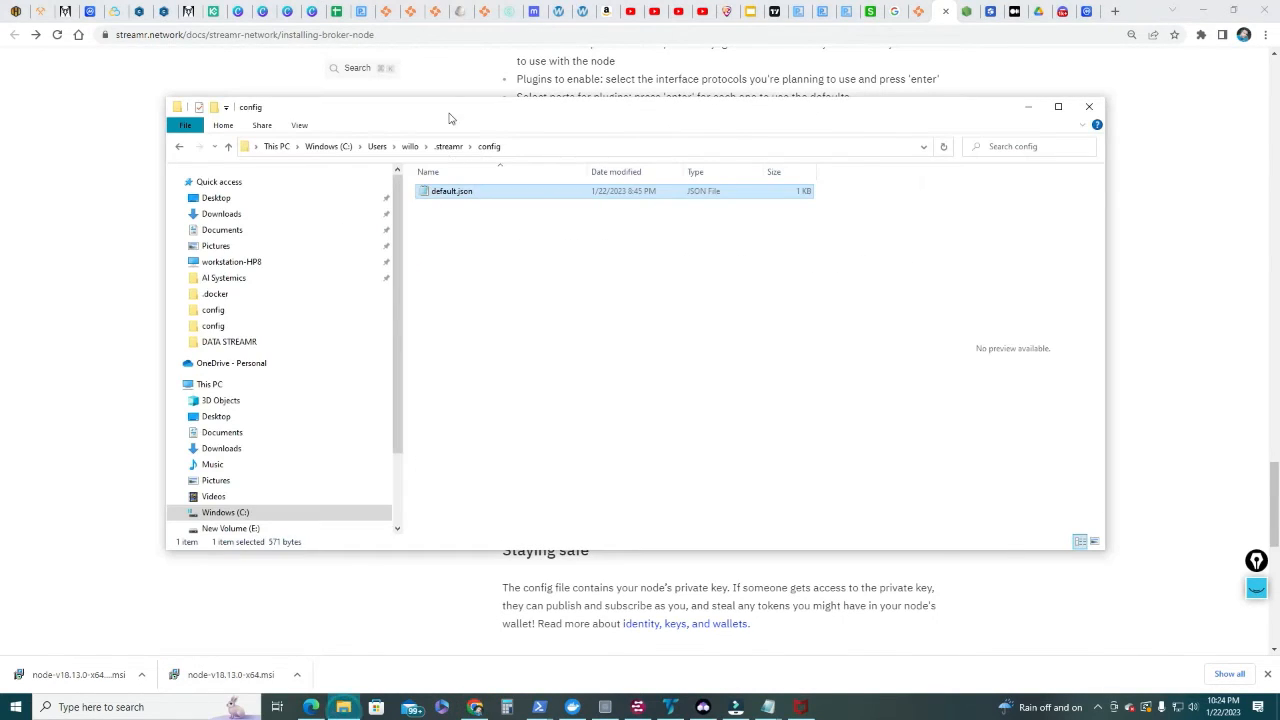
- Open default.json from the .streamr config folder and select its privateKey value
click(500, 146)
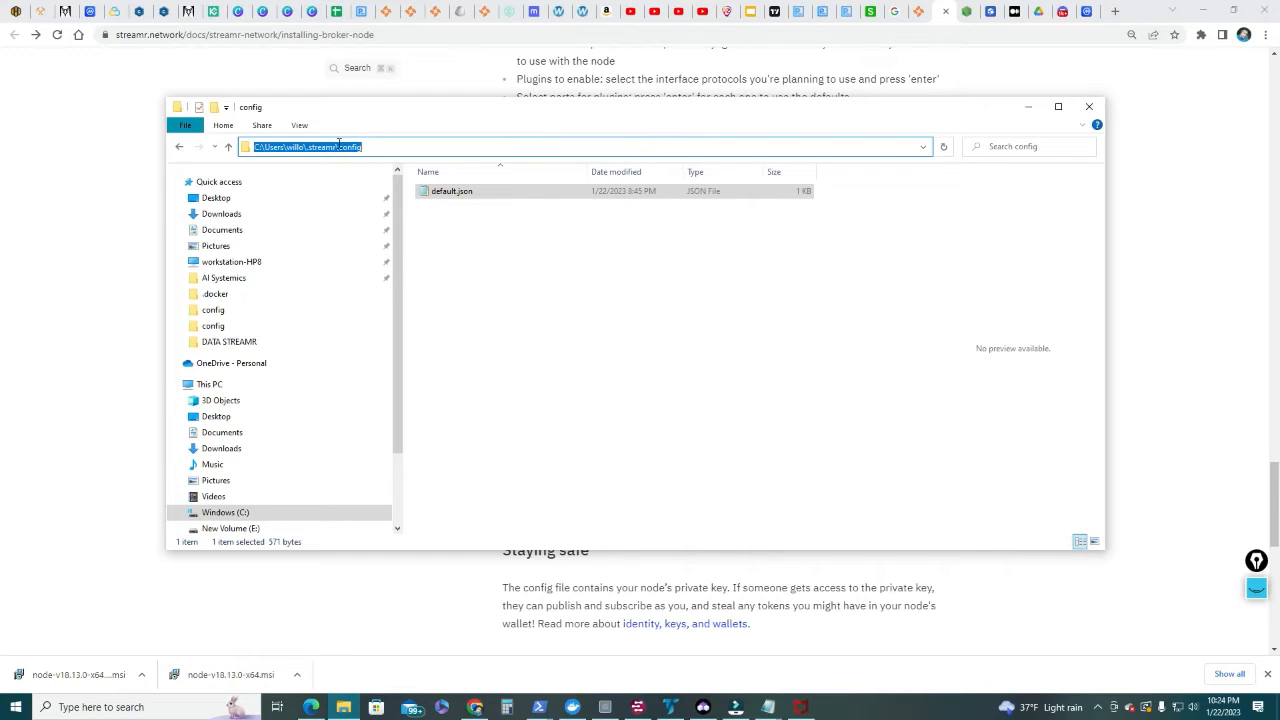
click(452, 192)
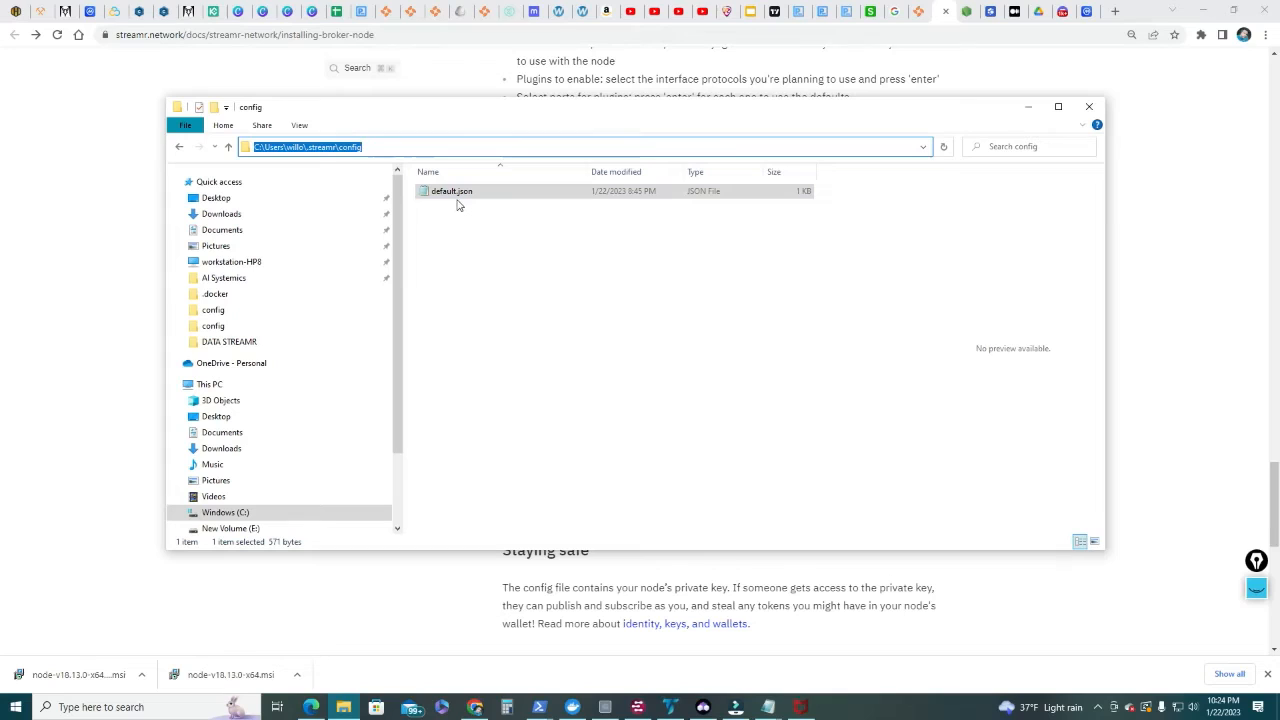
click(452, 192)
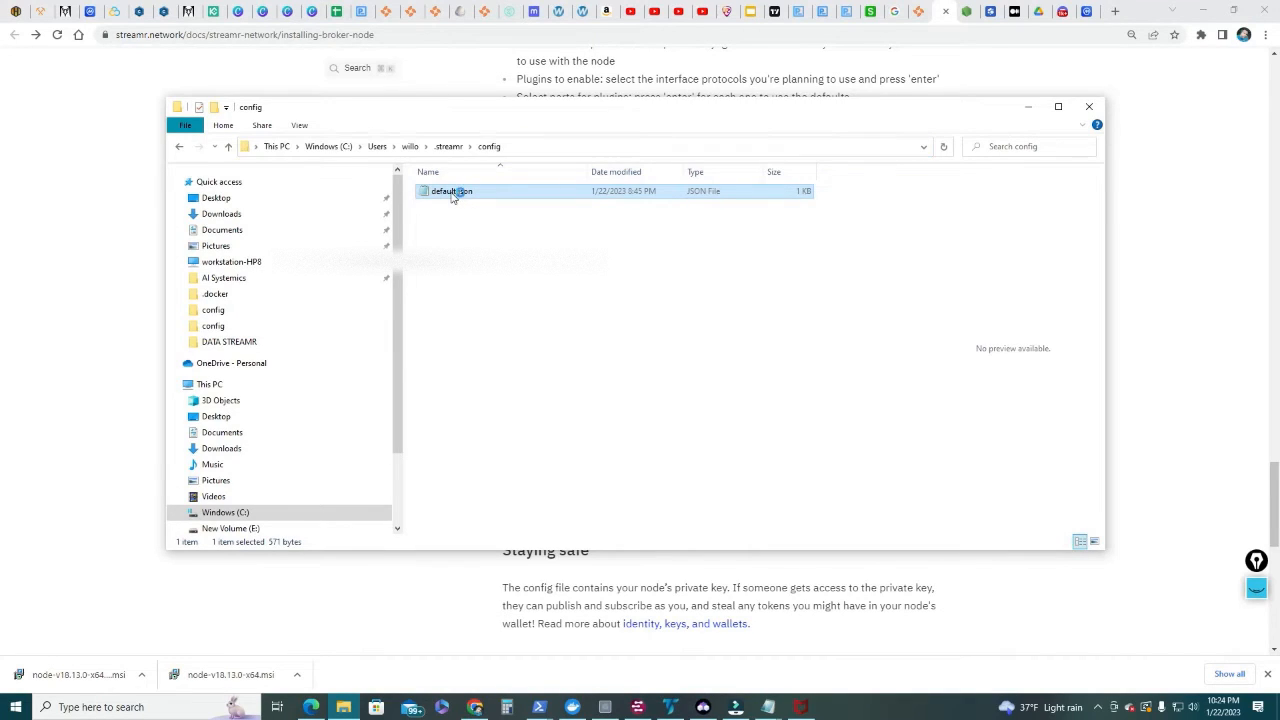
double_click(452, 192)
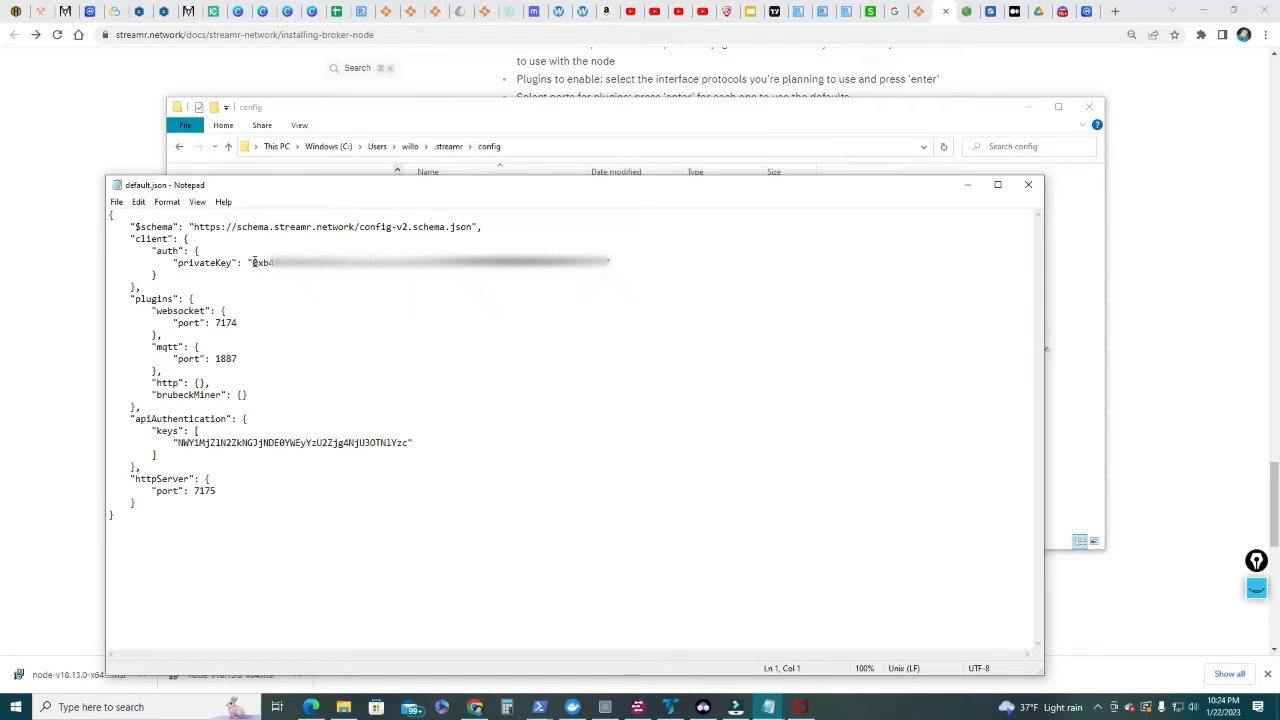
drag(252, 262, 608, 262)
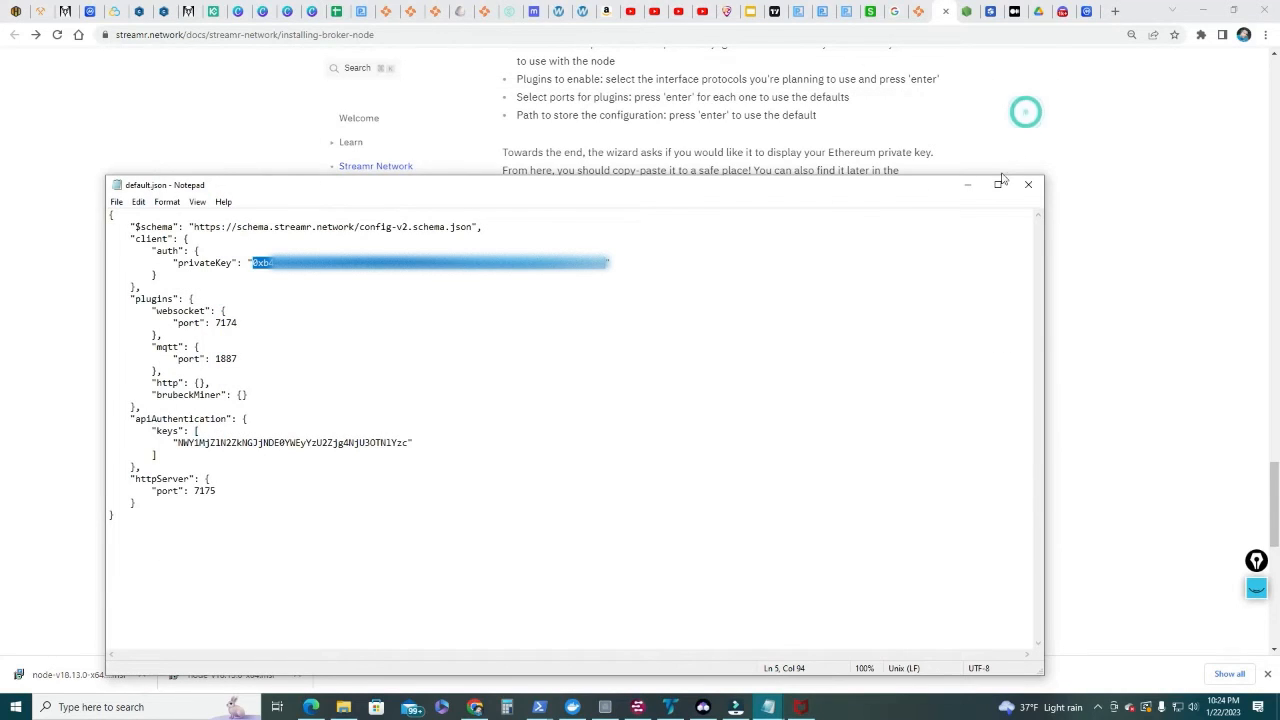
- Import the node's pasted private key as a new MetaMask account, Account 6
click(1198, 34)
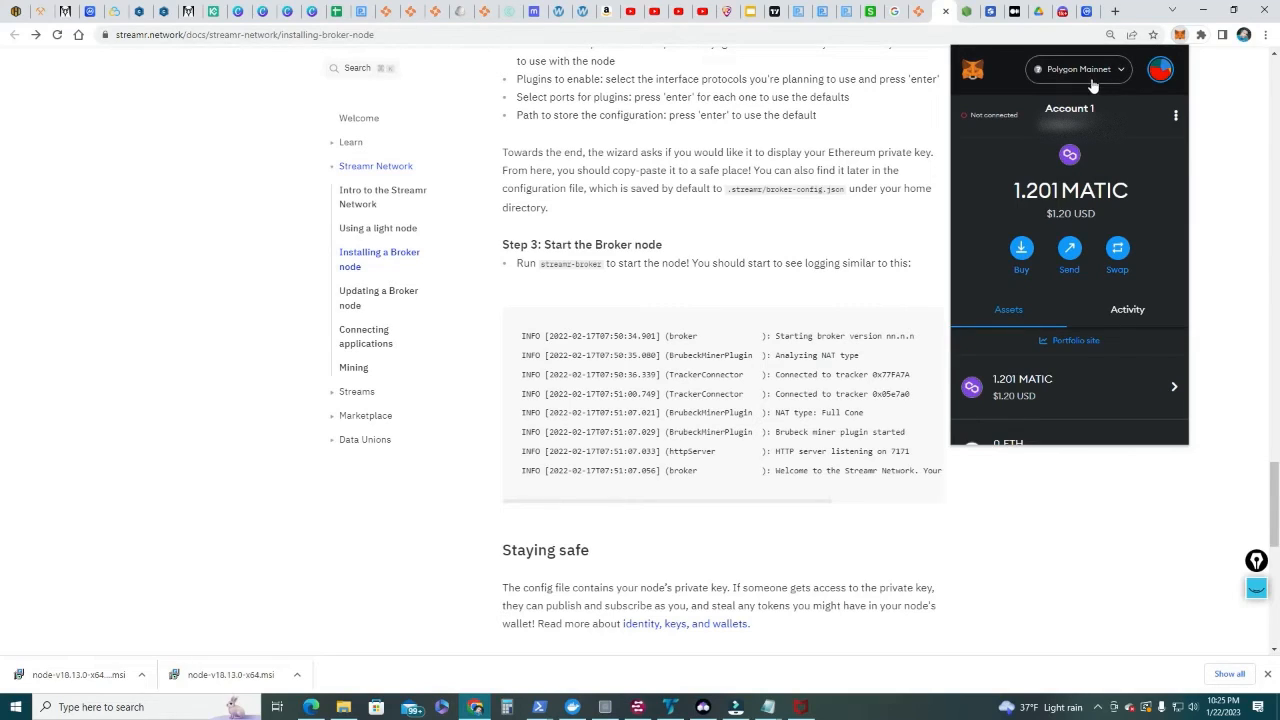
click(1158, 68)
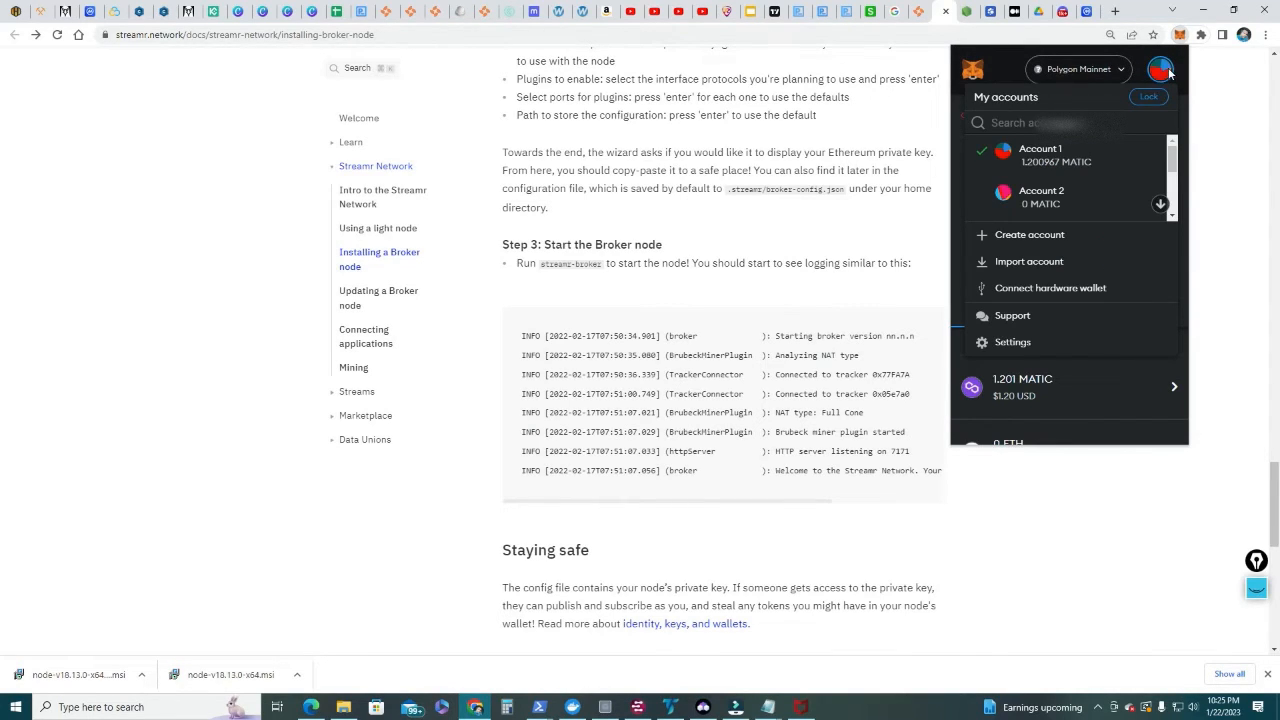
mouse_move(1028, 260)
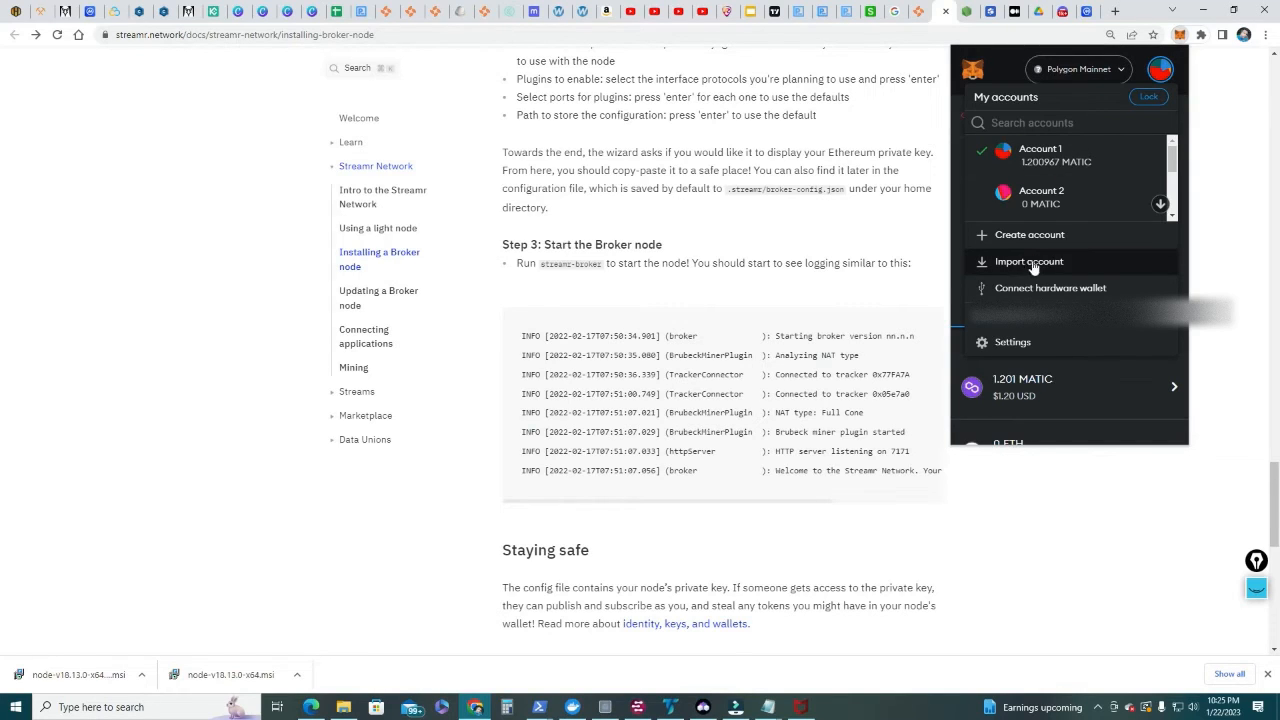
click(1028, 260)
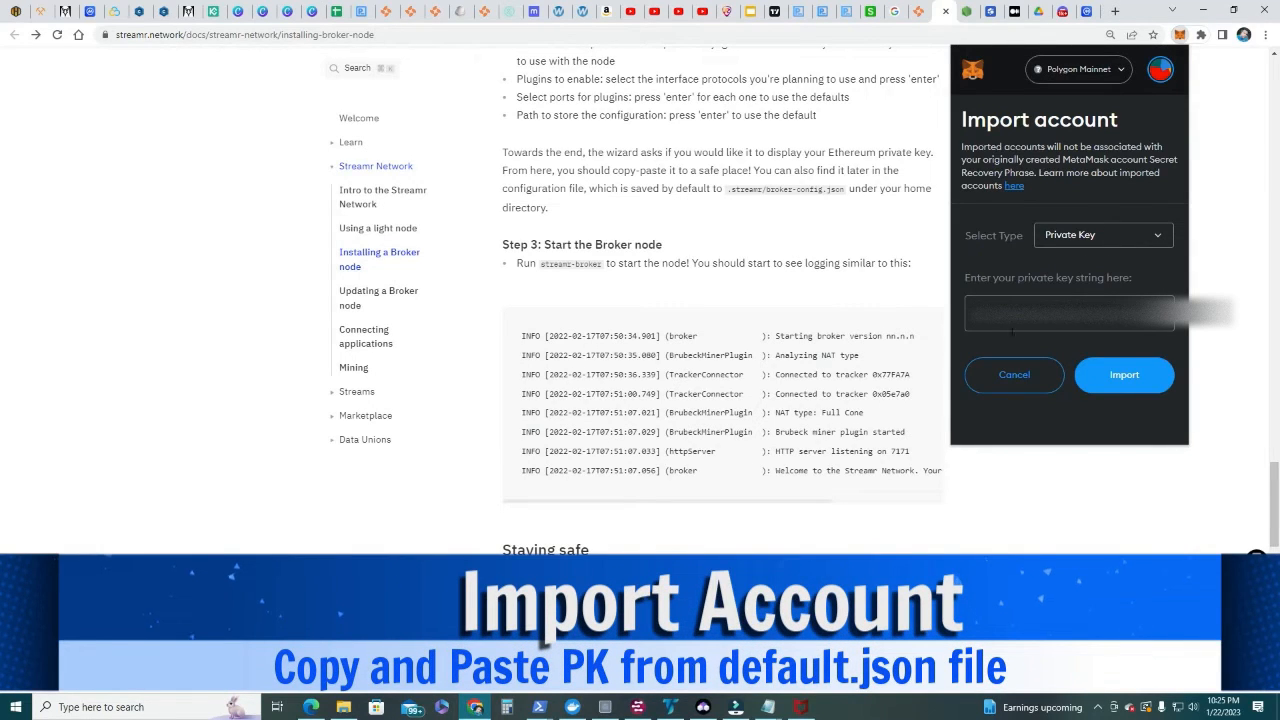
click(1124, 374)
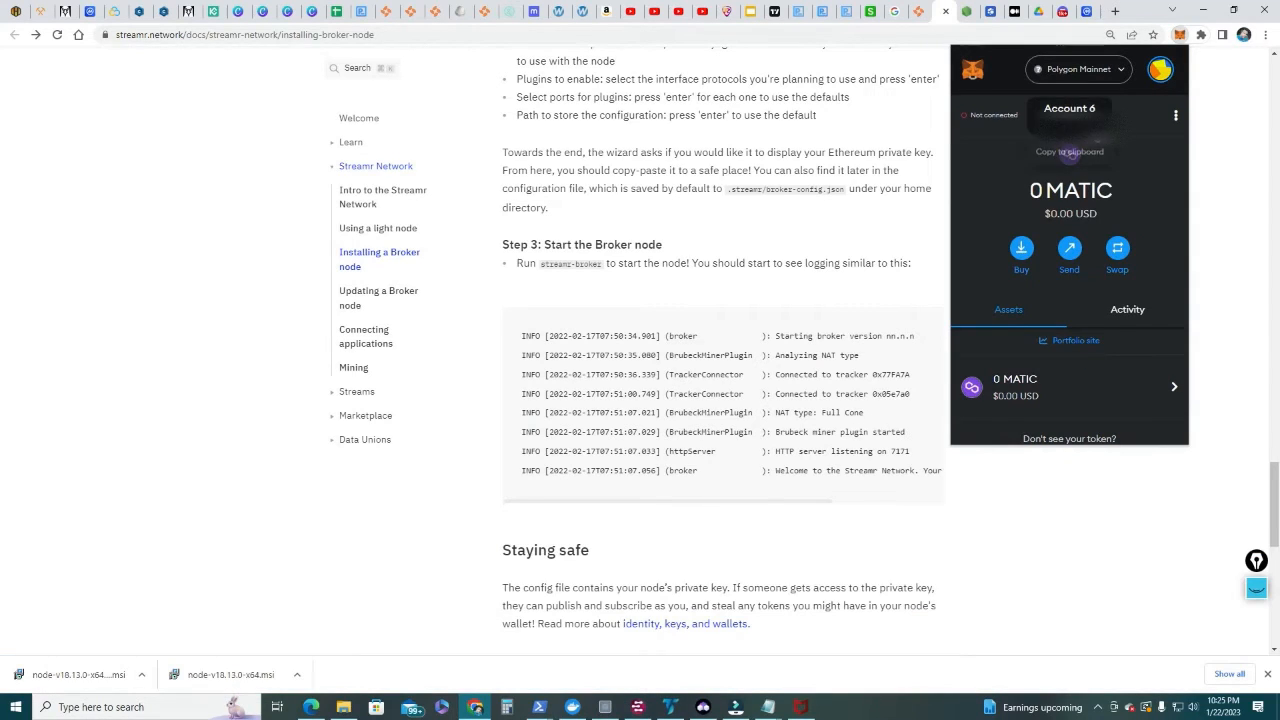
- Rename the imported account to Streamr4 via its account details
click(1176, 114)
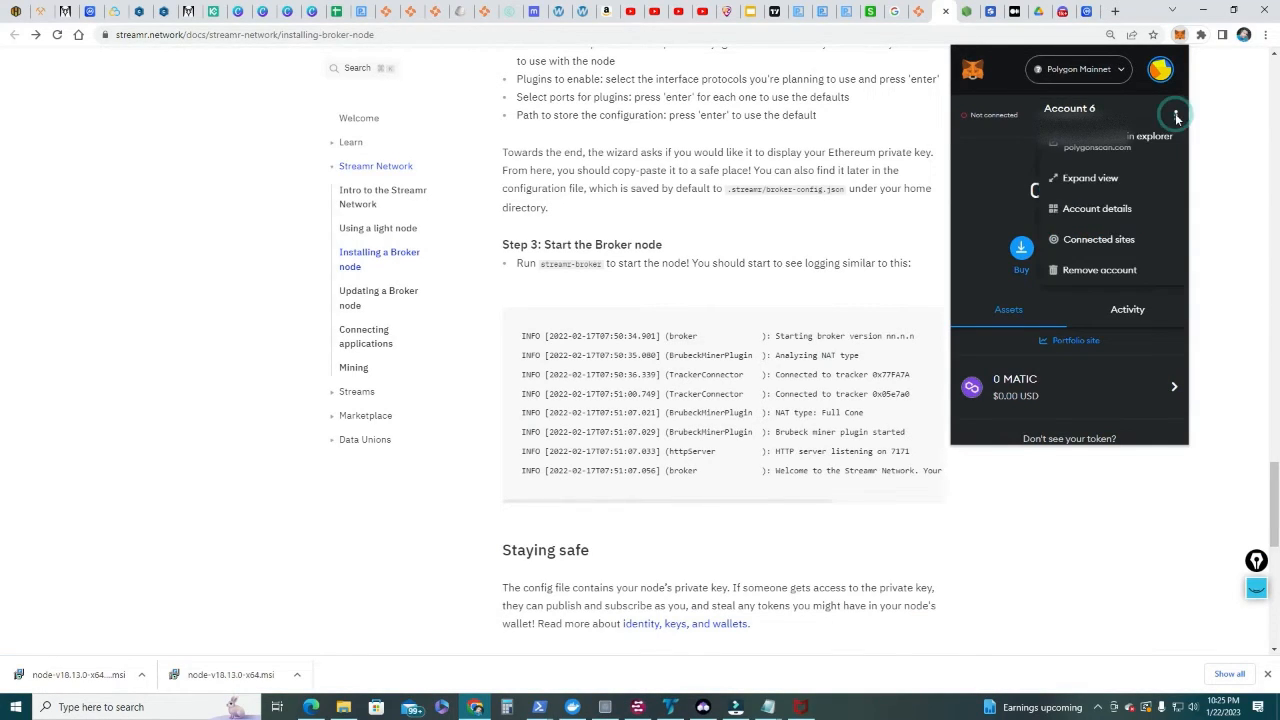
click(1176, 114)
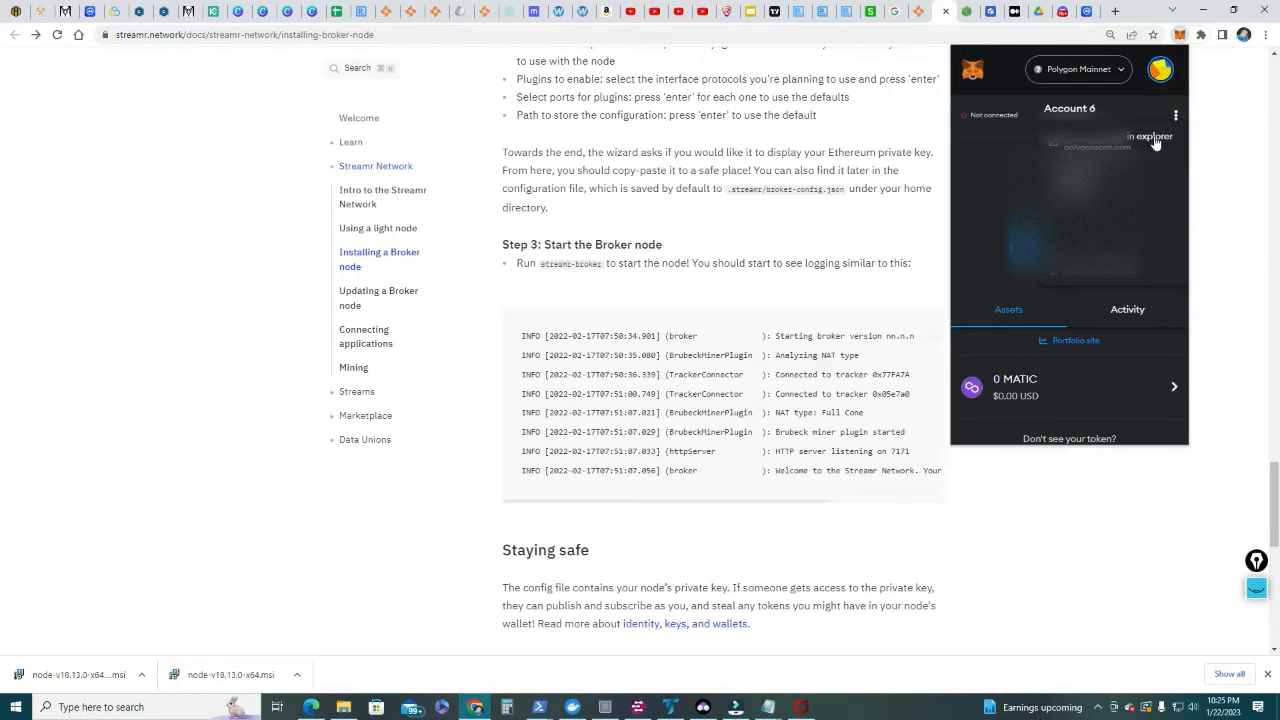
click(1176, 114)
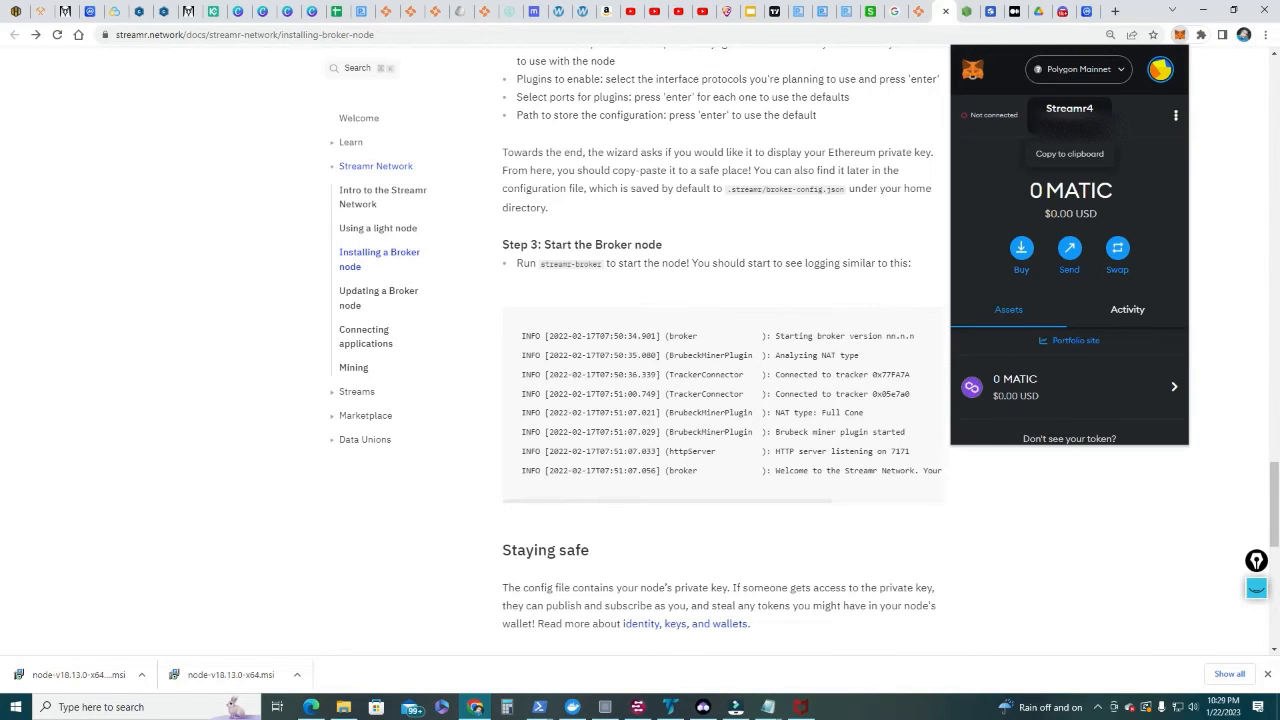
- On the DATA token page choose Polygon and request adding DATA to the wallet
scroll(down, 3)
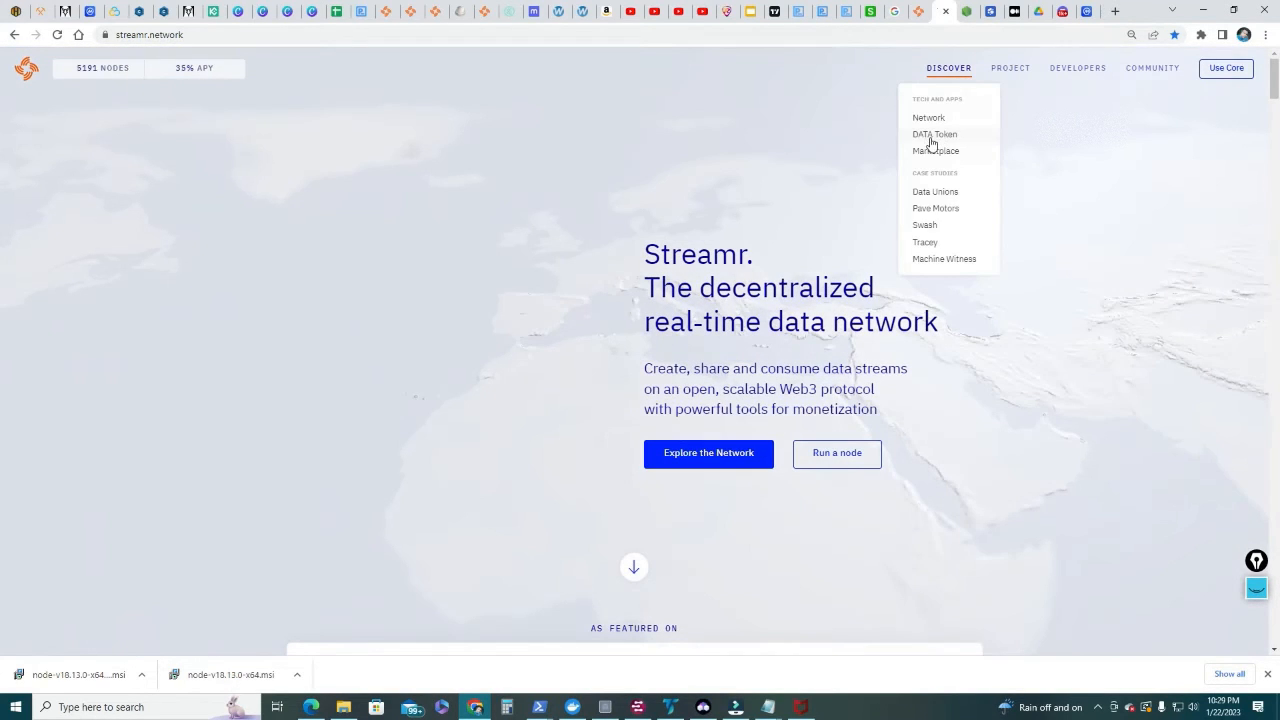
click(934, 134)
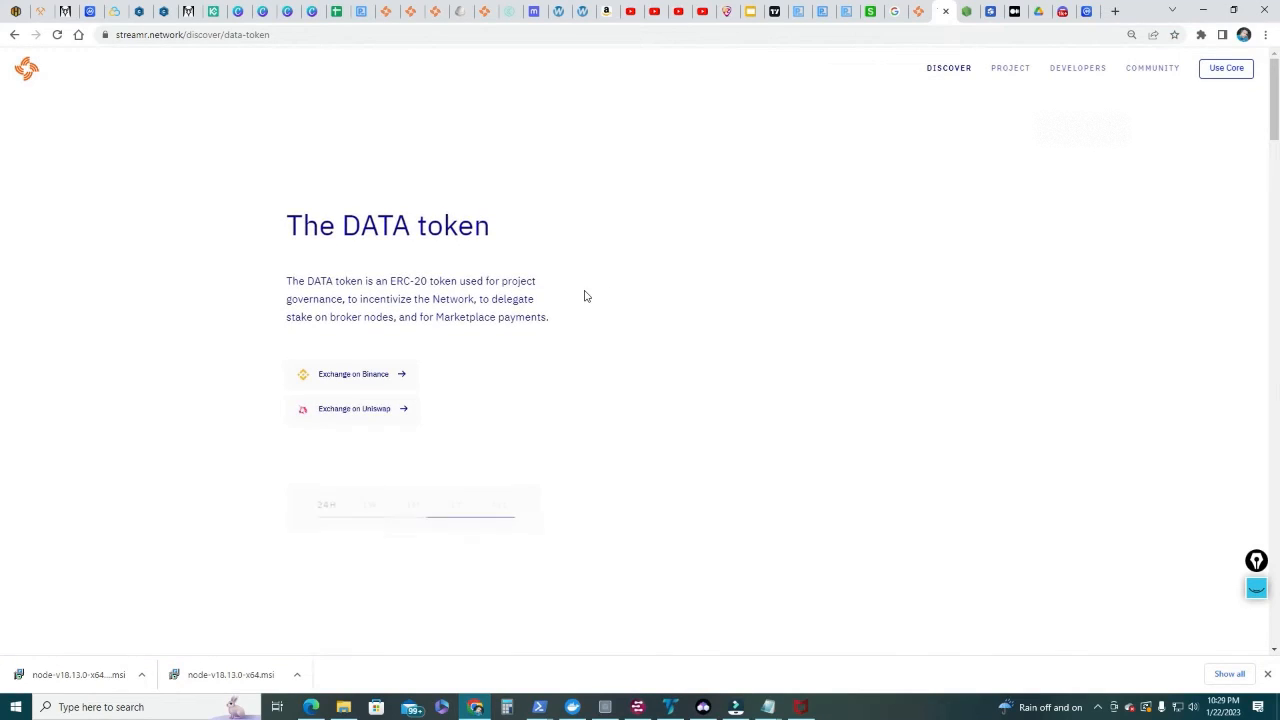
scroll(down, 3)
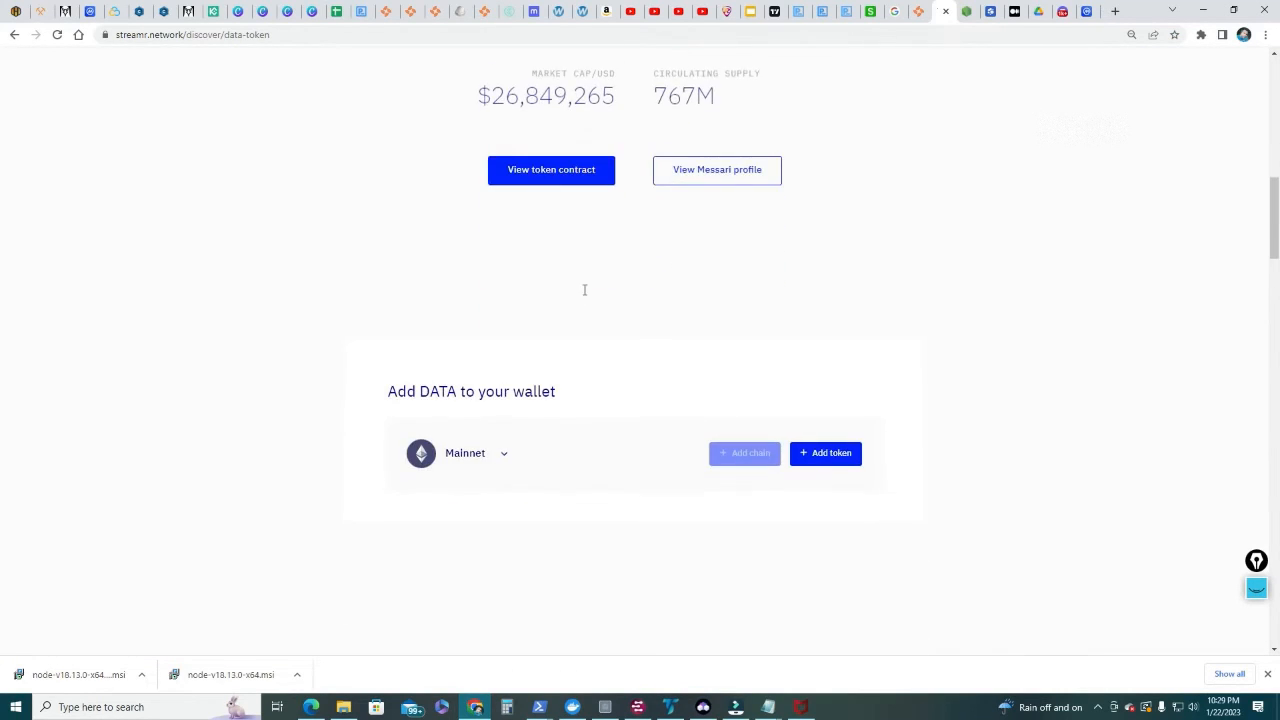
scroll(up, 3)
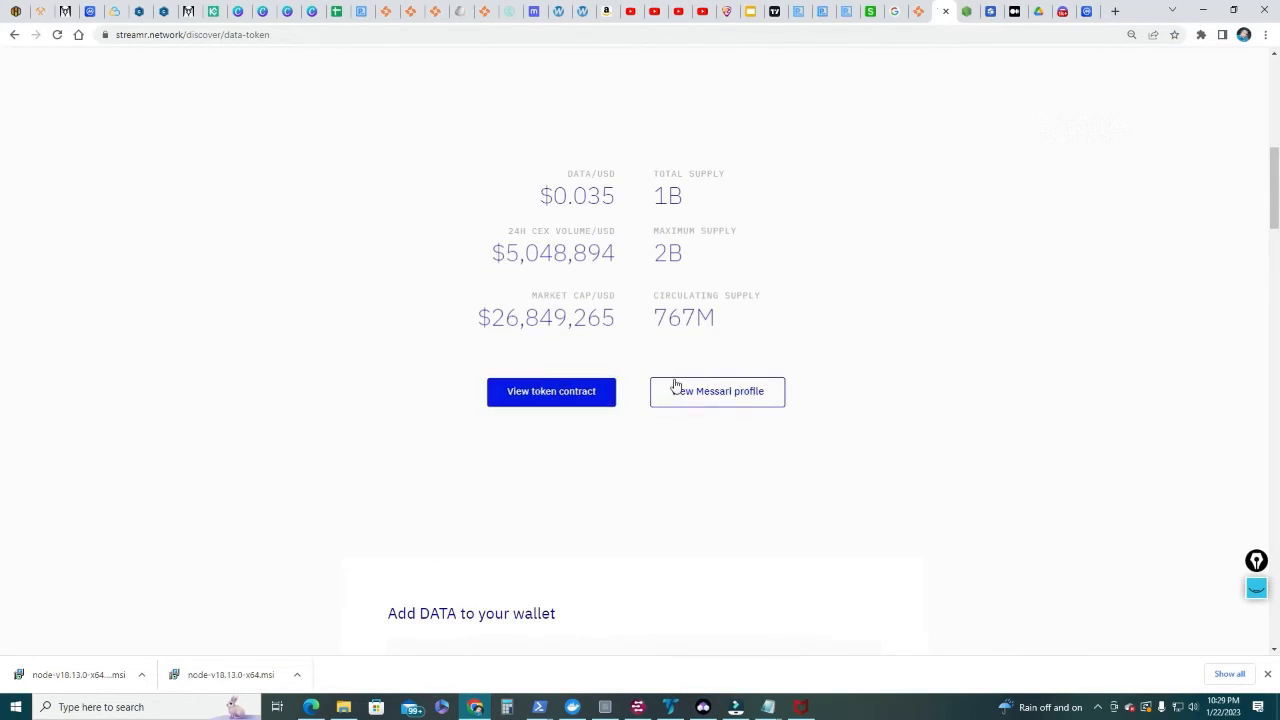
scroll(down, 3)
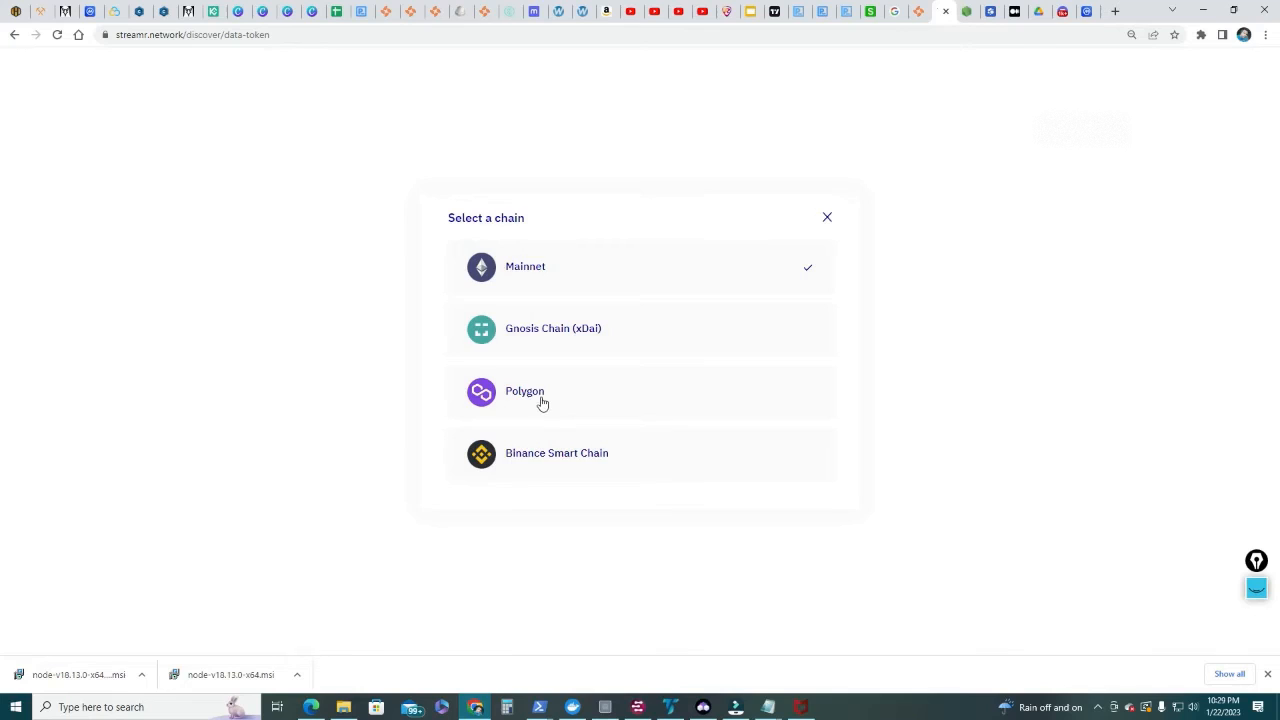
click(524, 390)
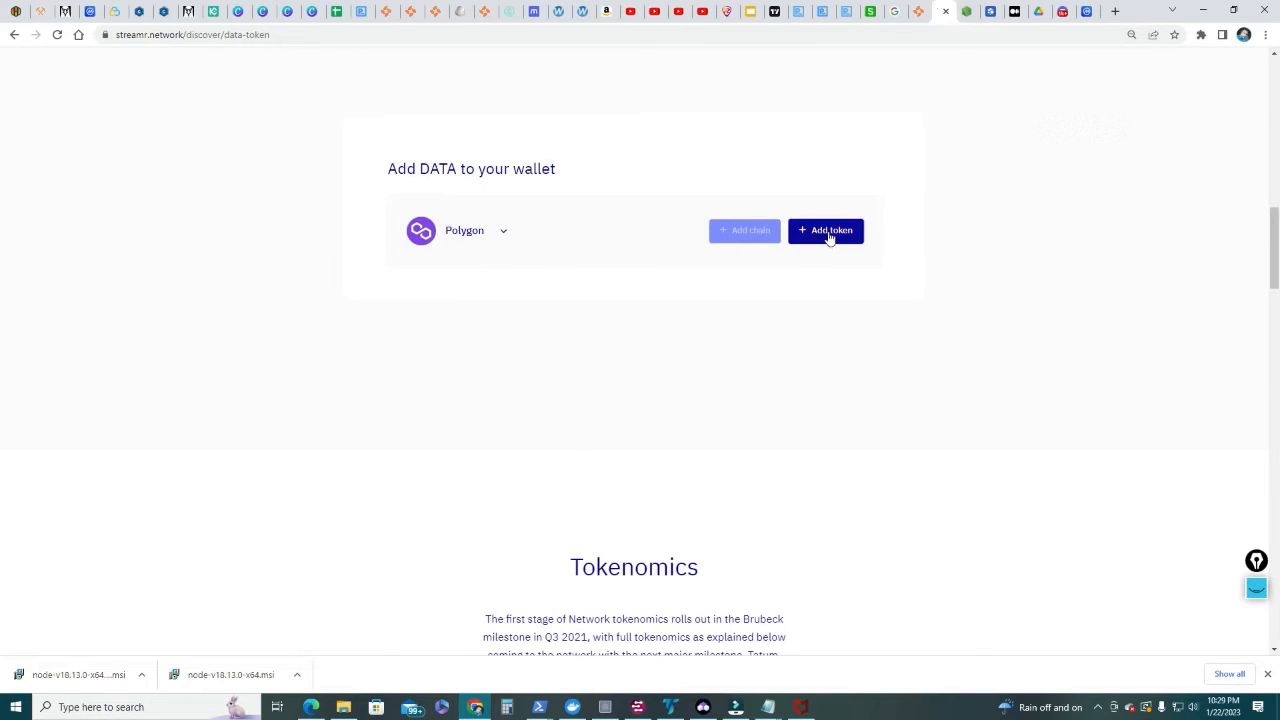
click(826, 230)
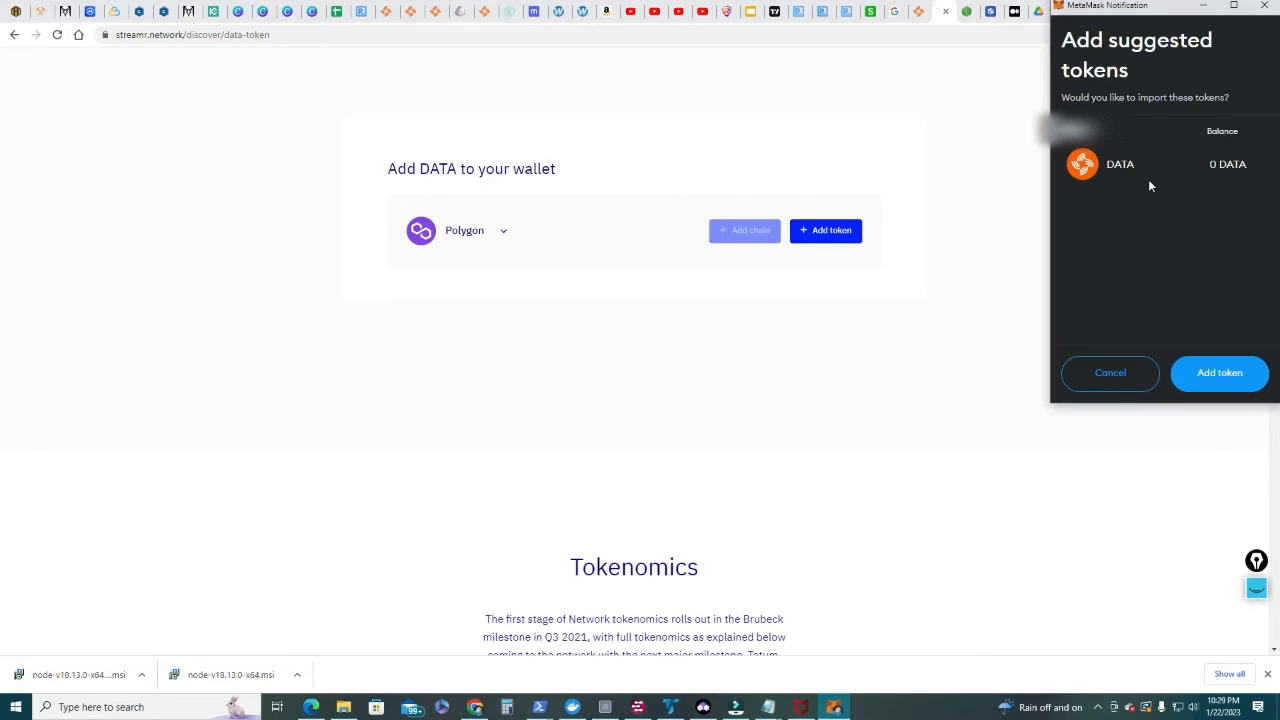
- Confirm adding DATA, then check it is listed with 0 DATA in the wallet's assets
click(1220, 374)
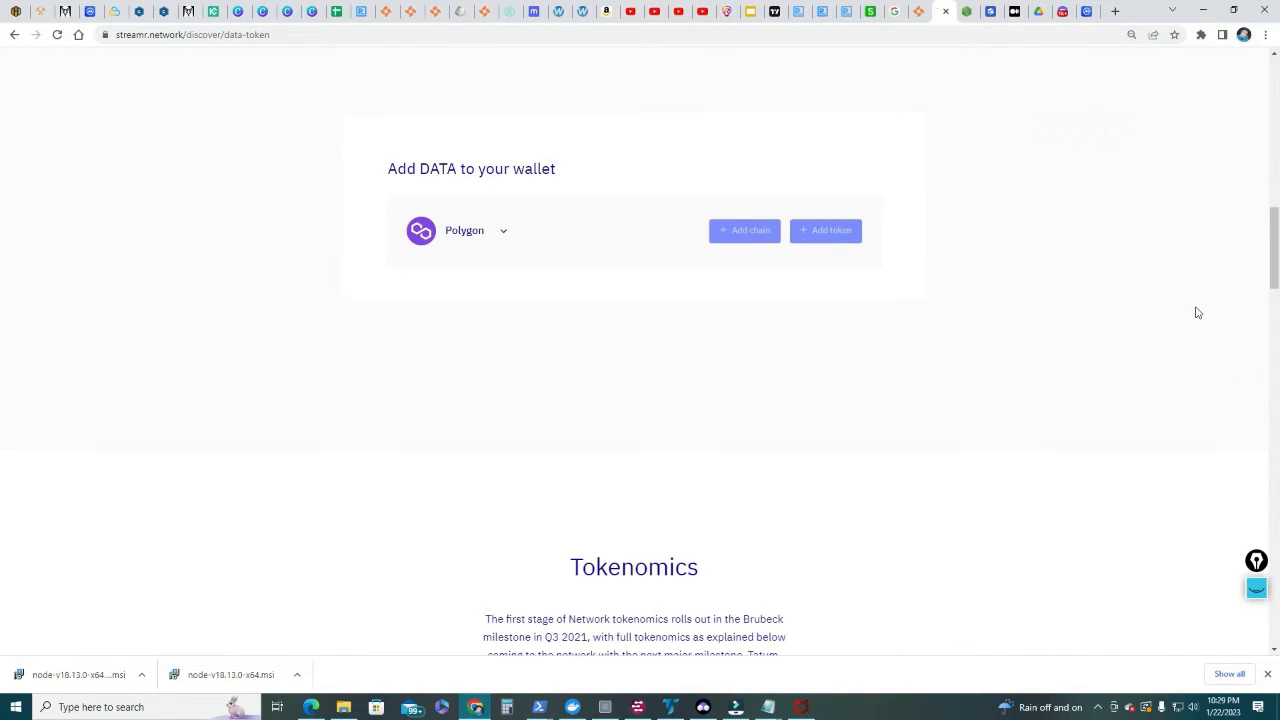
click(1196, 34)
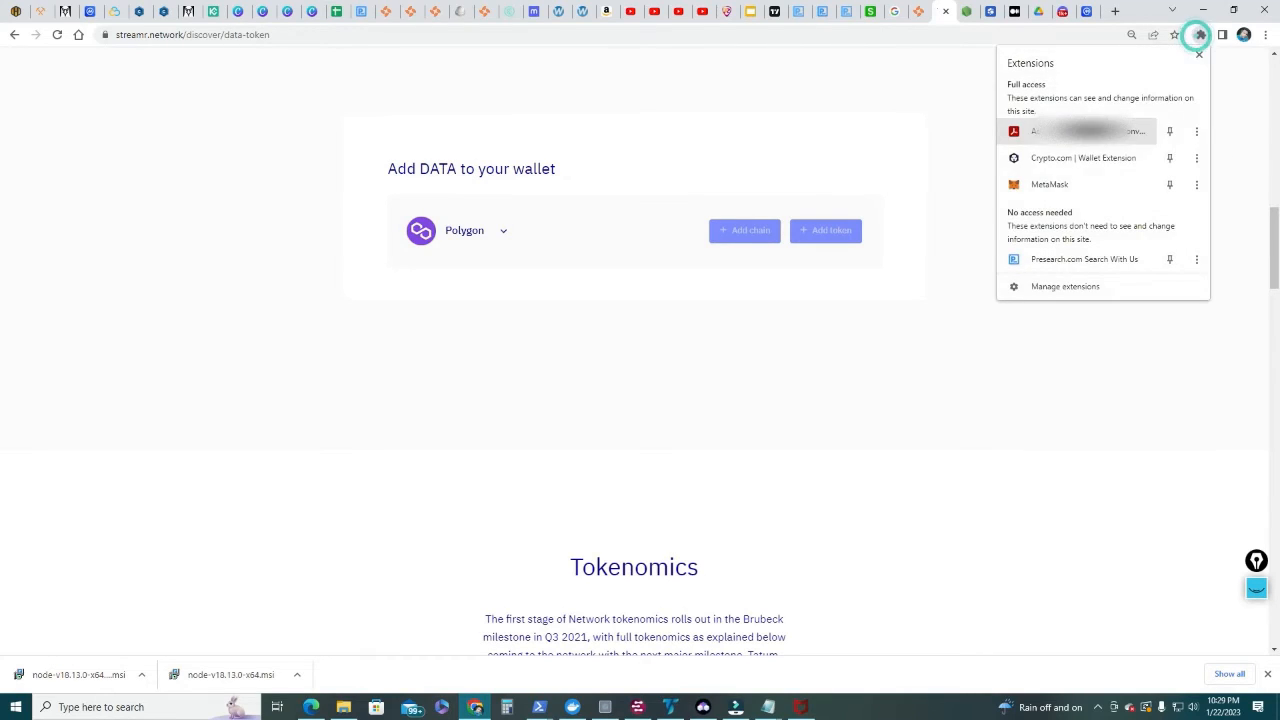
click(1196, 34)
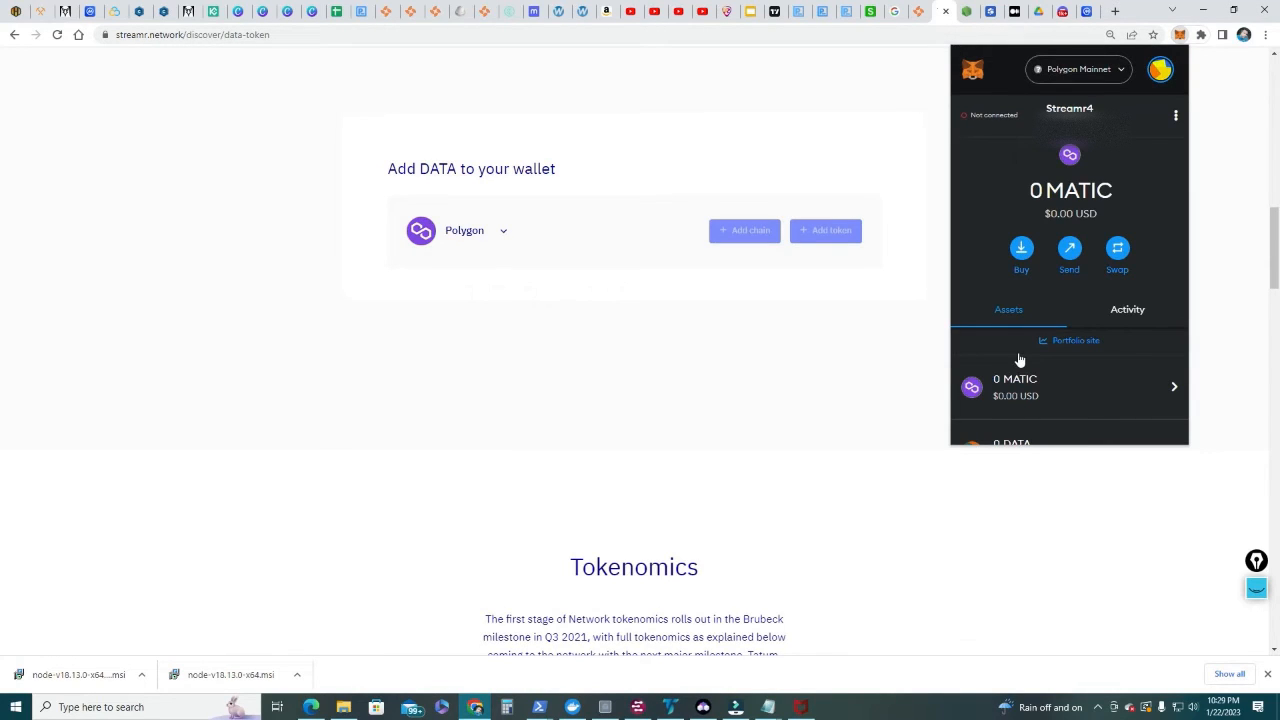
scroll(down, 3)
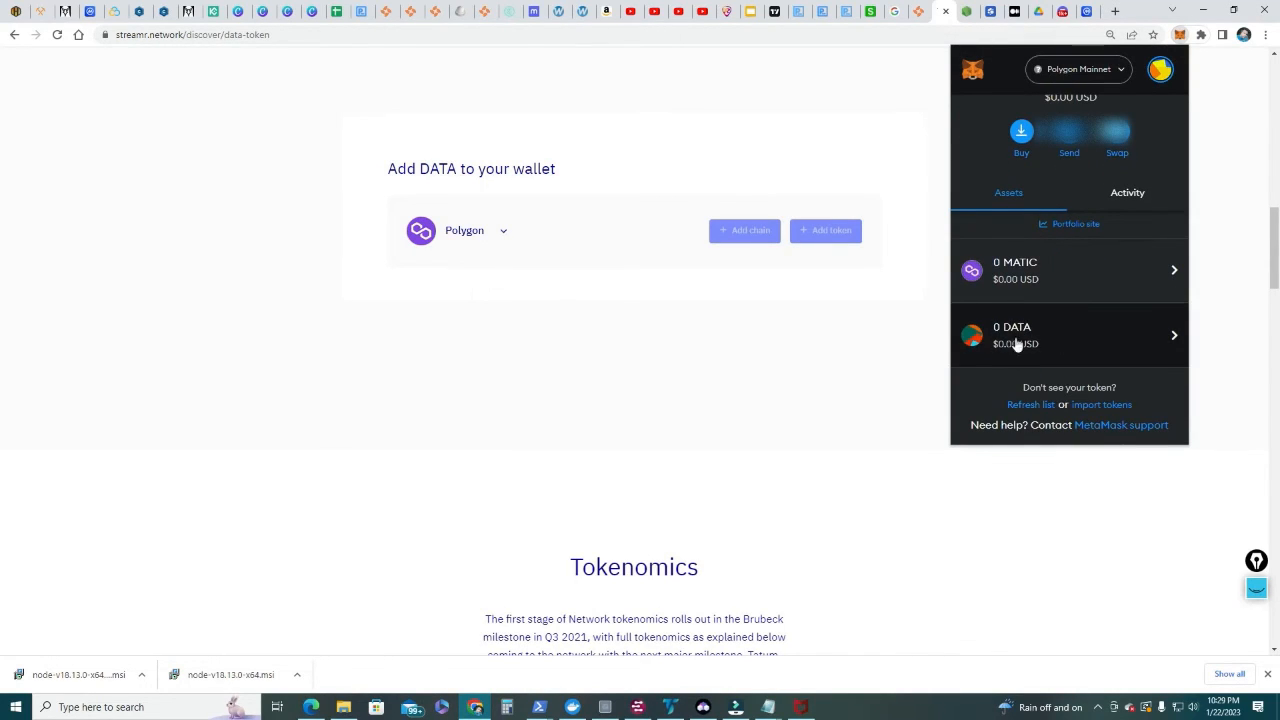
mouse_move(1064, 332)
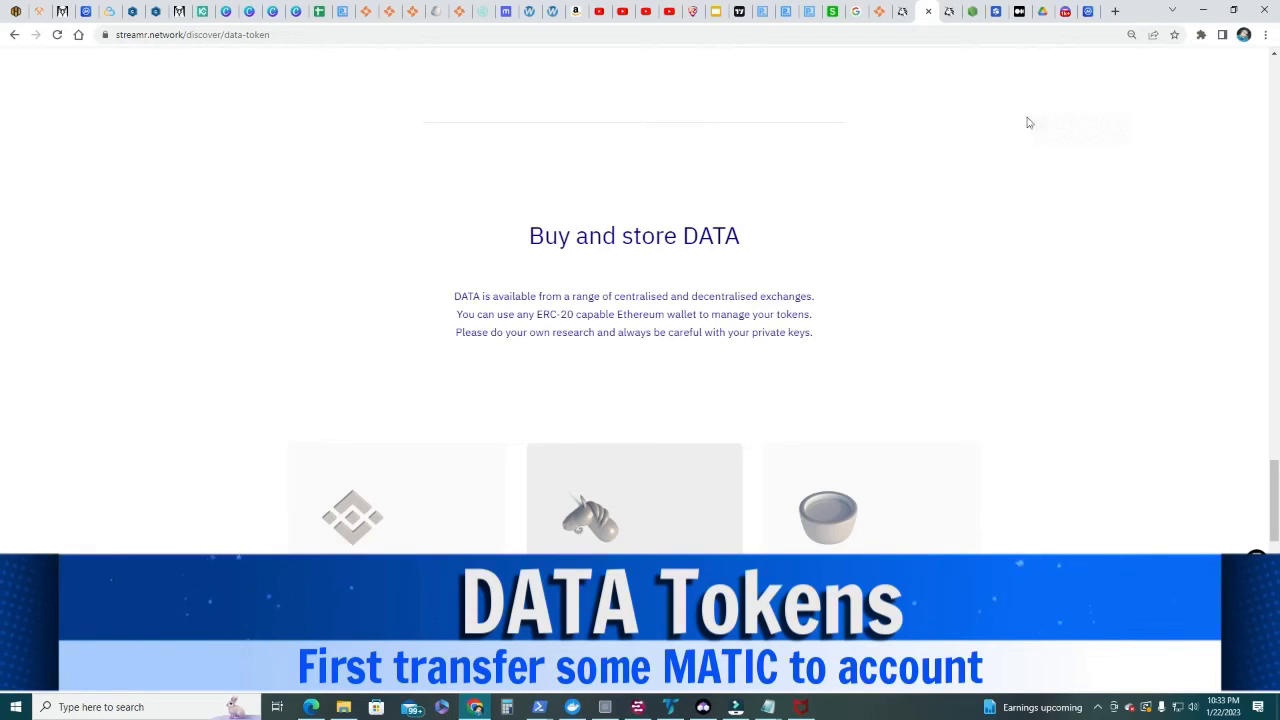
mouse_move(198, 84)
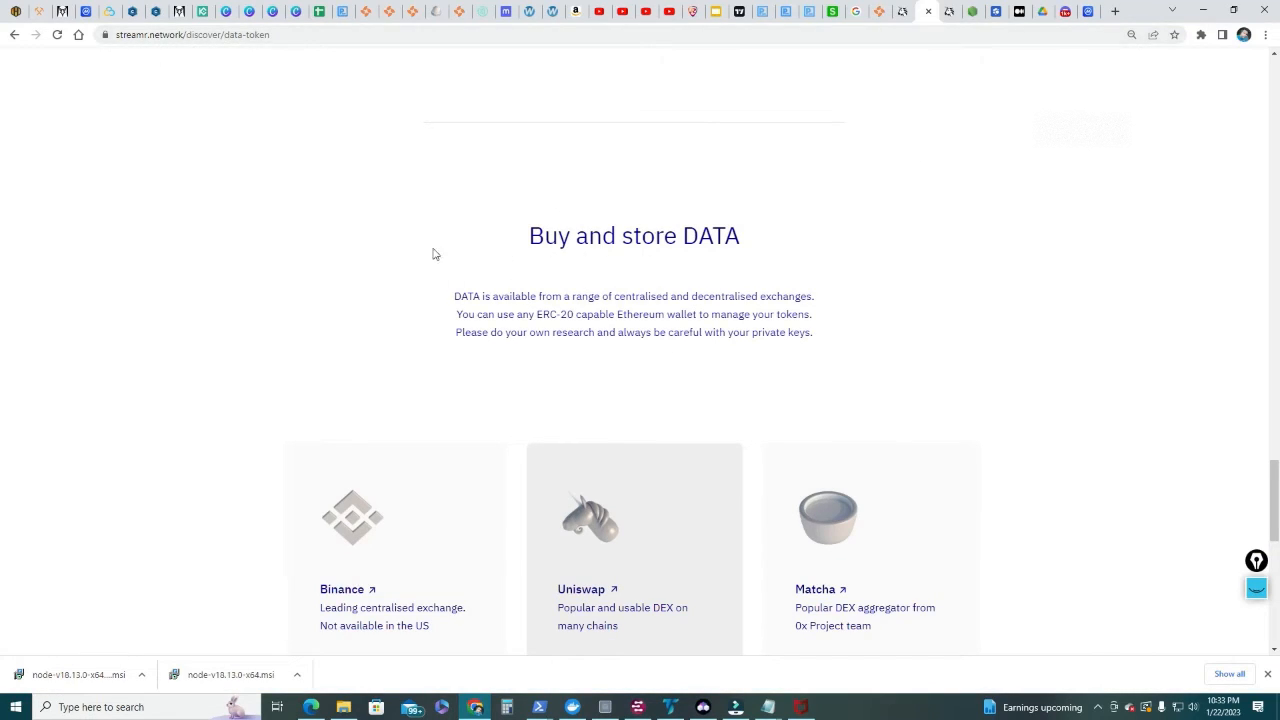
- From Buy and store DATA, open Uniswap to buy DATA
scroll(down, 3)
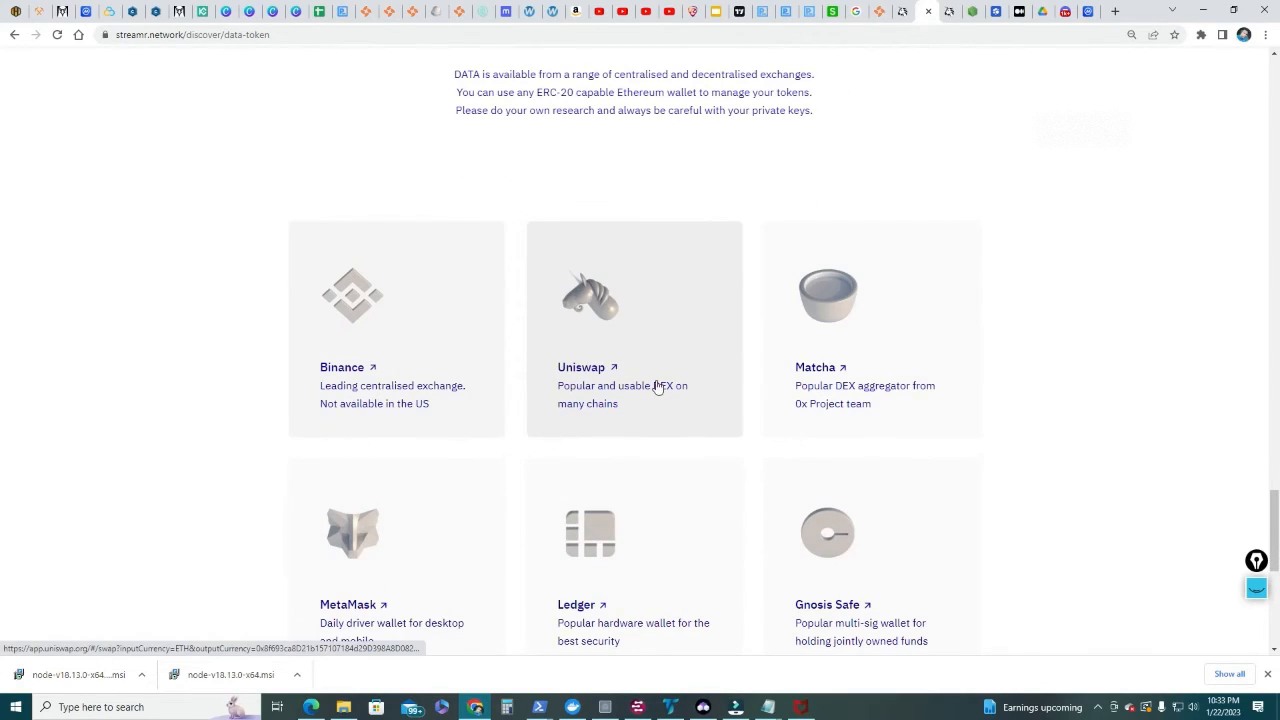
mouse_move(800, 356)
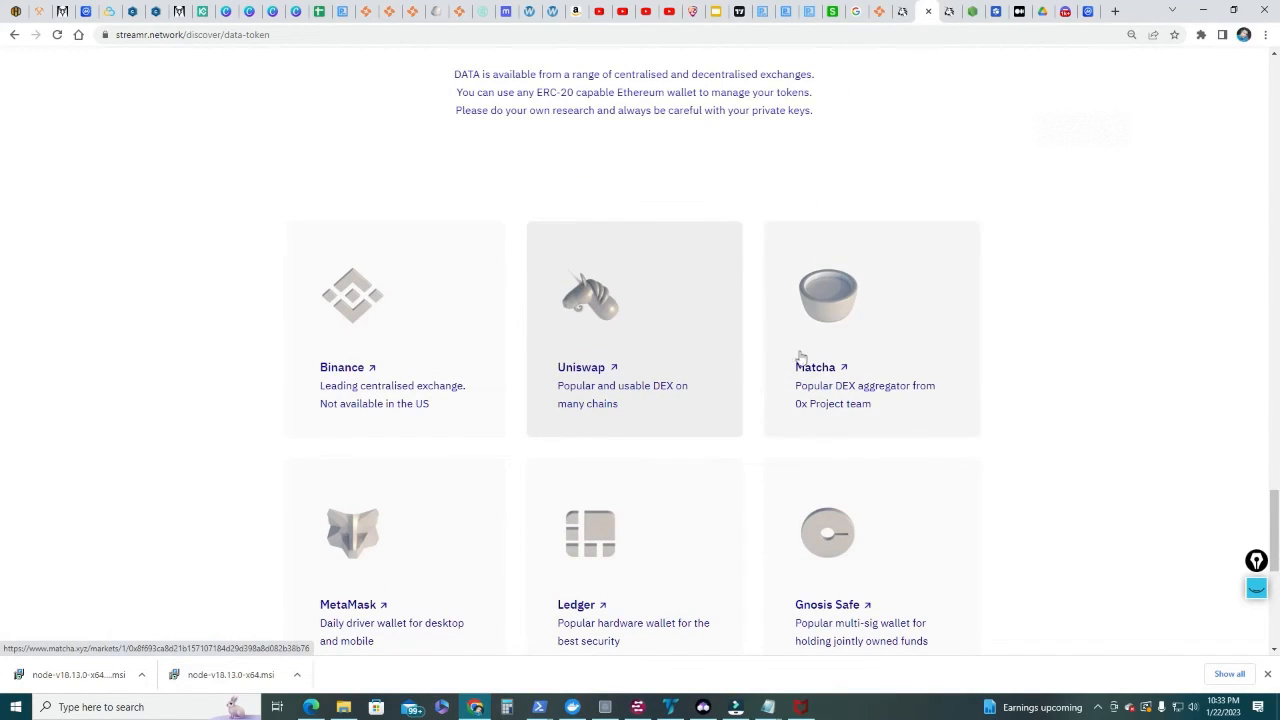
mouse_move(564, 376)
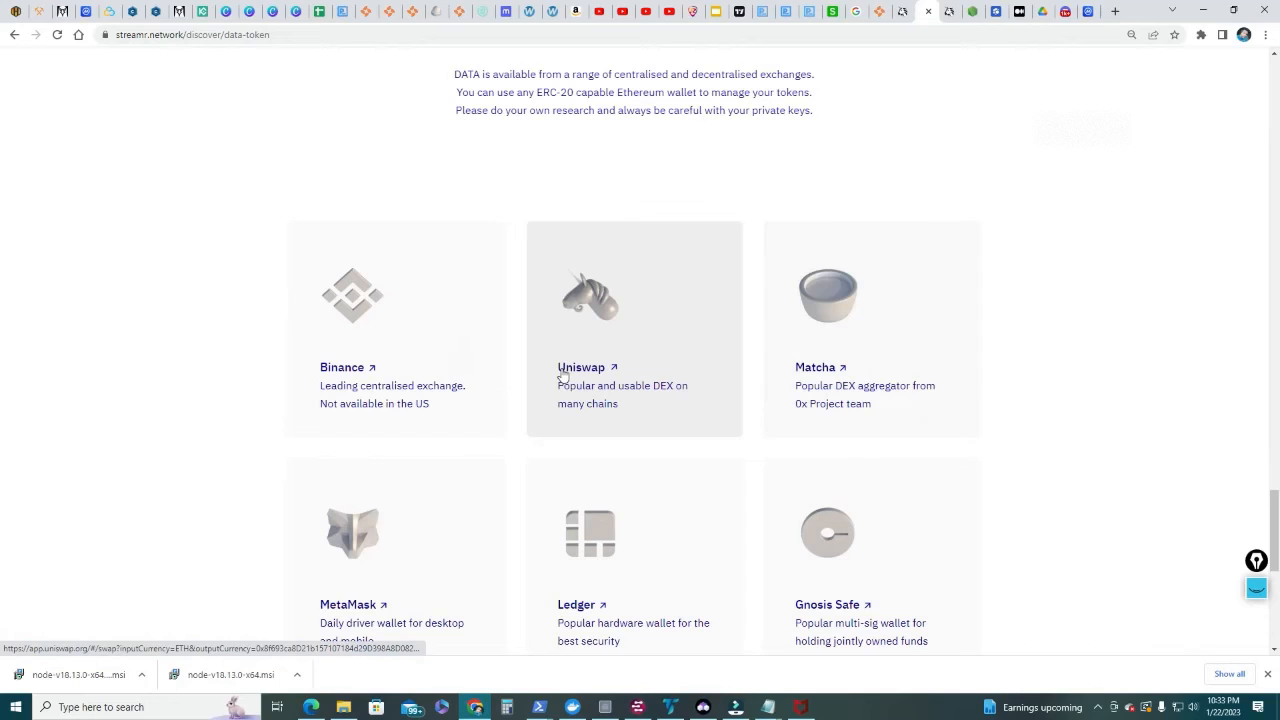
click(580, 368)
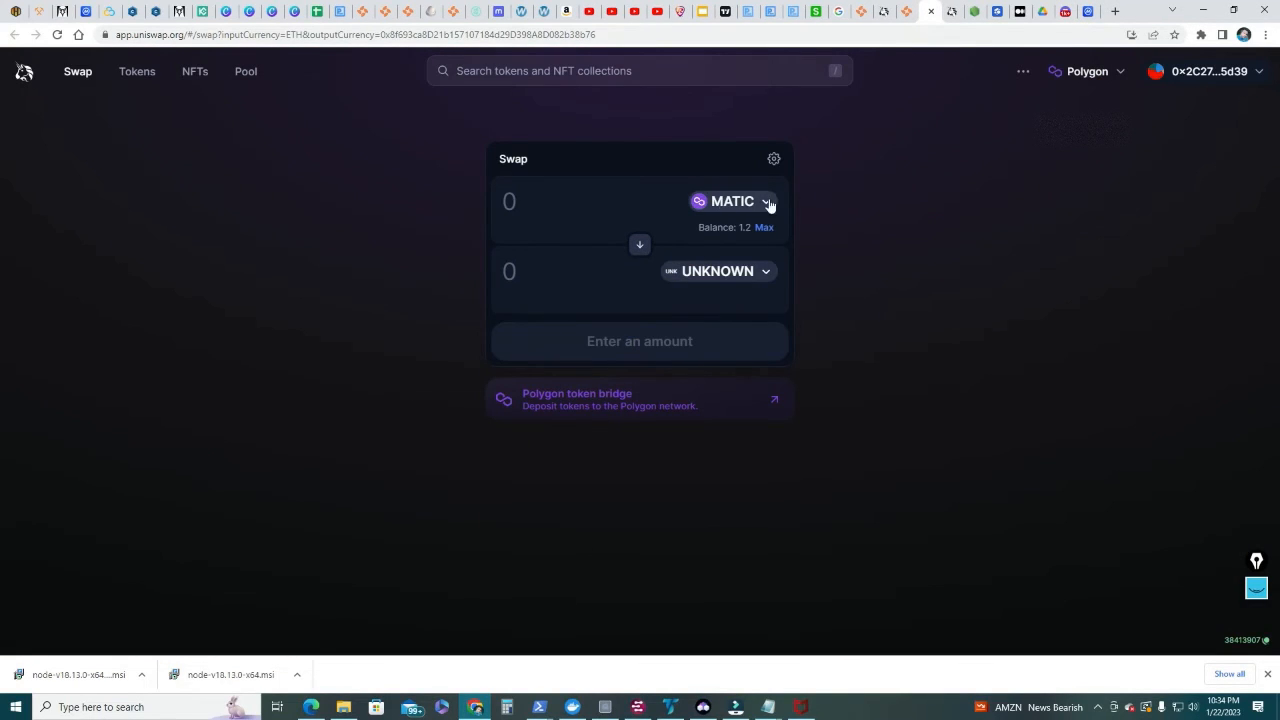
- Search 'data' in the token picker to set DATA as the token received for MATIC
click(732, 200)
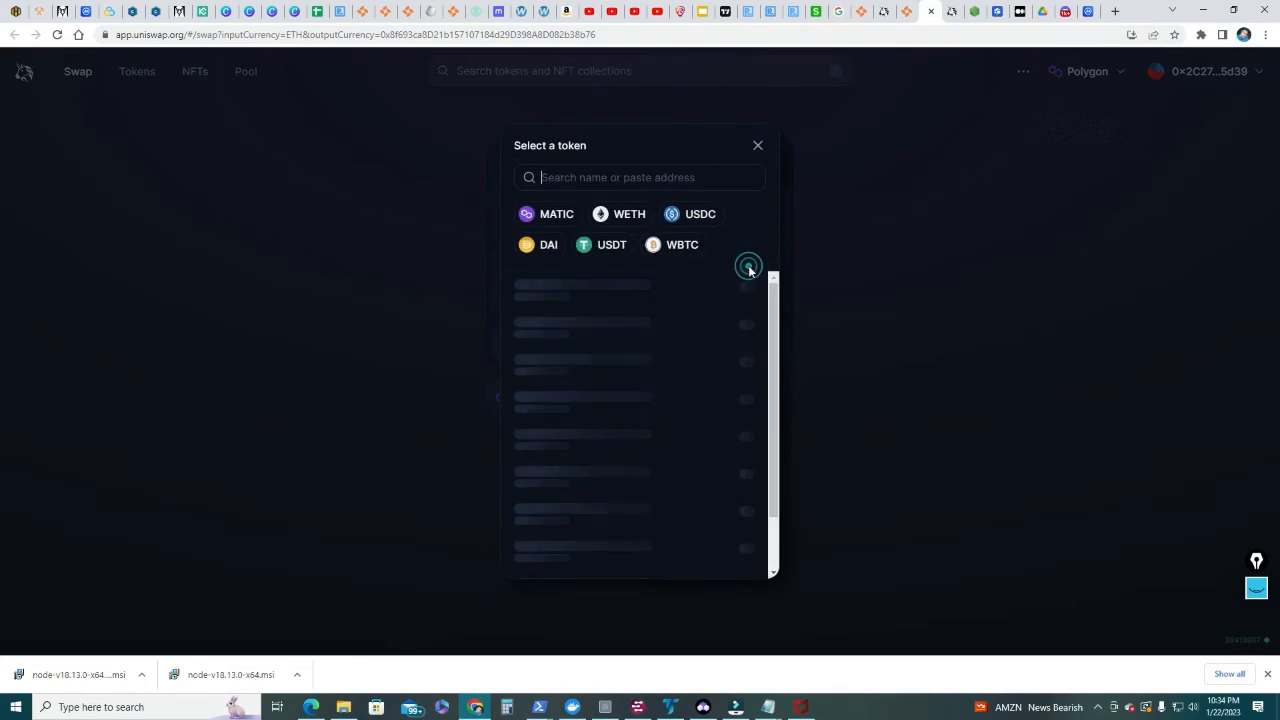
text(data)
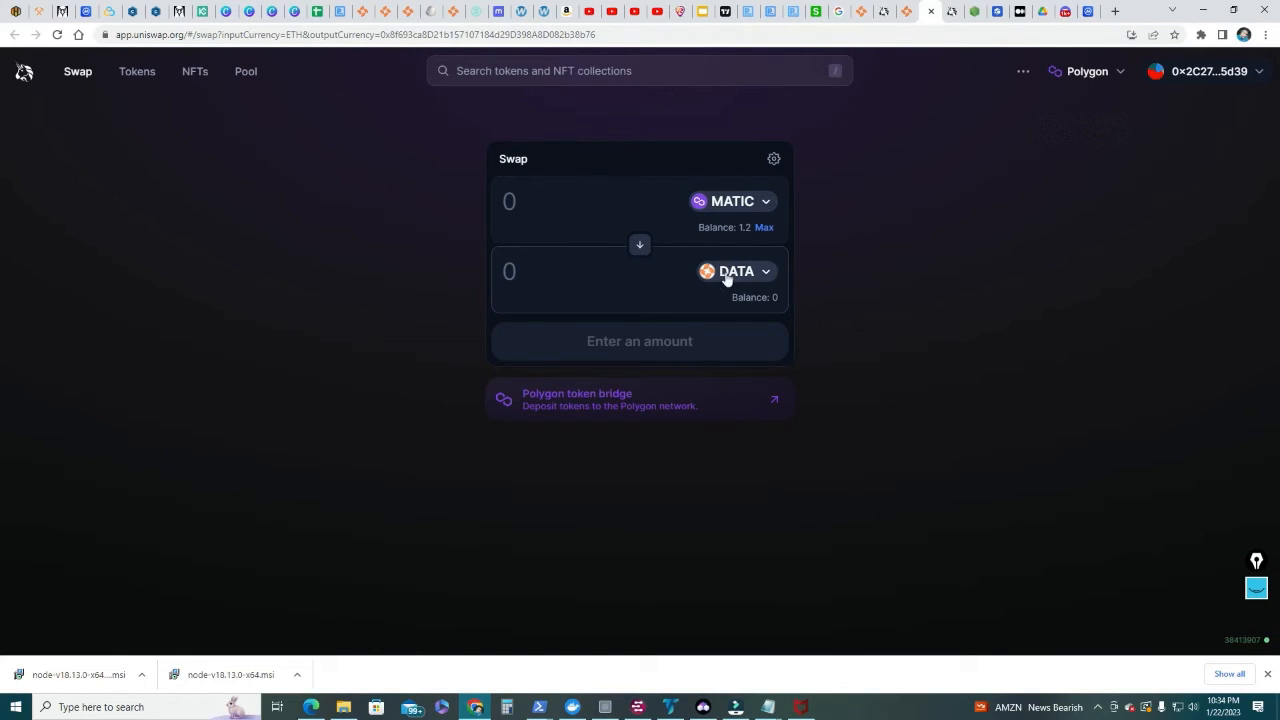
mouse_move(720, 300)
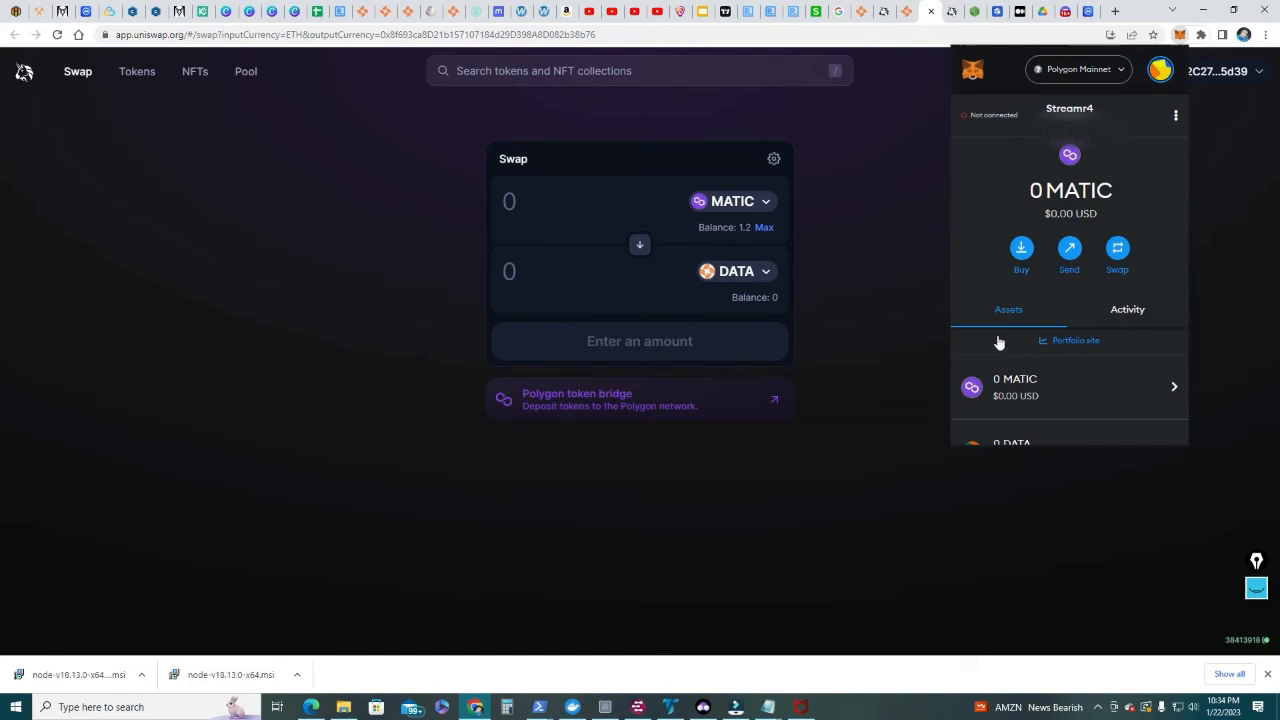
mouse_move(904, 232)
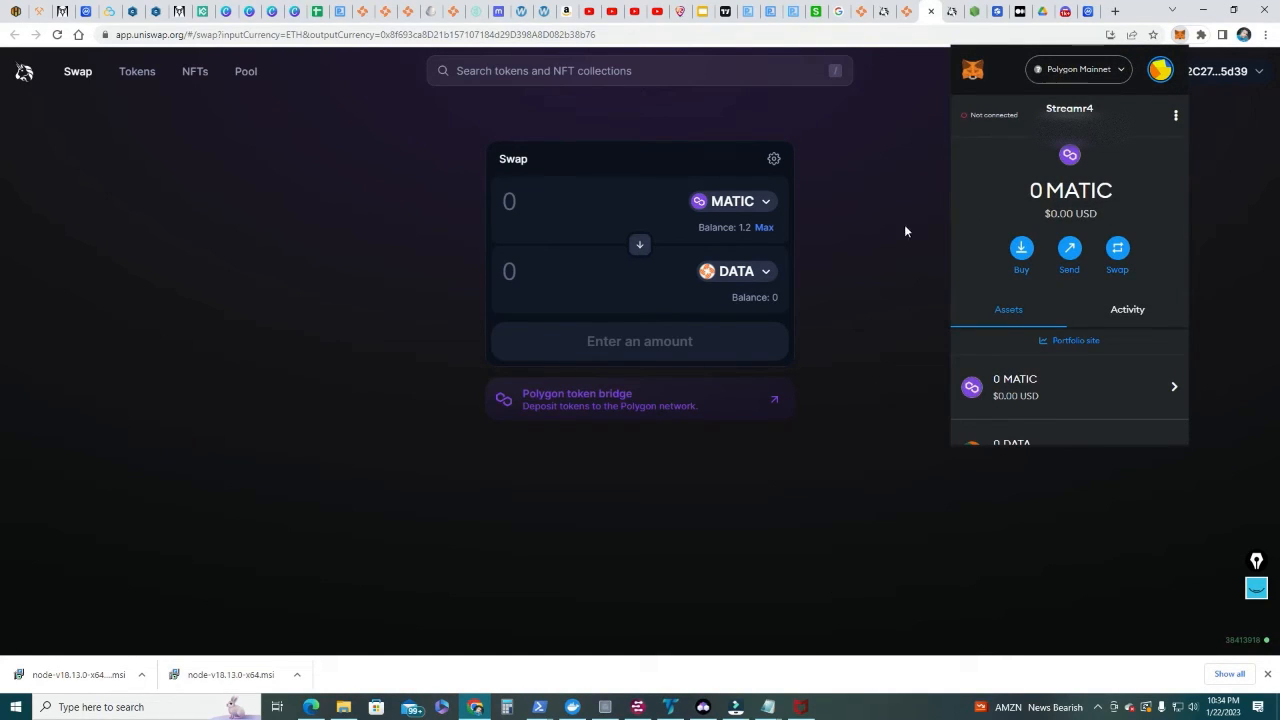
scroll(down, 3)
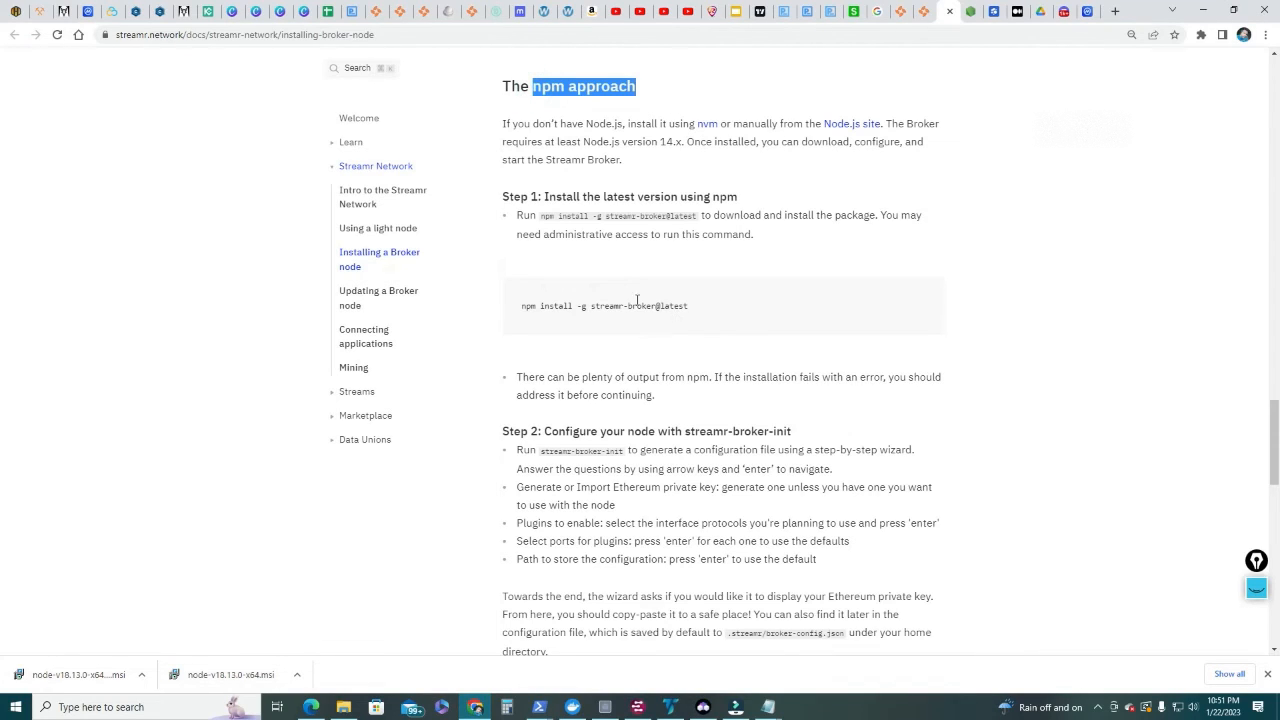
mouse_move(614, 412)
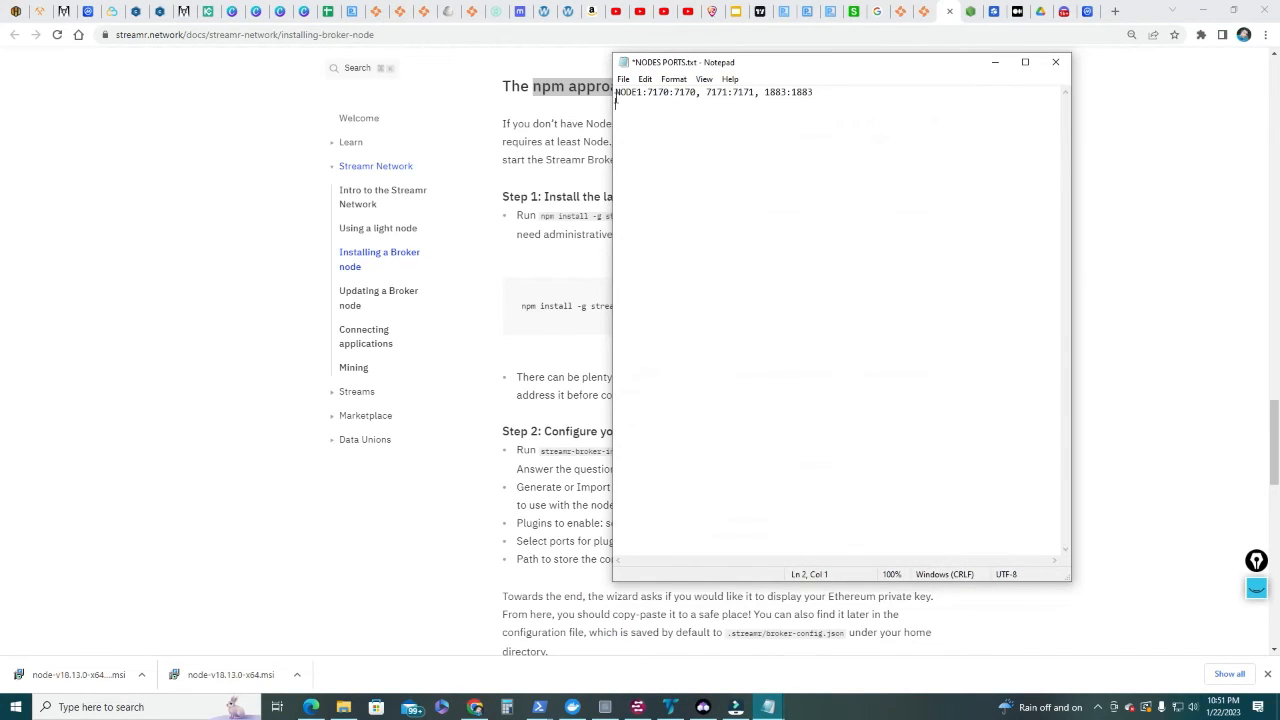
- Add NODE2 (7172, 7173, 1885) and NODE3 (7174, 7175, 1887) lines under NODE1
click(620, 92)
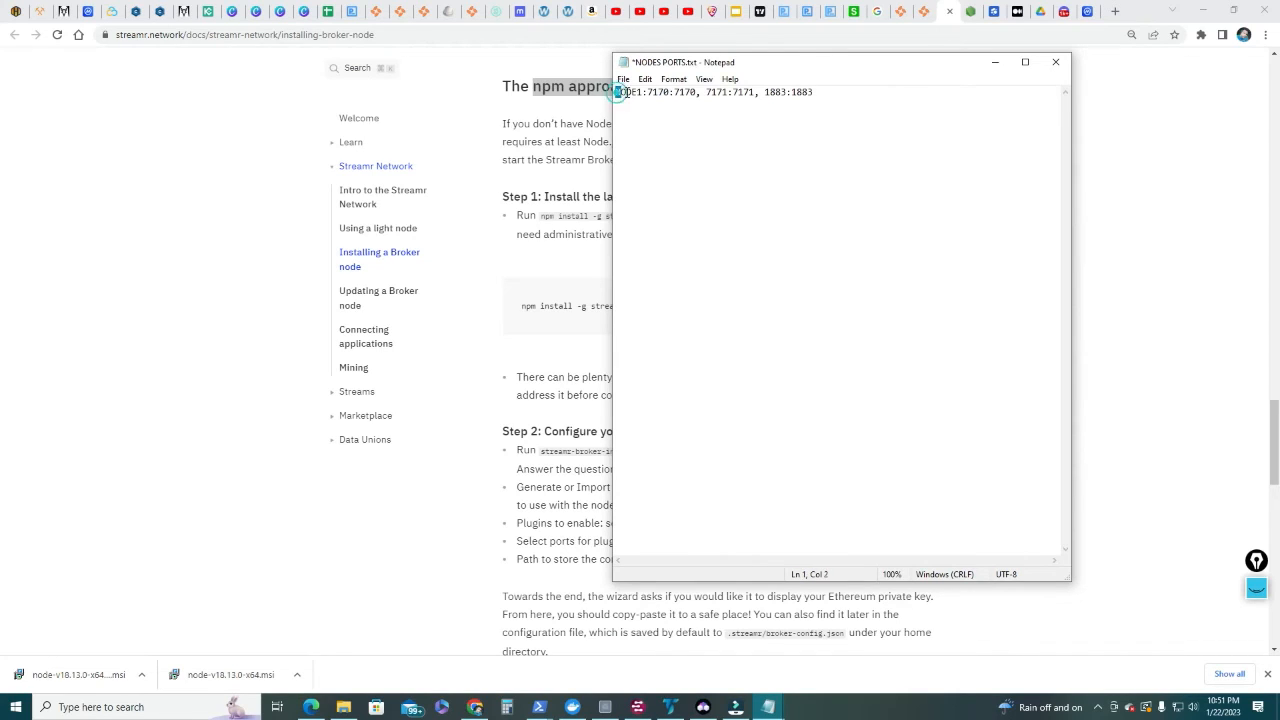
double_click(672, 92)
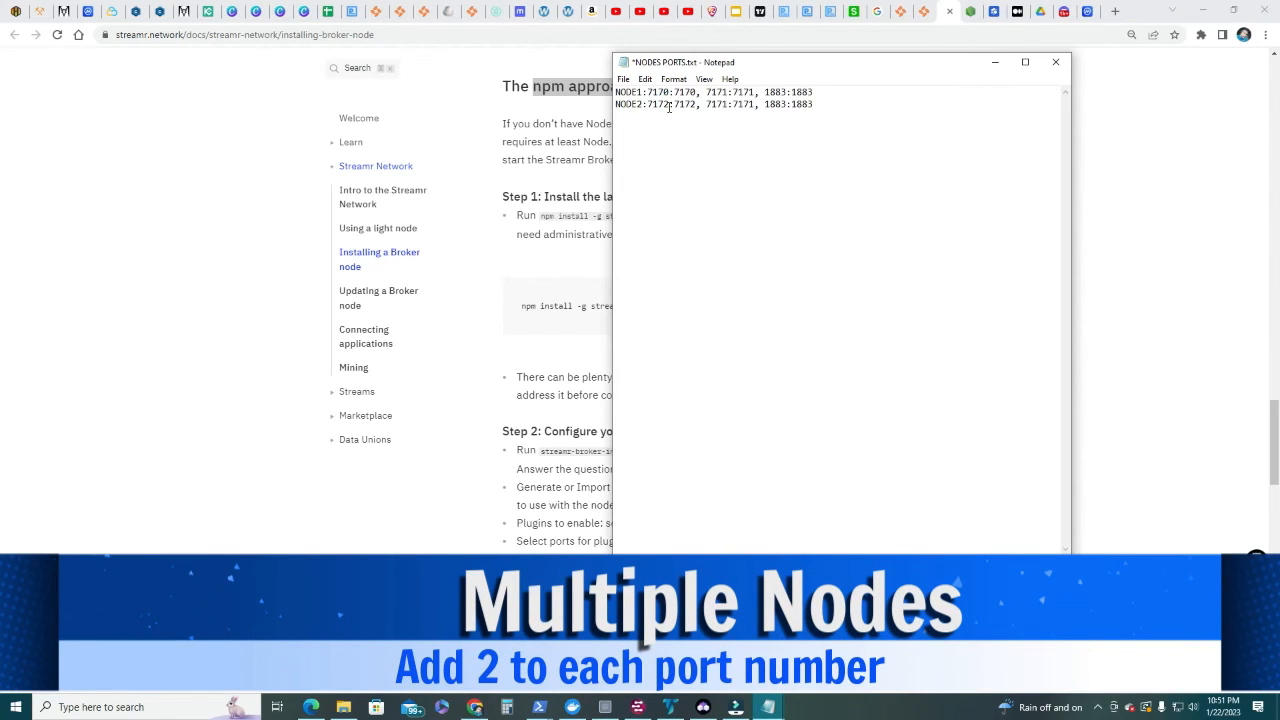
text(7173:717)
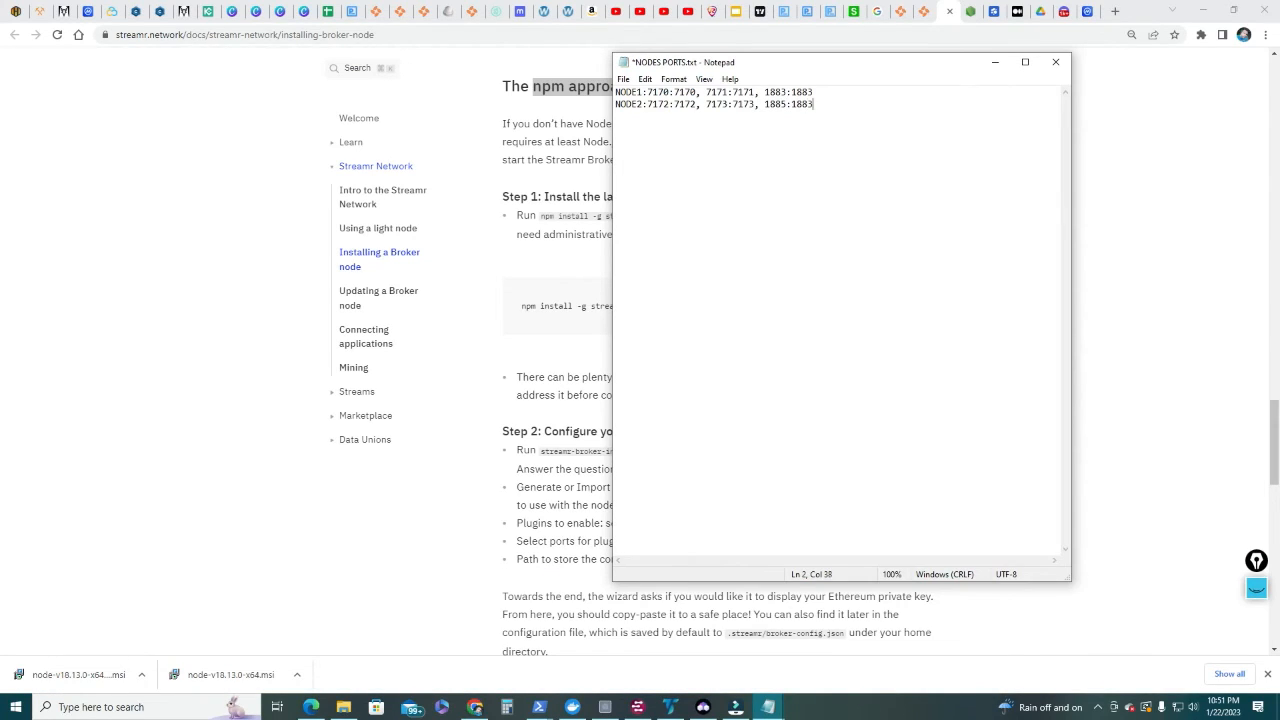
text(1885:1885)
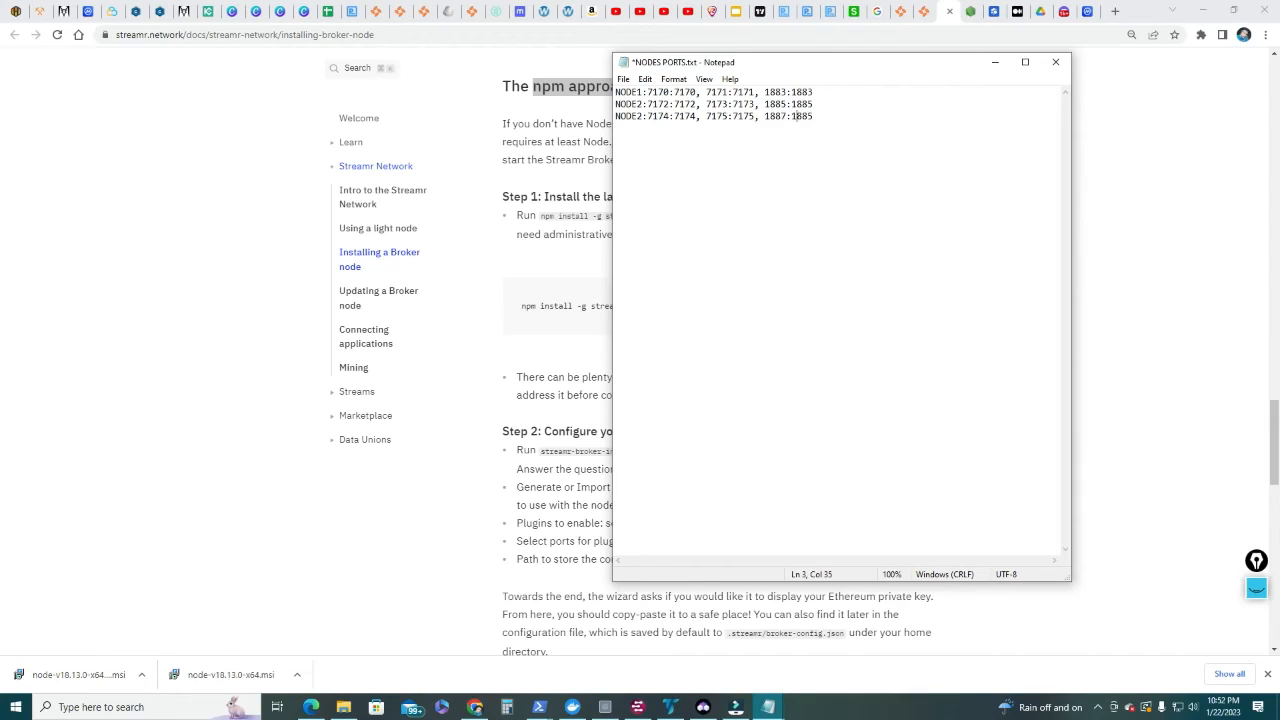
text(1887)
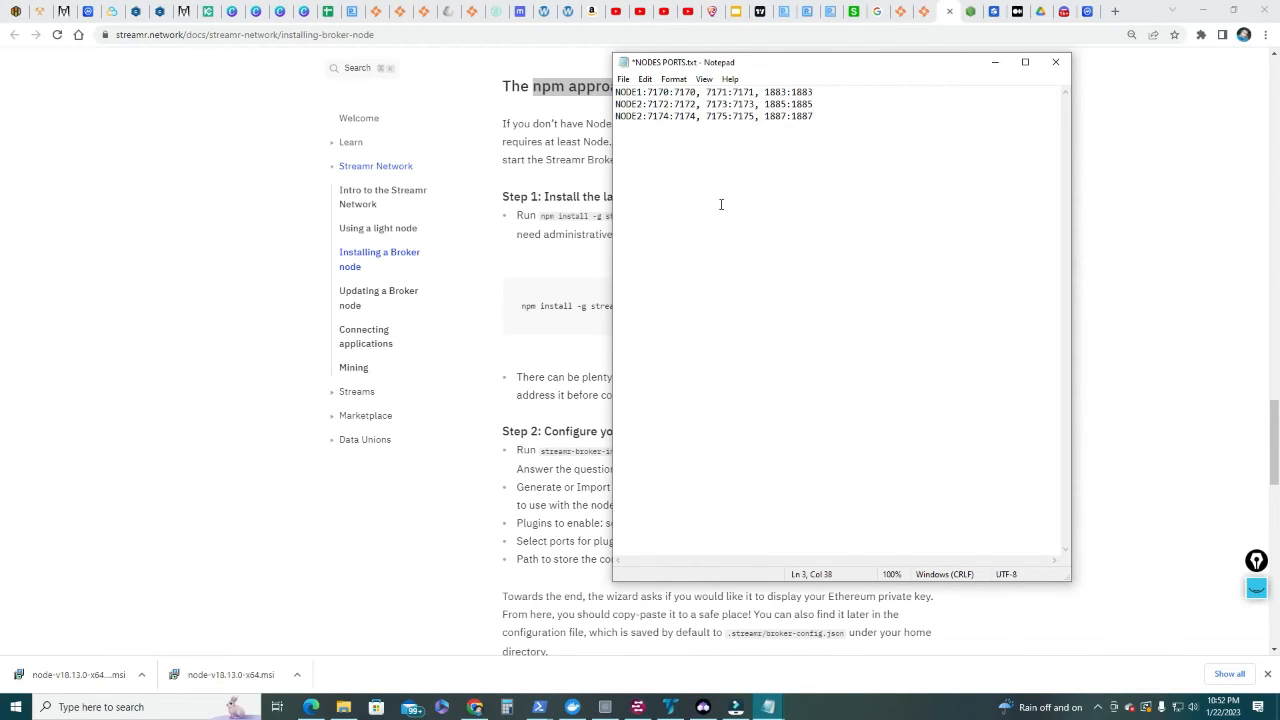
mouse_move(480, 400)
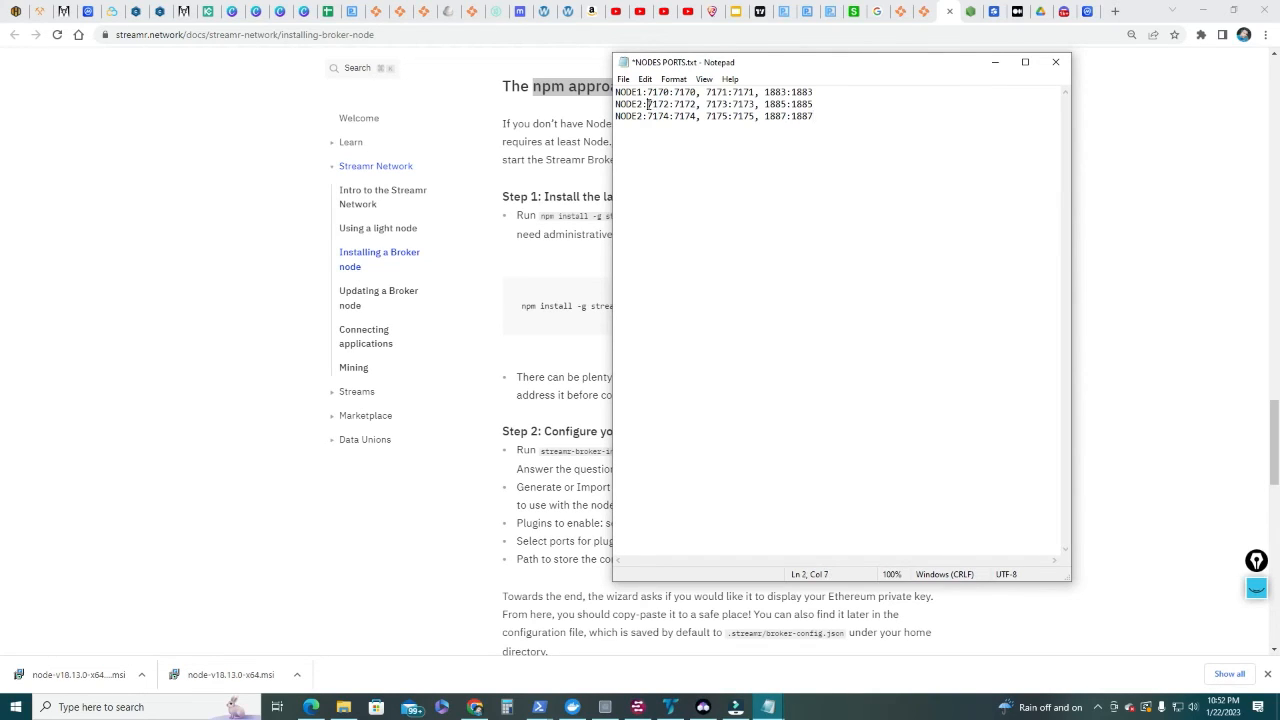
double_click(658, 104)
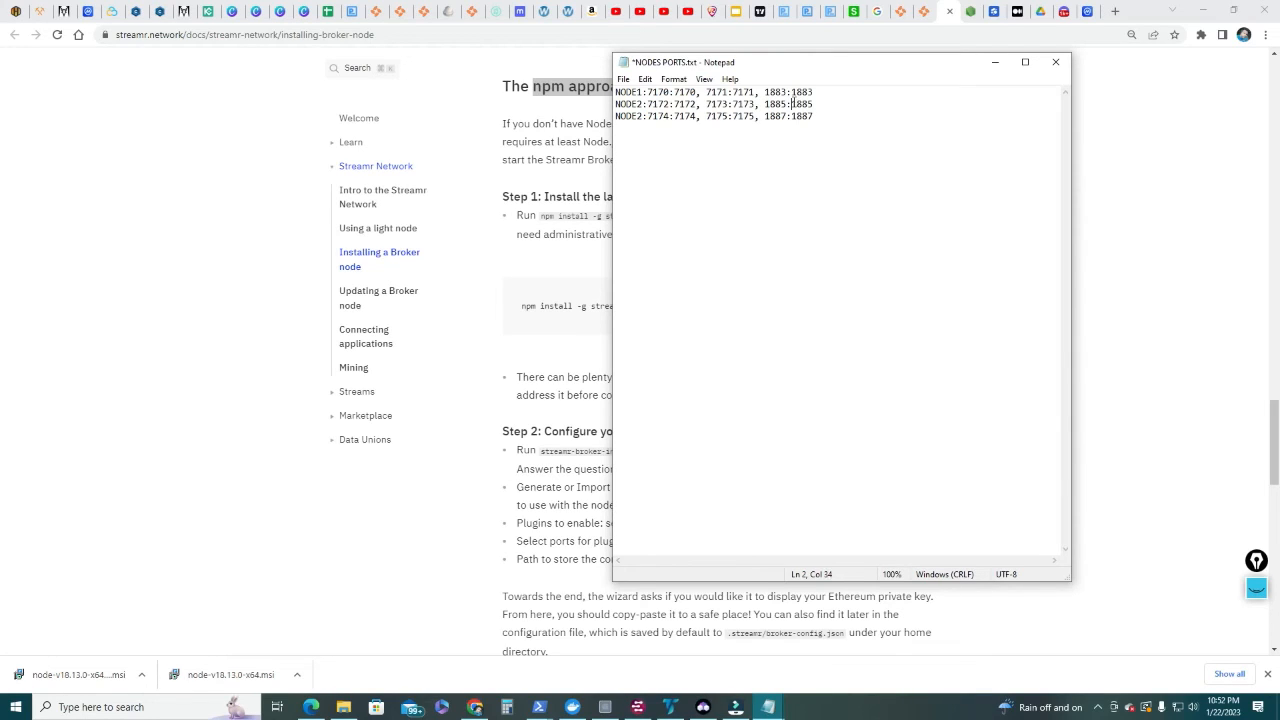
double_click(800, 104)
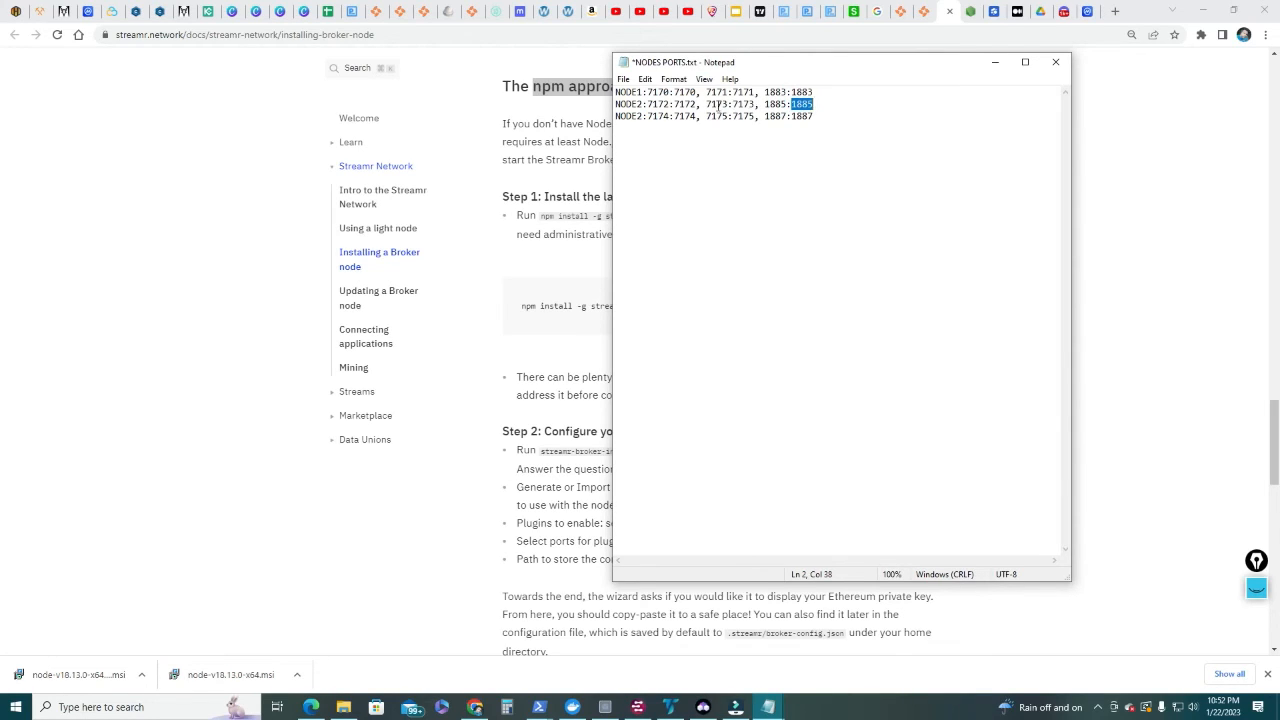
click(756, 104)
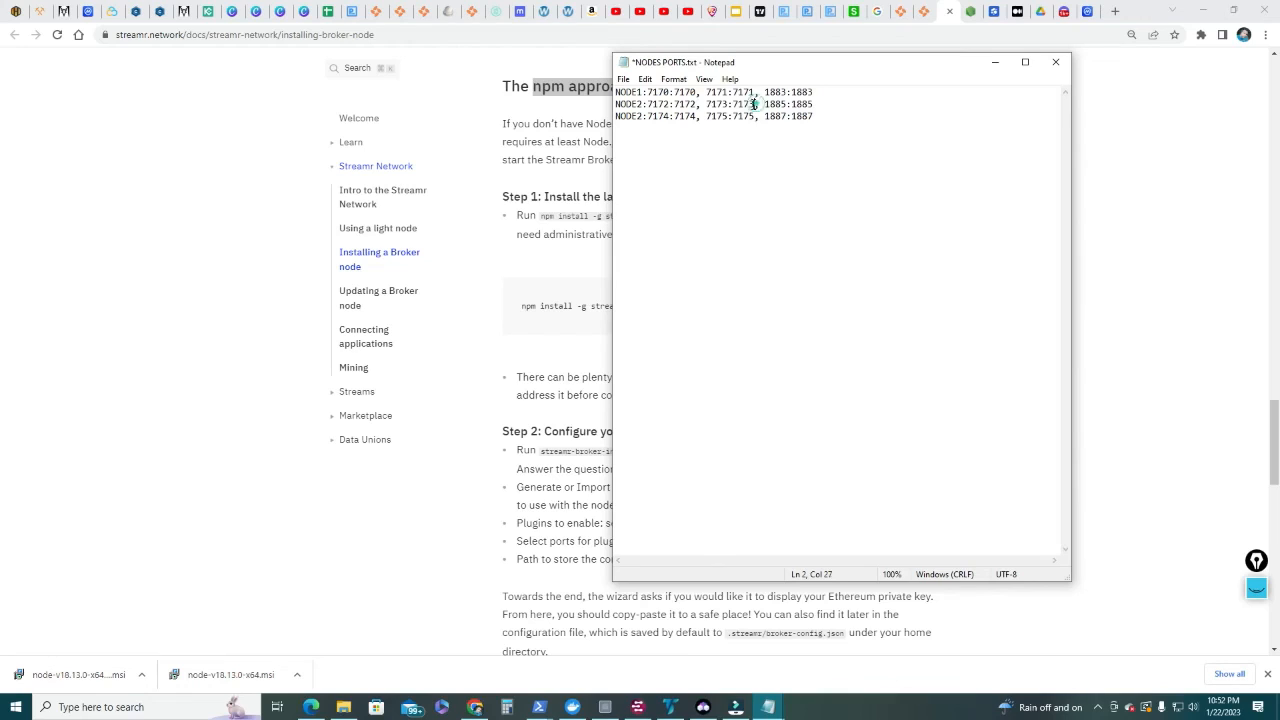
double_click(742, 104)
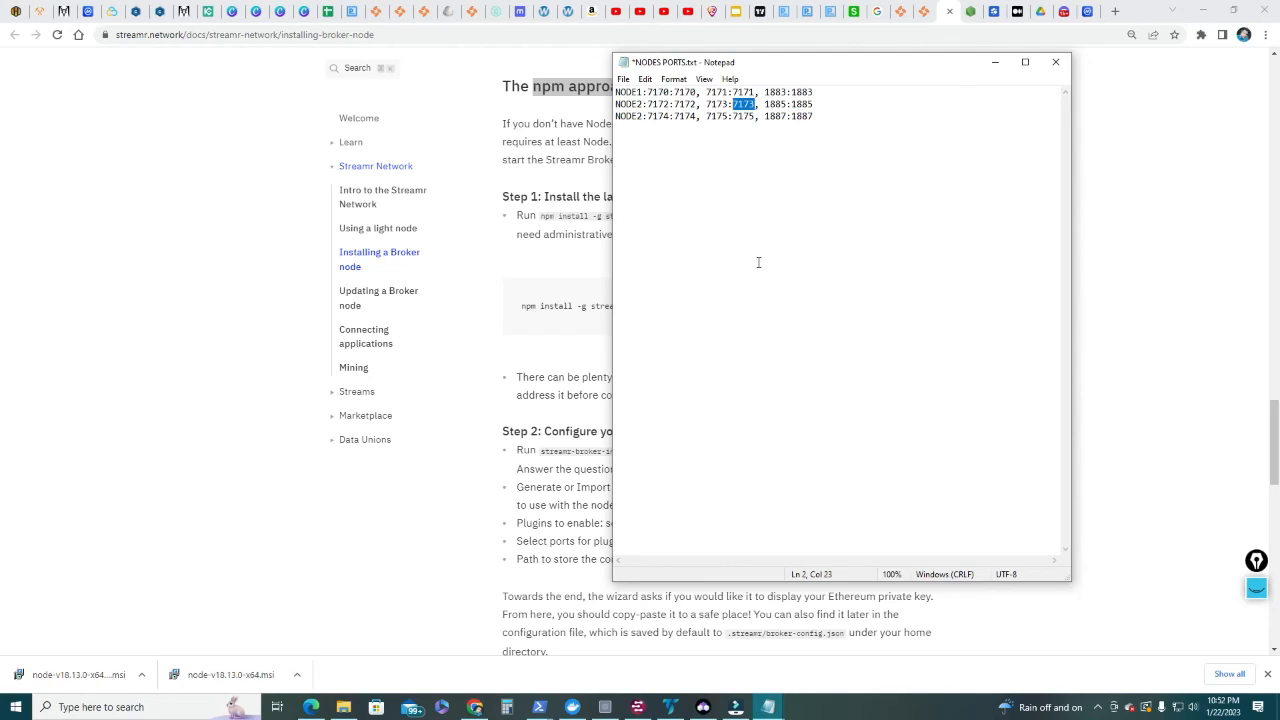
mouse_move(744, 256)
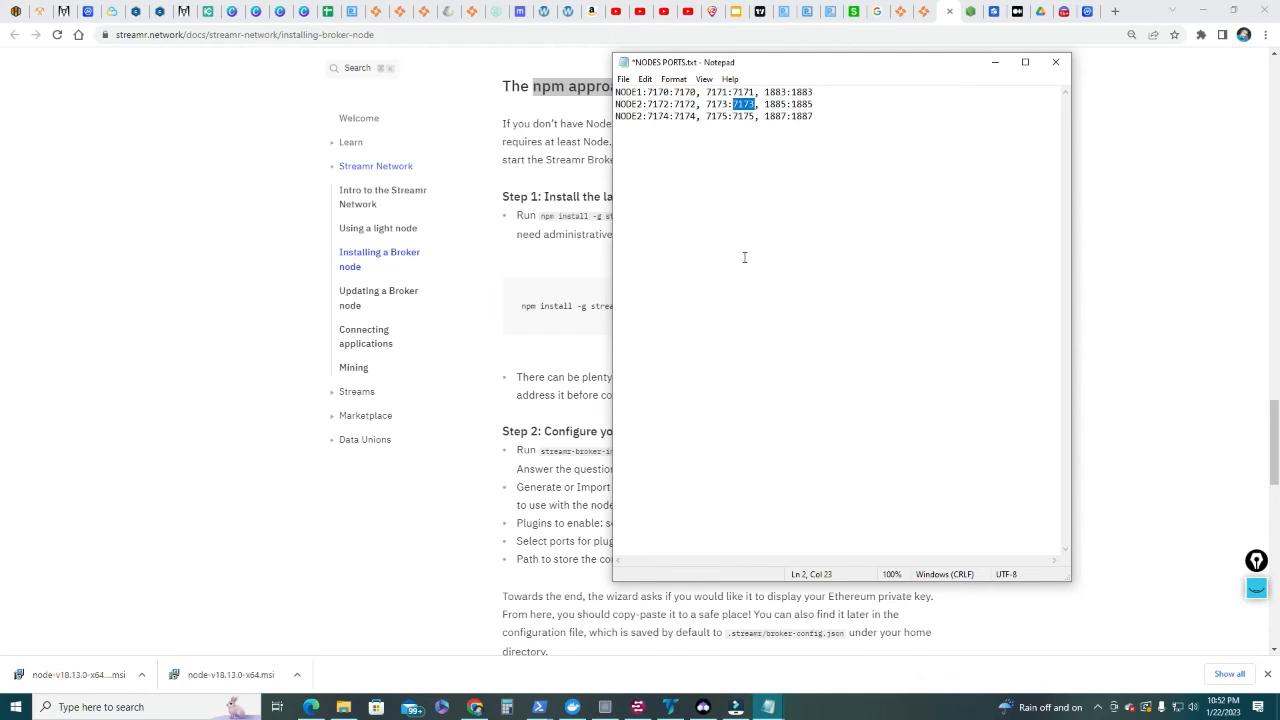
mouse_move(1130, 76)
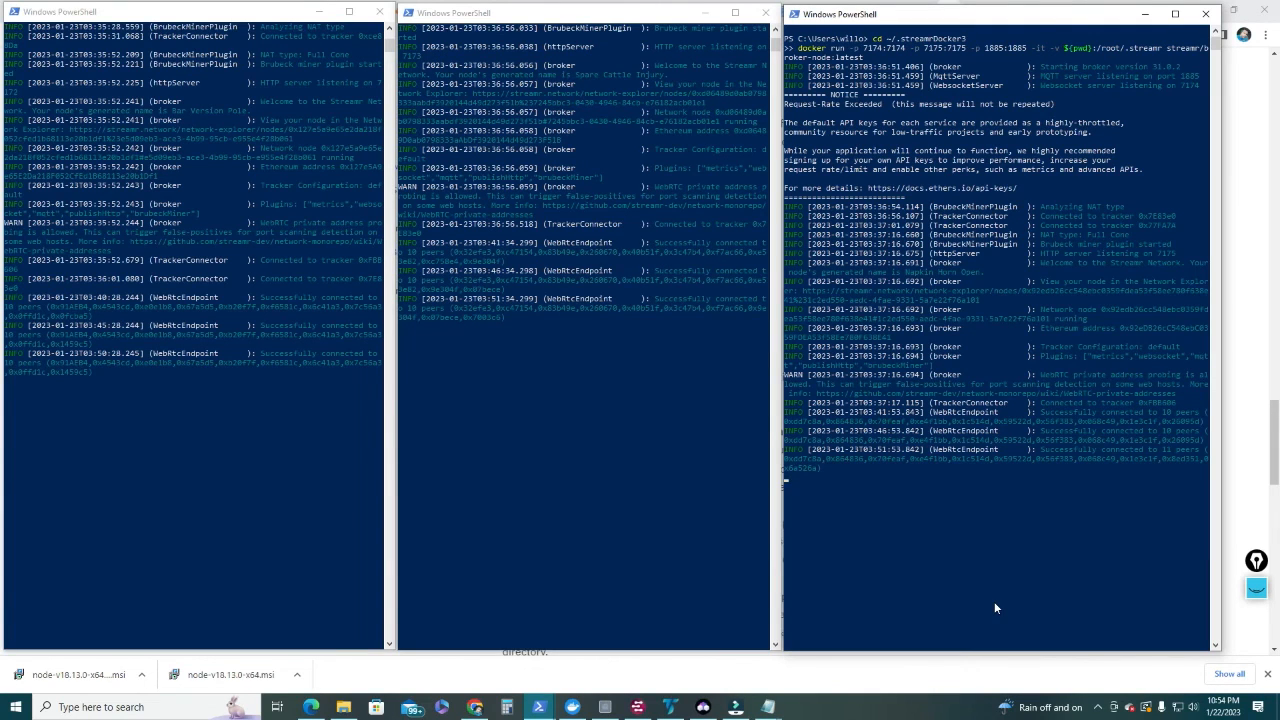
mouse_move(280, 272)
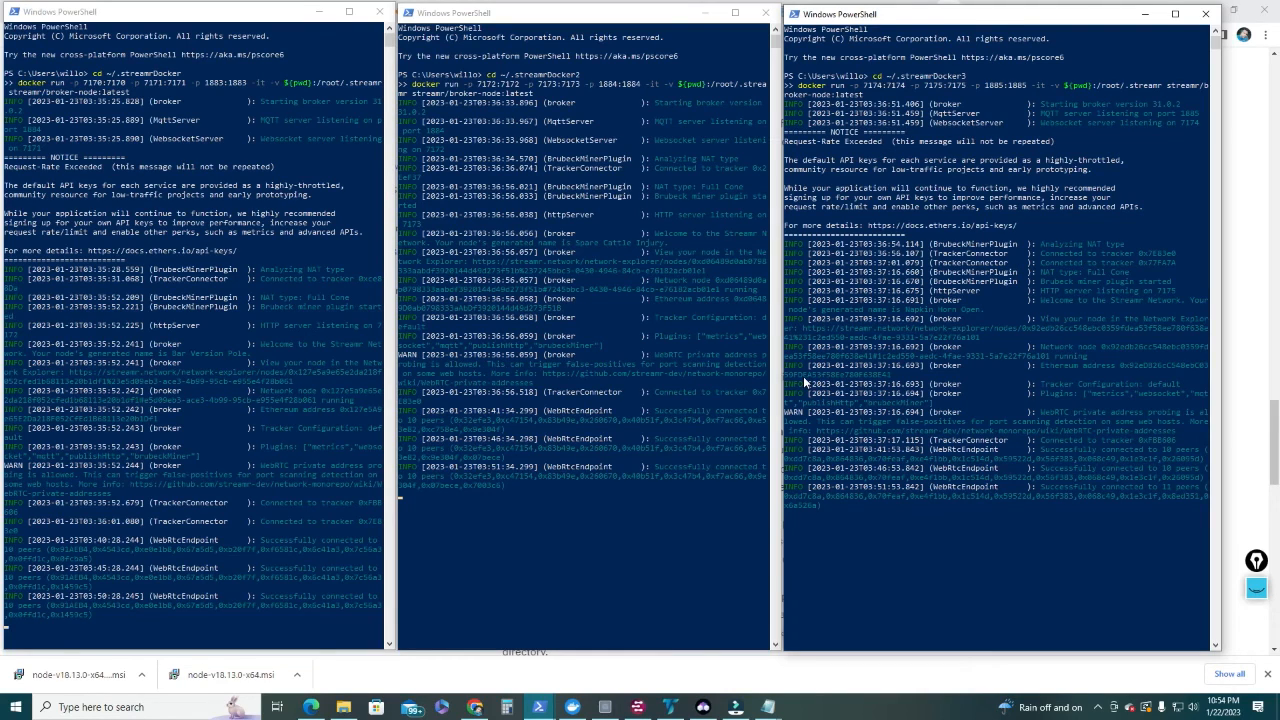
mouse_move(550, 198)
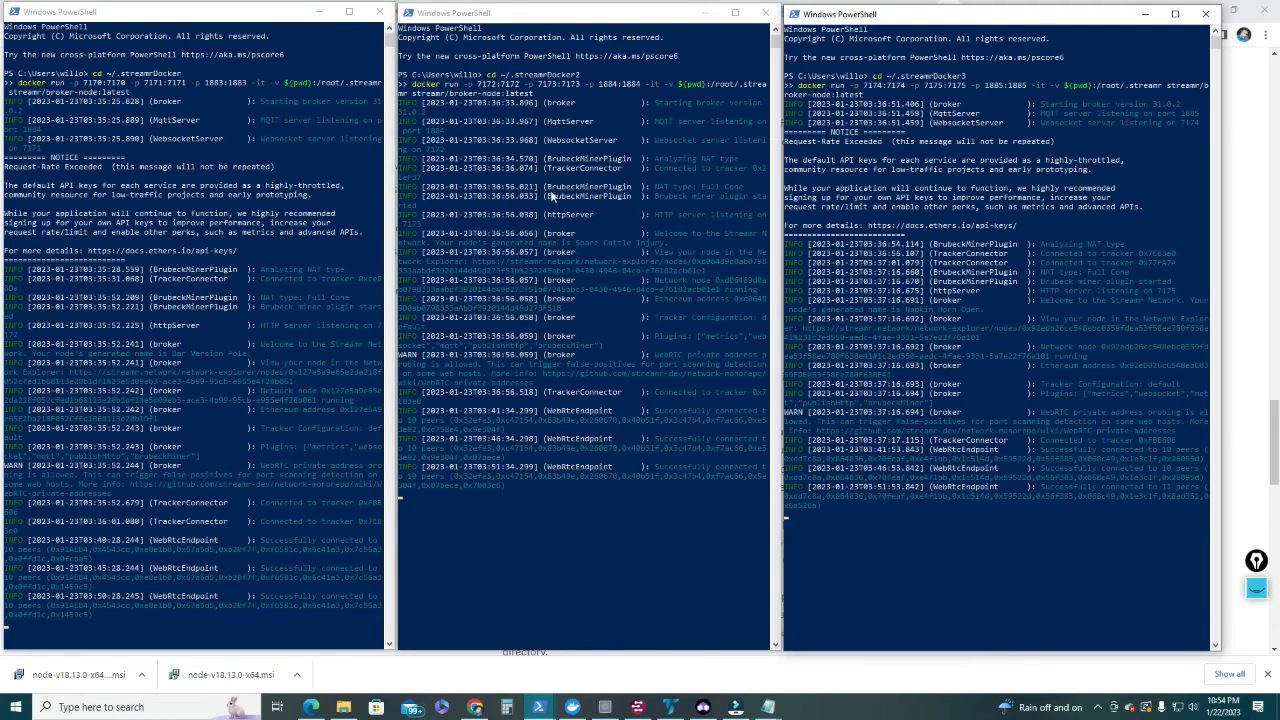
mouse_move(302, 164)
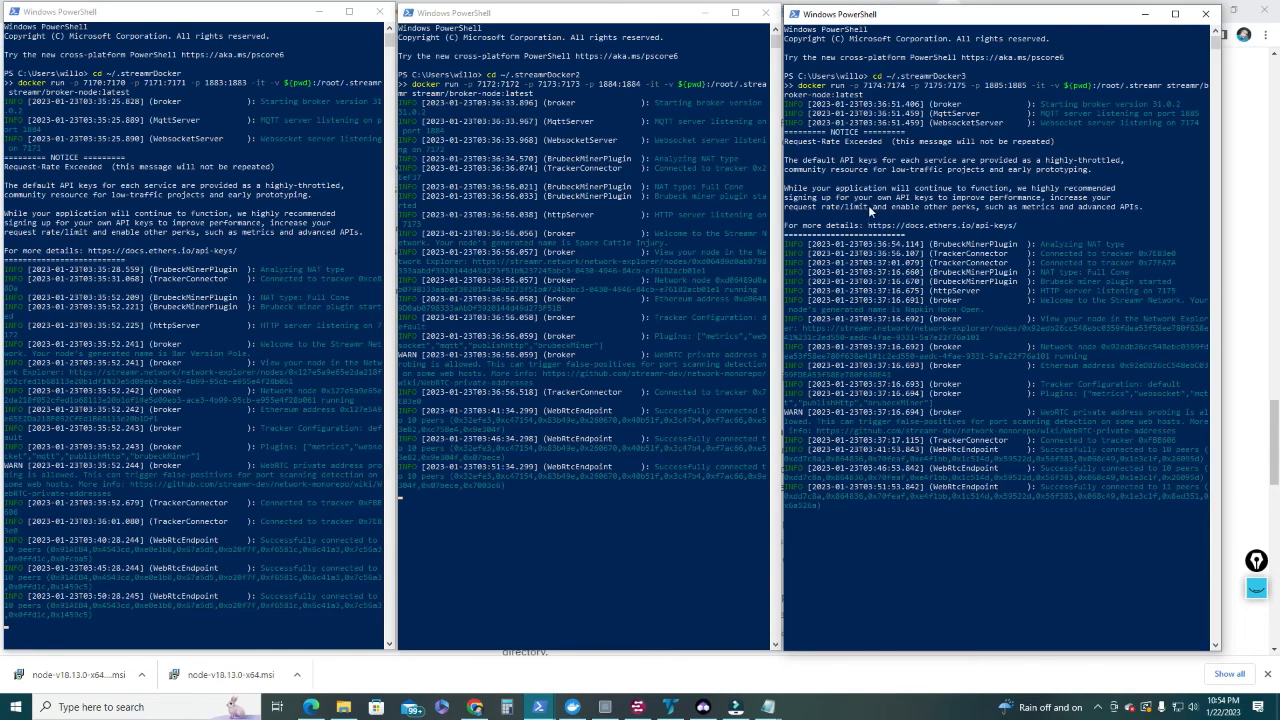
mouse_move(1062, 408)
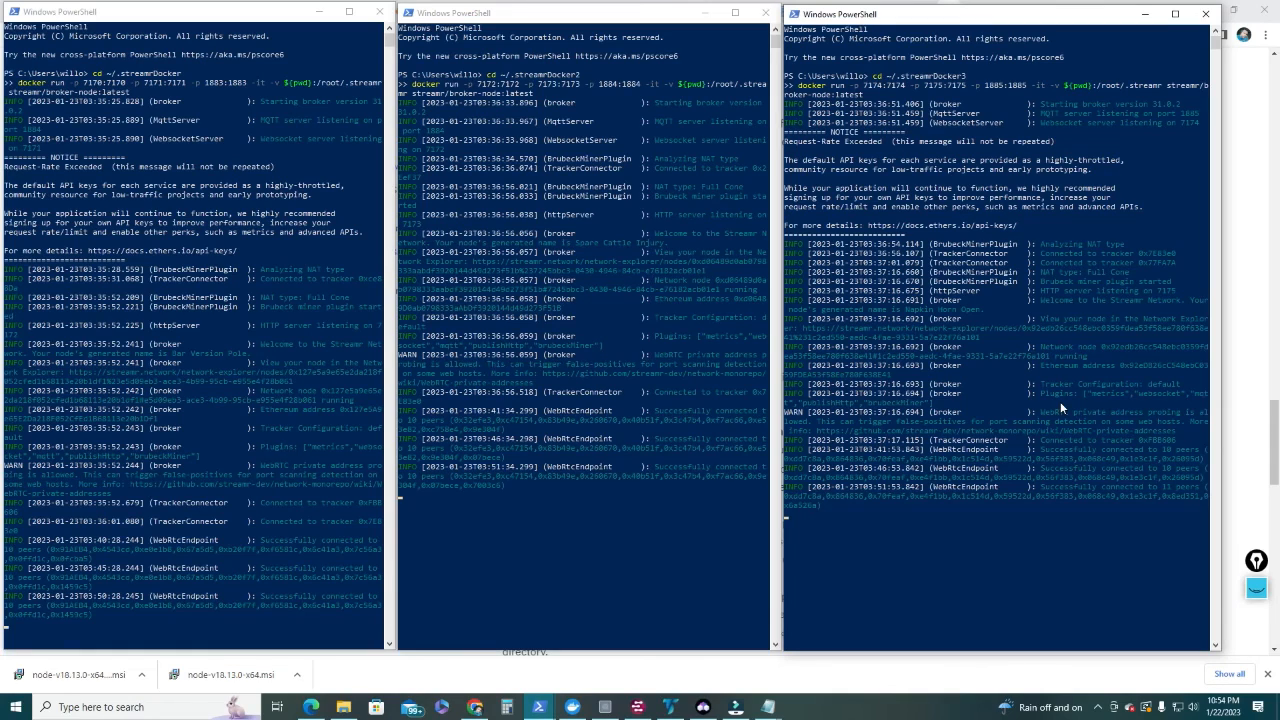
mouse_move(808, 308)
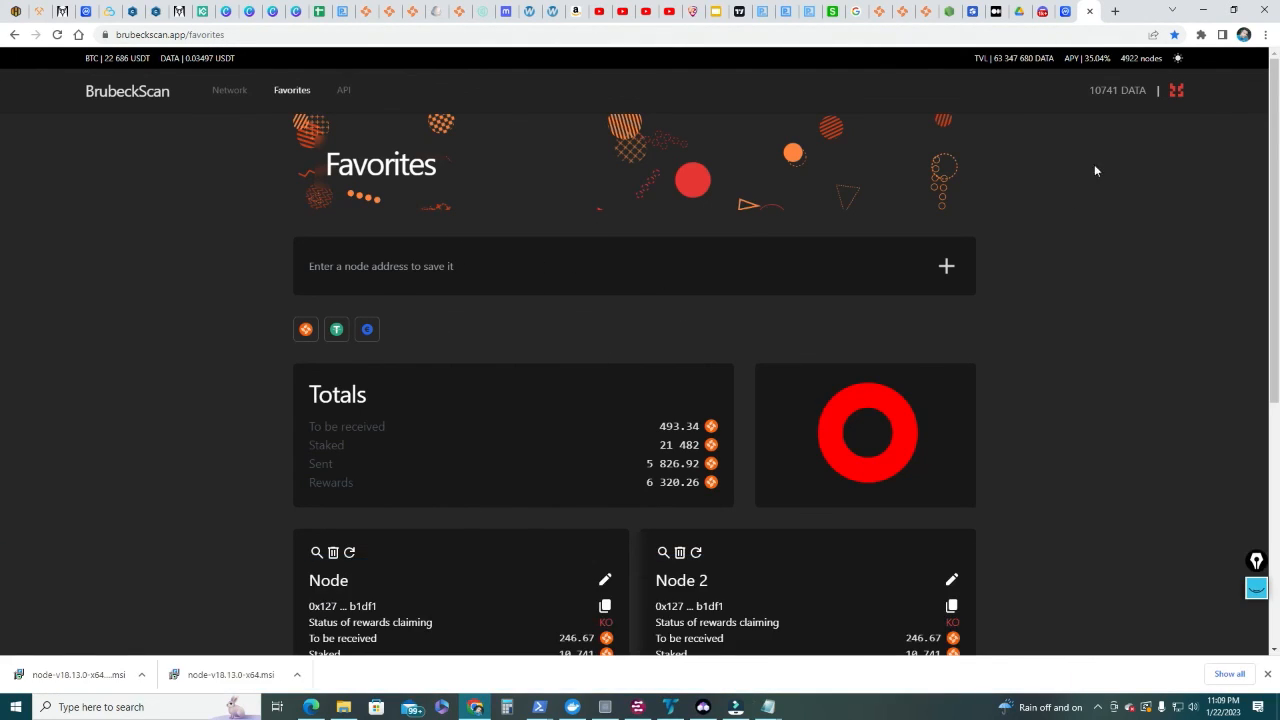
- Scroll to the Node cards and select Node's staked amount 10,741
scroll(down, 3)
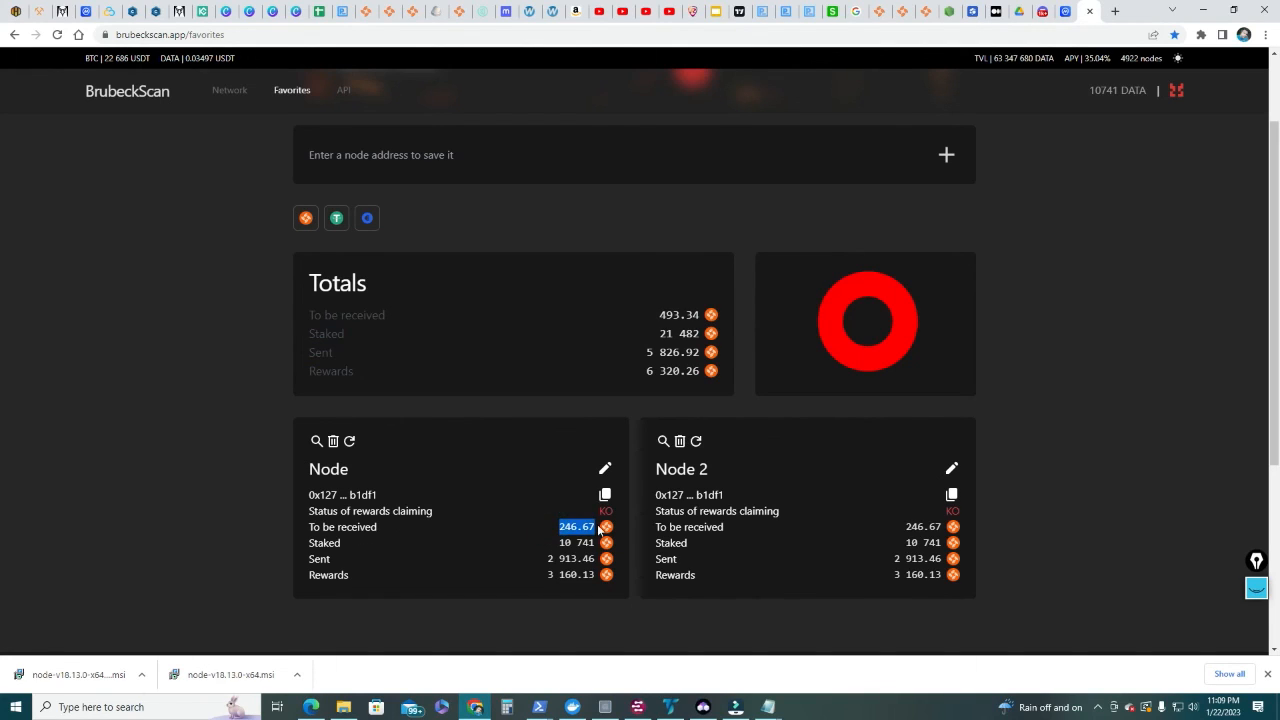
mouse_move(556, 548)
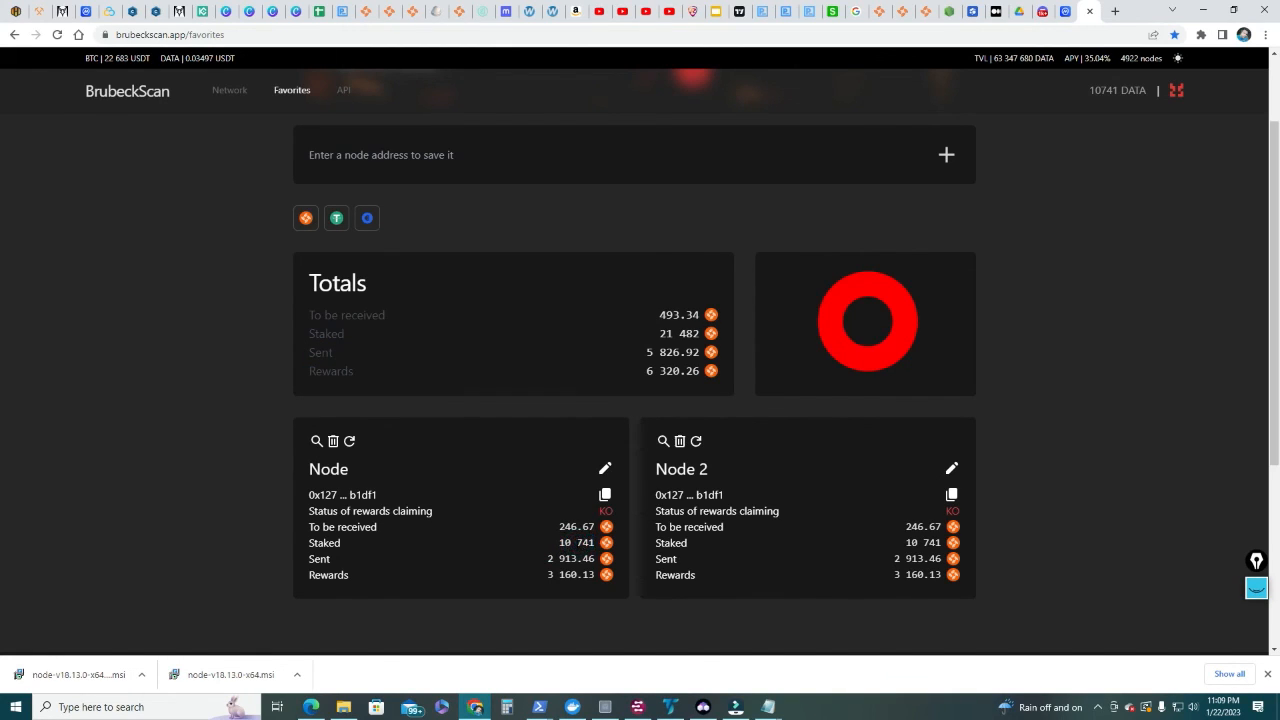
double_click(584, 542)
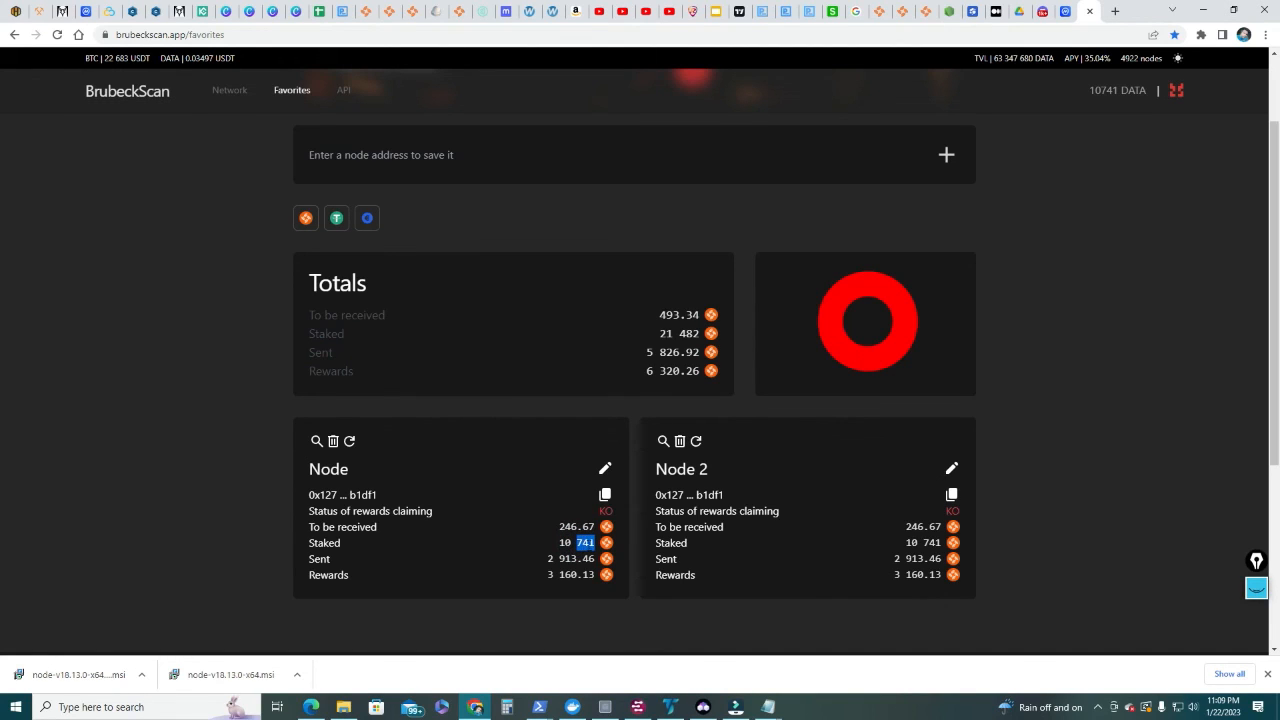